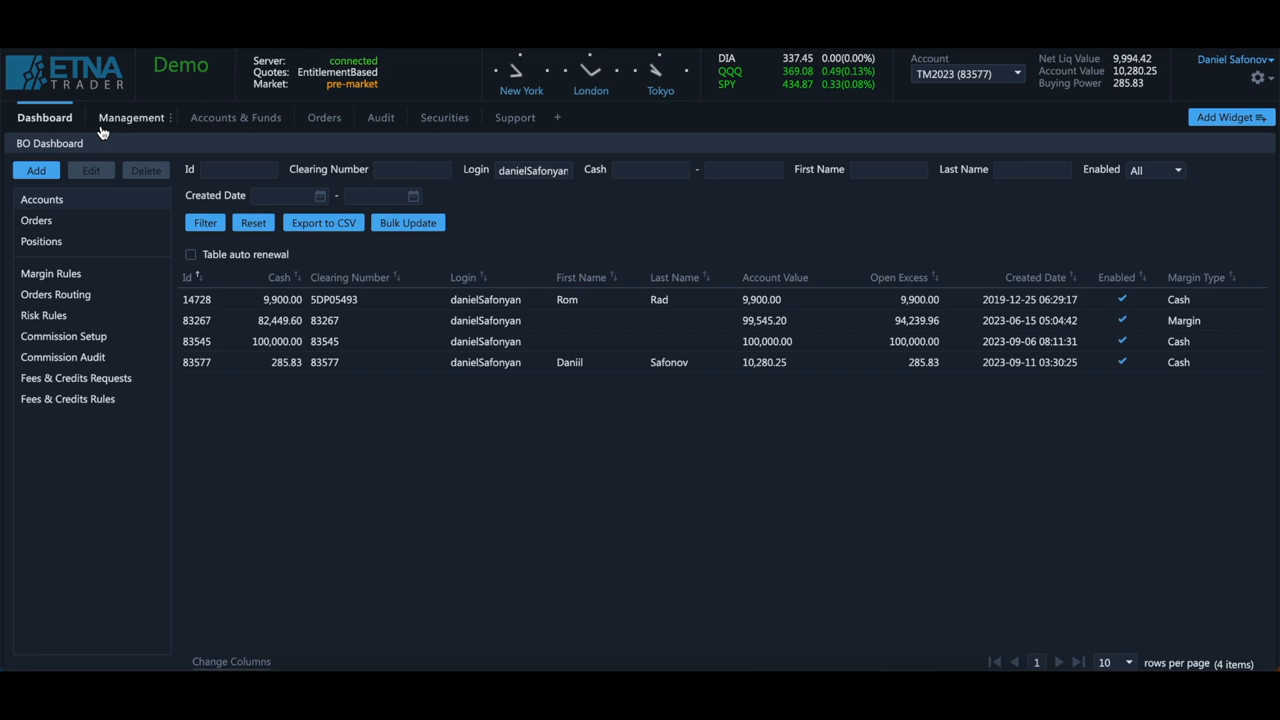
Tour the Management, Accounts & Funds, Orders, Audit, Securities and Support Tickets workspaces, returning to Dashboard
{"action": "left_click", "coordinate": [132, 116]}
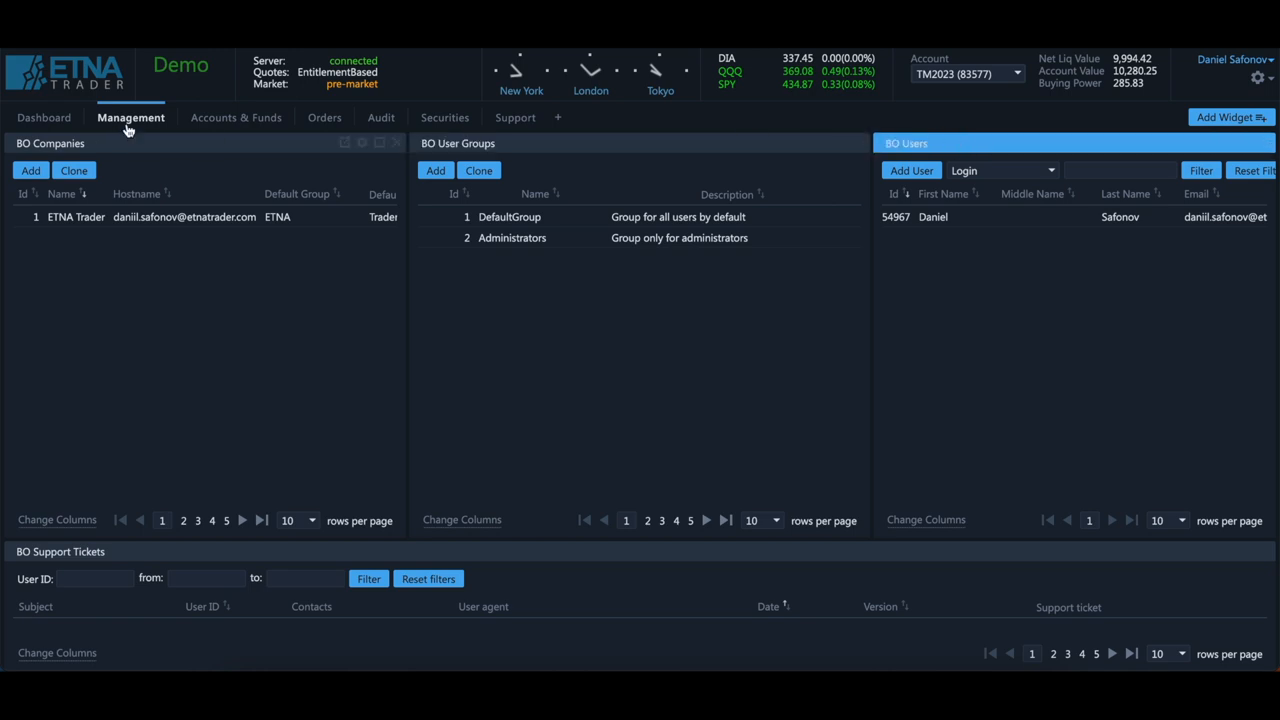
{"action": "left_click", "coordinate": [236, 116]}
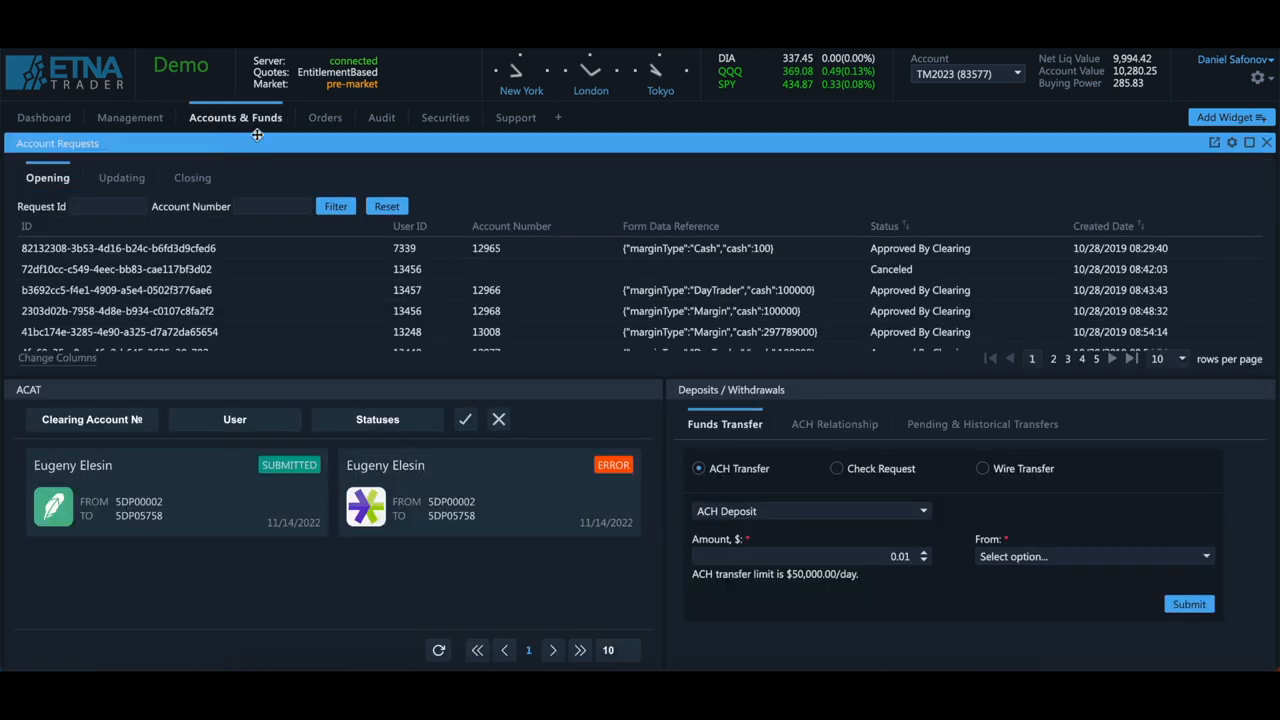
{"action": "left_click", "coordinate": [324, 116]}
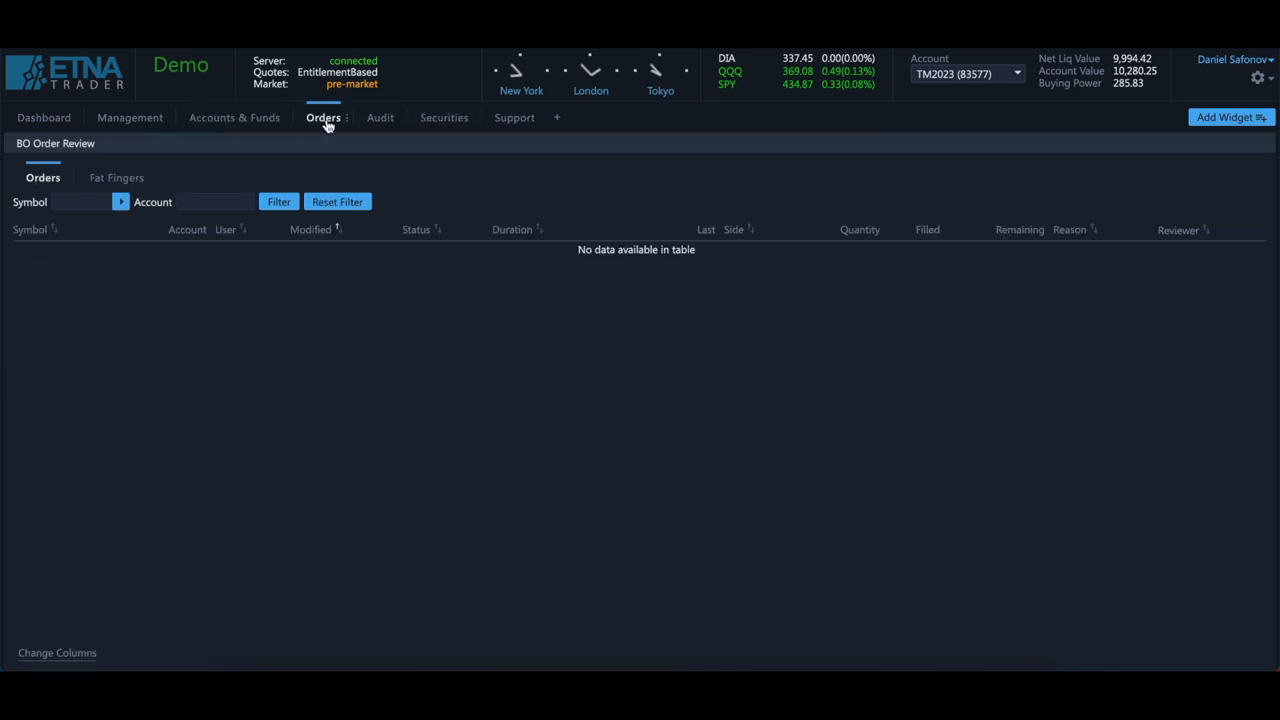
{"action": "mouse_move", "coordinate": [380, 118]}
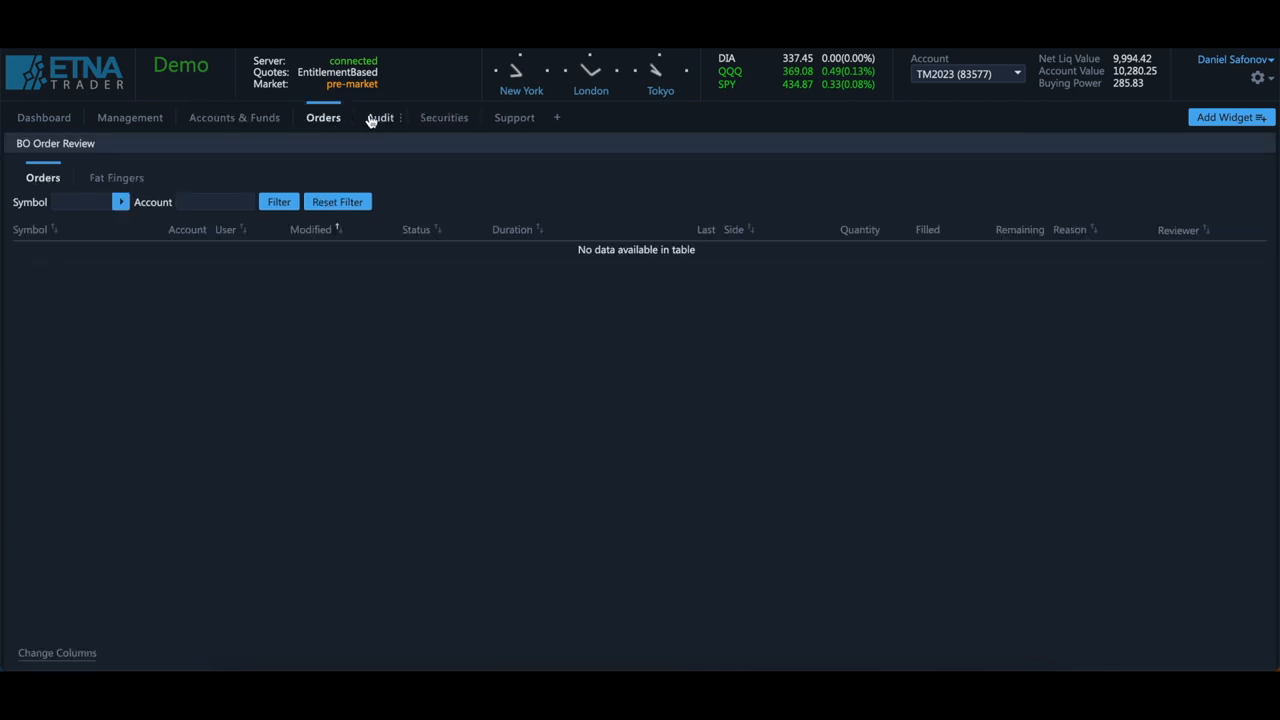
{"action": "left_click", "coordinate": [380, 116]}
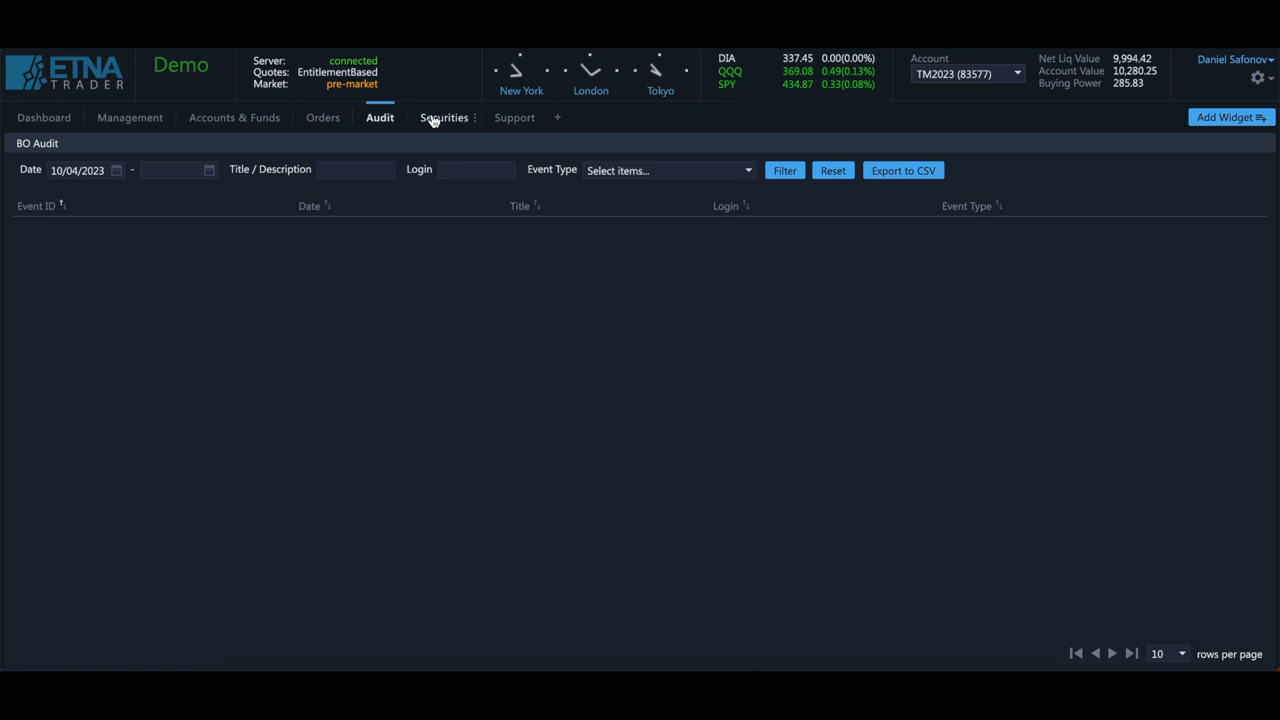
{"action": "left_click", "coordinate": [444, 116]}
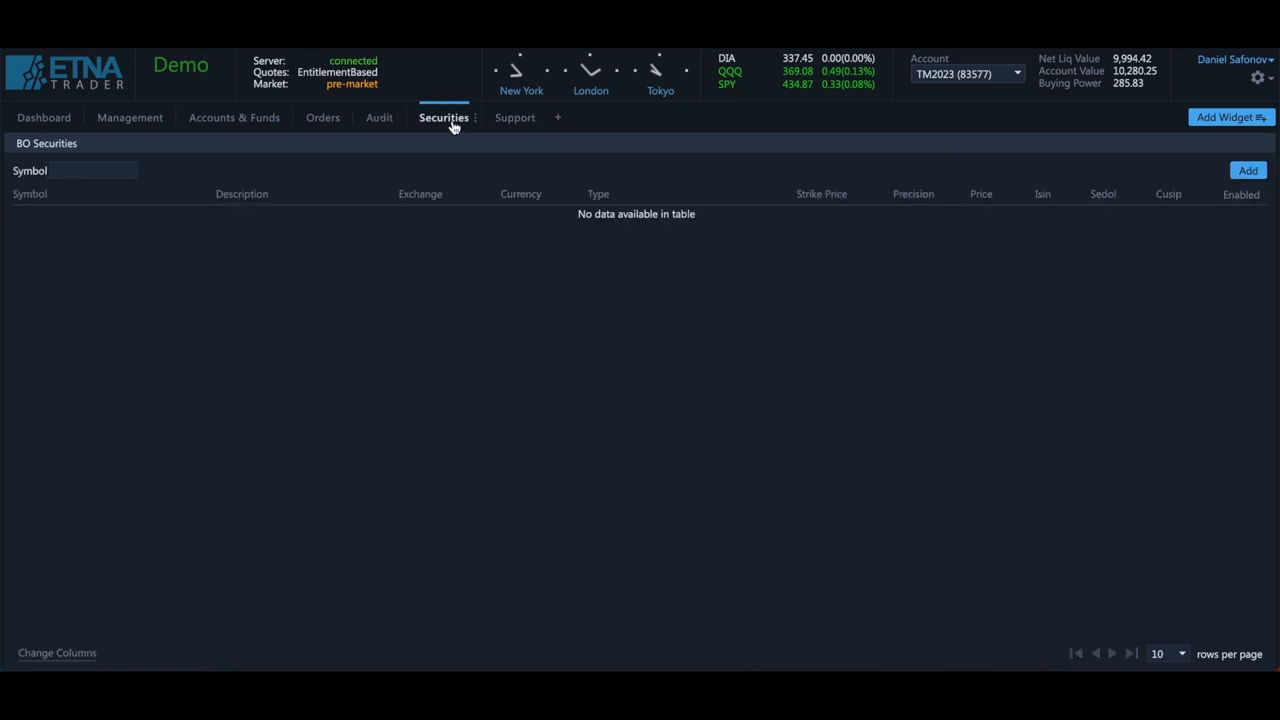
{"action": "left_click", "coordinate": [514, 116]}
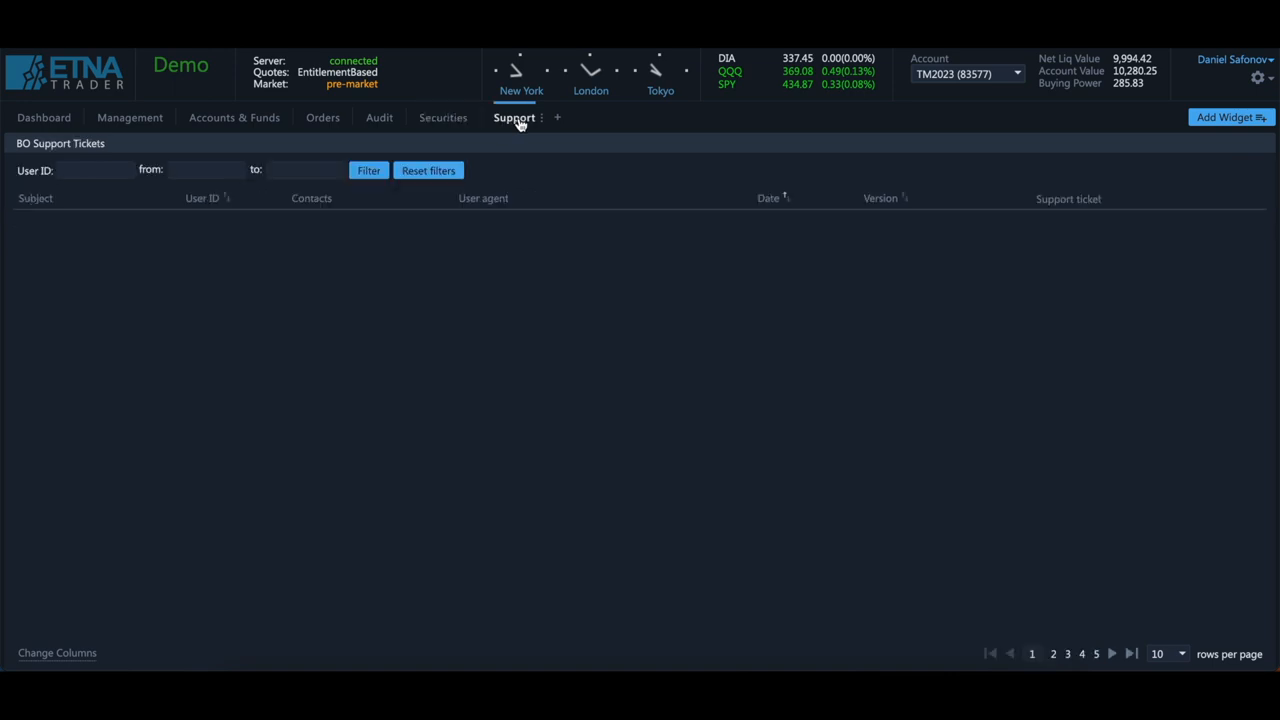
{"action": "left_click", "coordinate": [44, 116]}
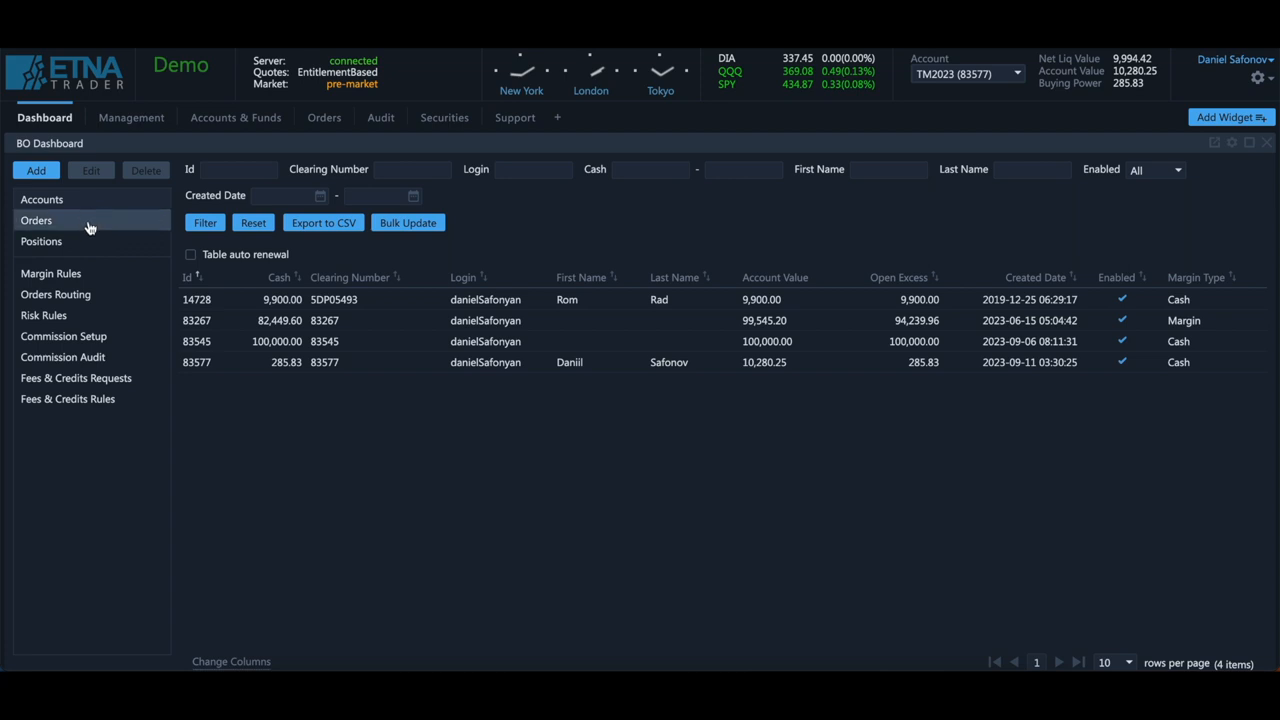
Browse the dashboard sidebar lists: orders, positions, margin rules, routing rules, then back to accounts
{"action": "left_click", "coordinate": [36, 220]}
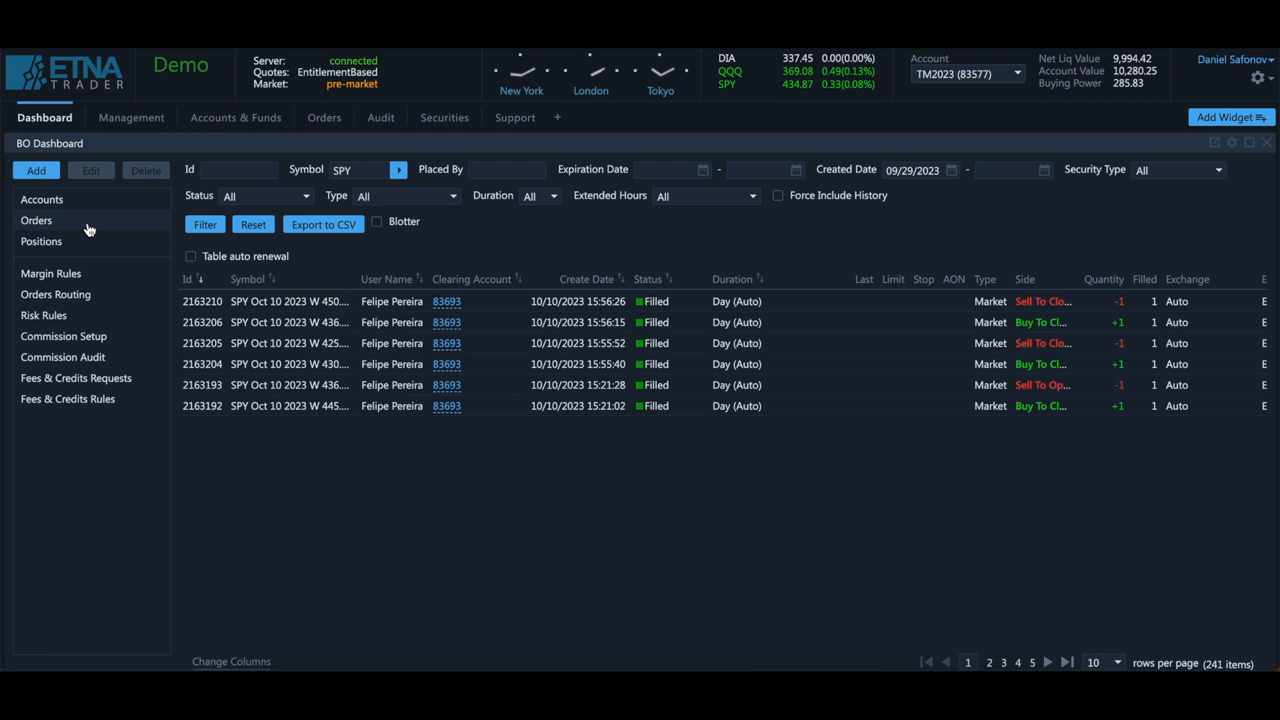
{"action": "left_click", "coordinate": [40, 240]}
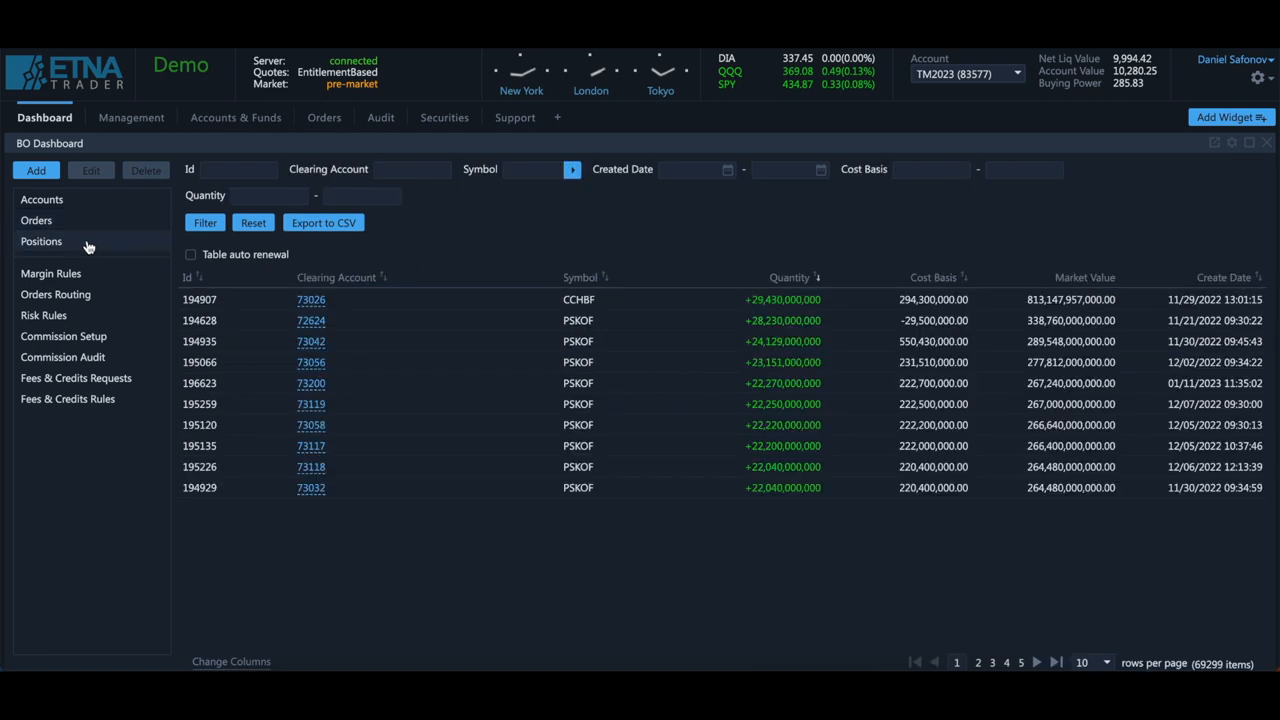
{"action": "left_click", "coordinate": [50, 272]}
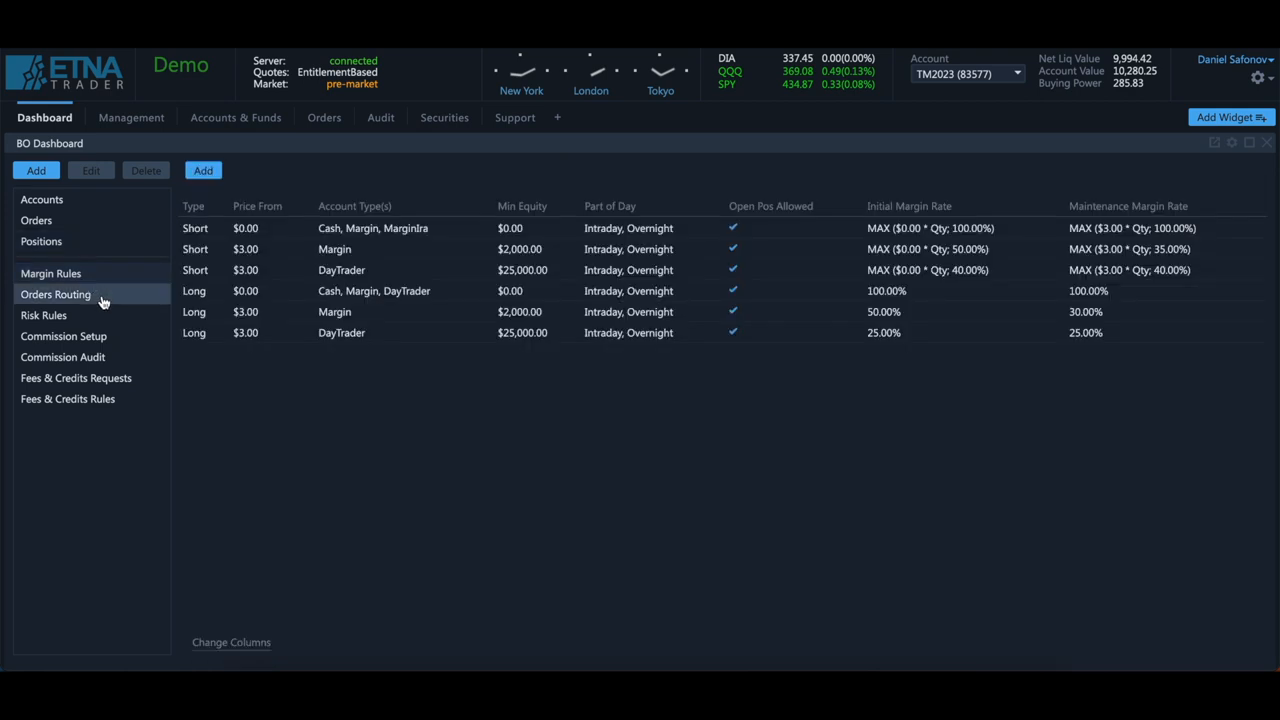
{"action": "left_click", "coordinate": [56, 294]}
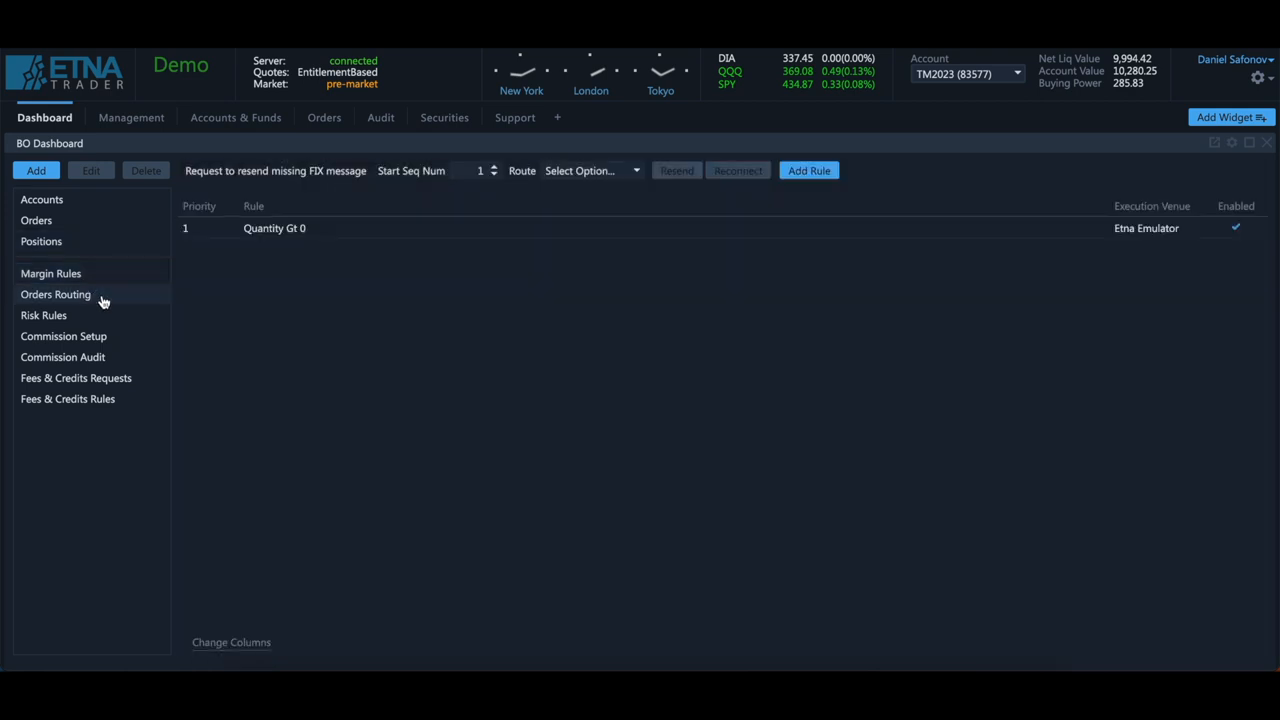
{"action": "left_click", "coordinate": [42, 200]}
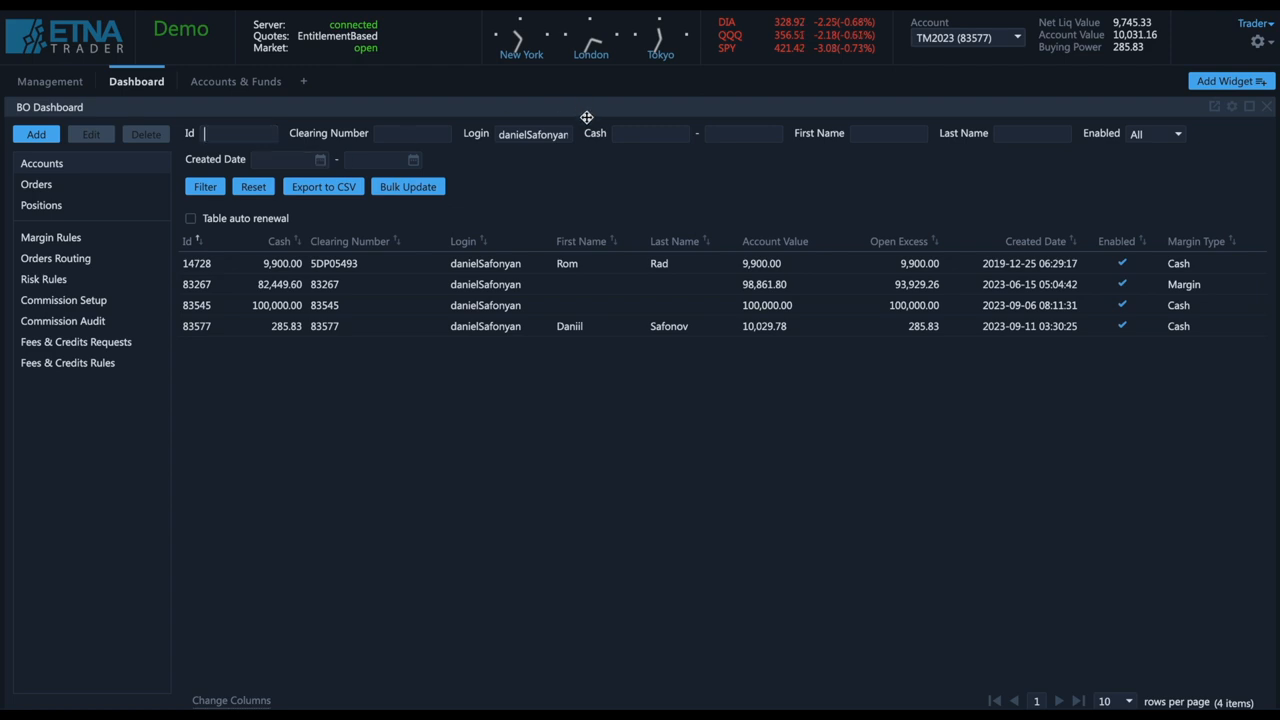
{"action": "mouse_move", "coordinate": [498, 158]}
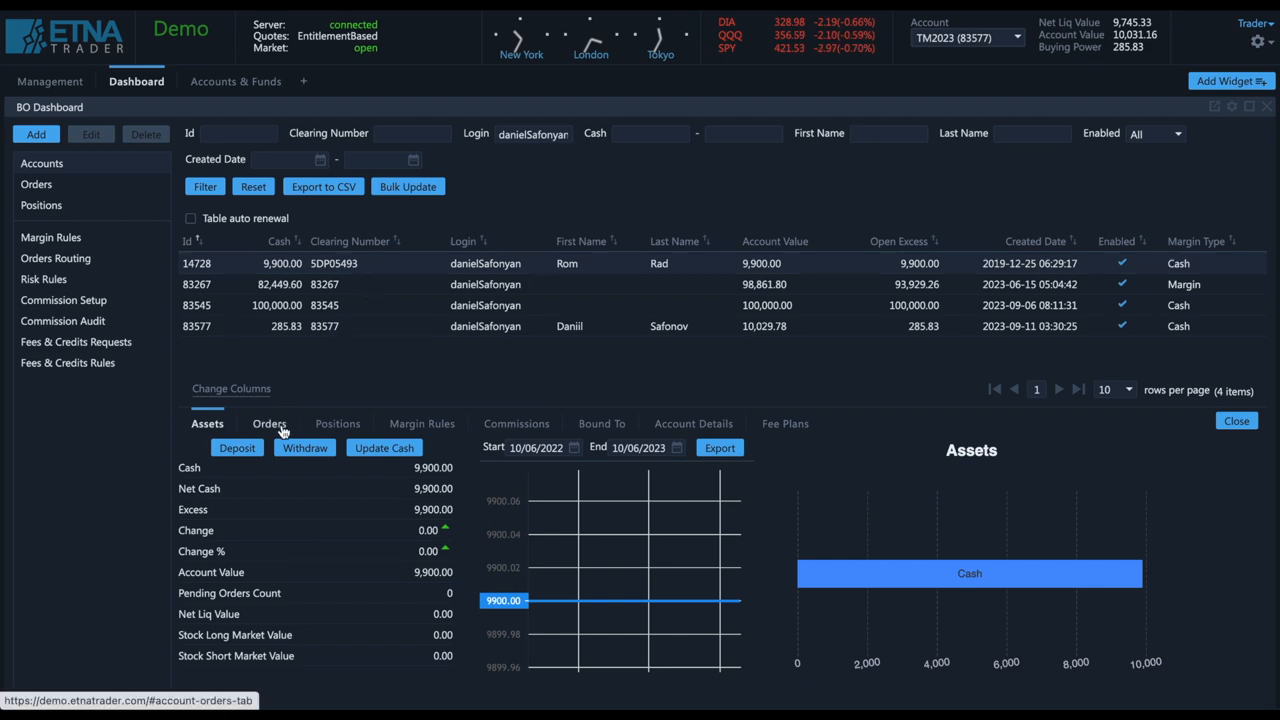
{"action": "left_click", "coordinate": [268, 424]}
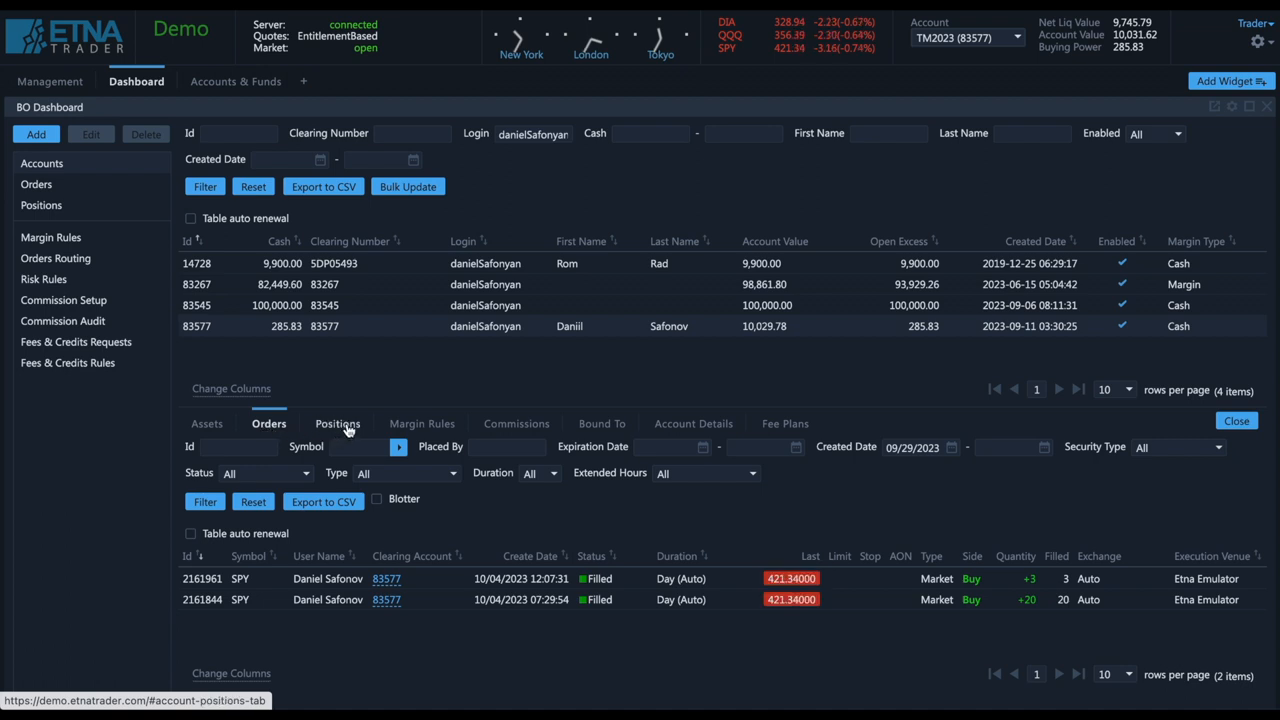
{"action": "left_click", "coordinate": [336, 424]}
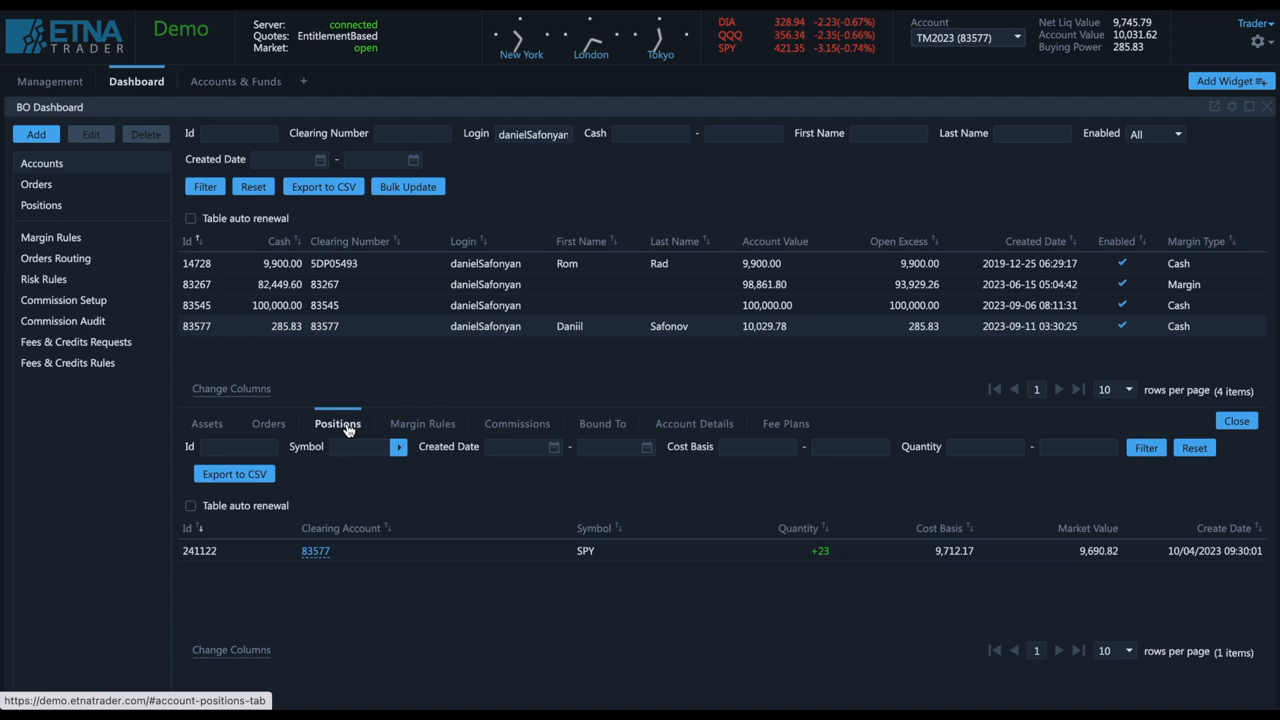
{"action": "mouse_move", "coordinate": [578, 428]}
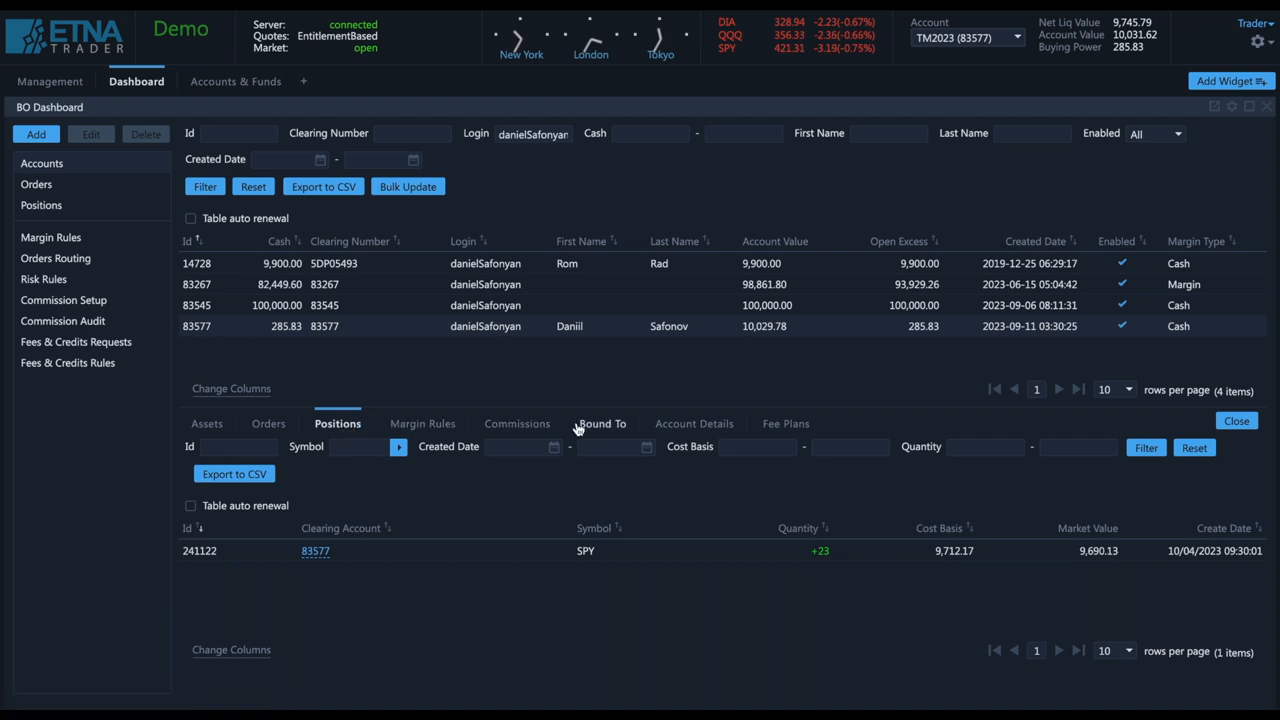
{"action": "left_click", "coordinate": [600, 424]}
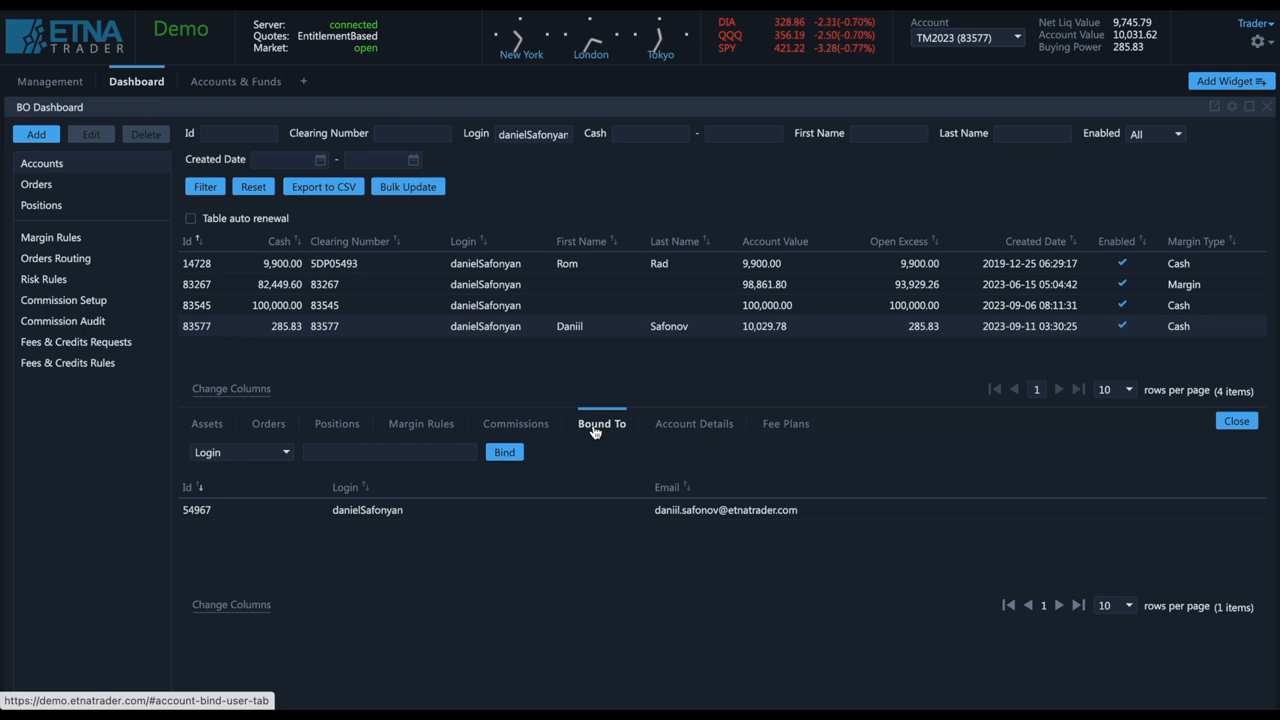
{"action": "mouse_move", "coordinate": [864, 326]}
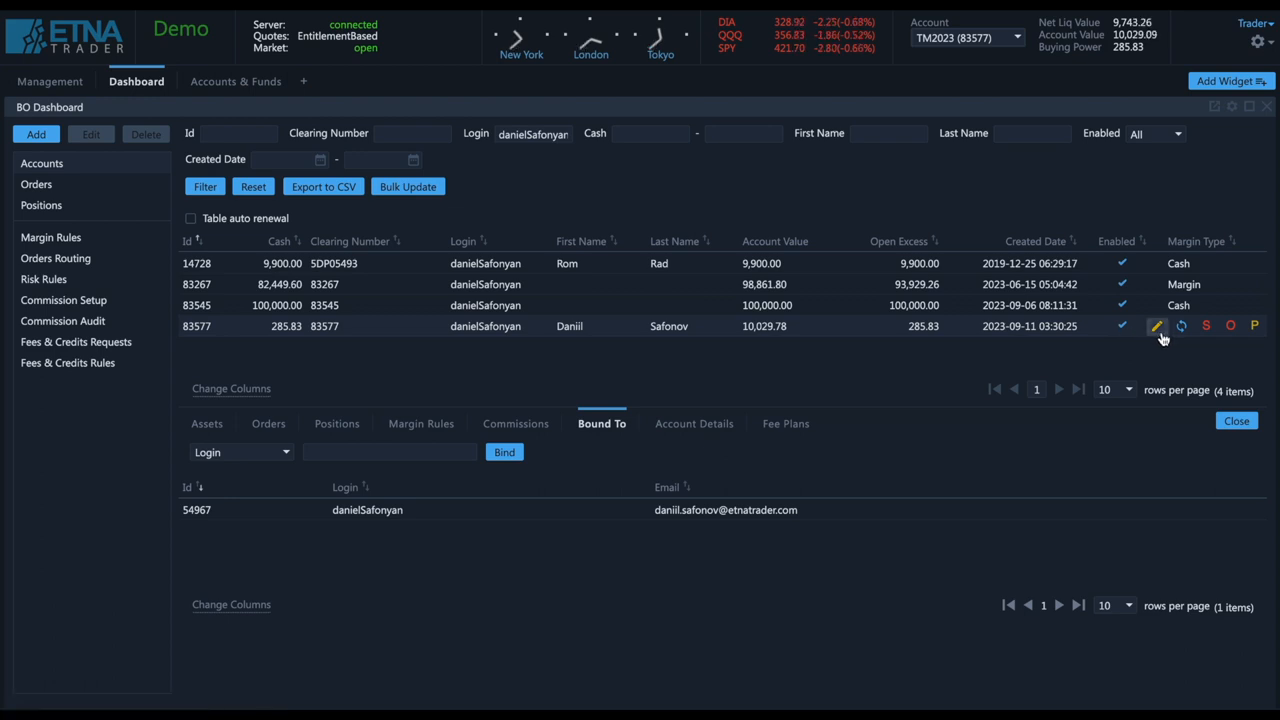
{"action": "left_click", "coordinate": [1156, 324]}
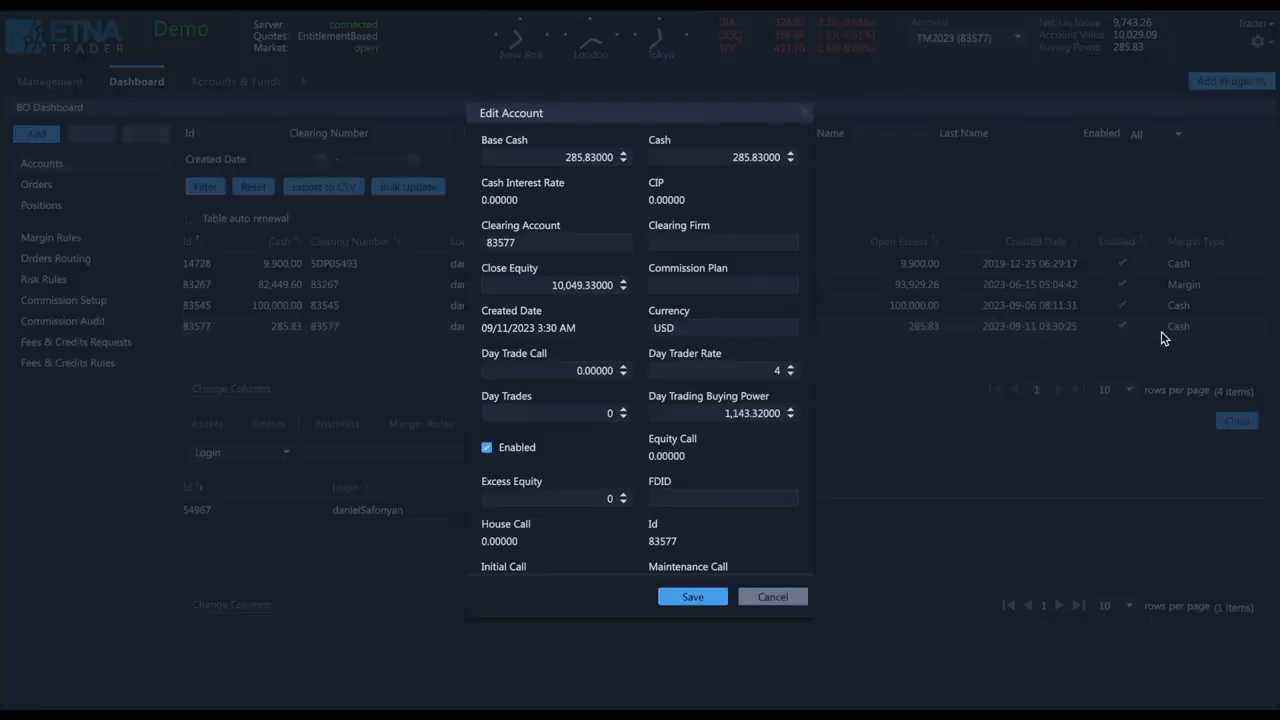
{"action": "mouse_move", "coordinate": [922, 402]}
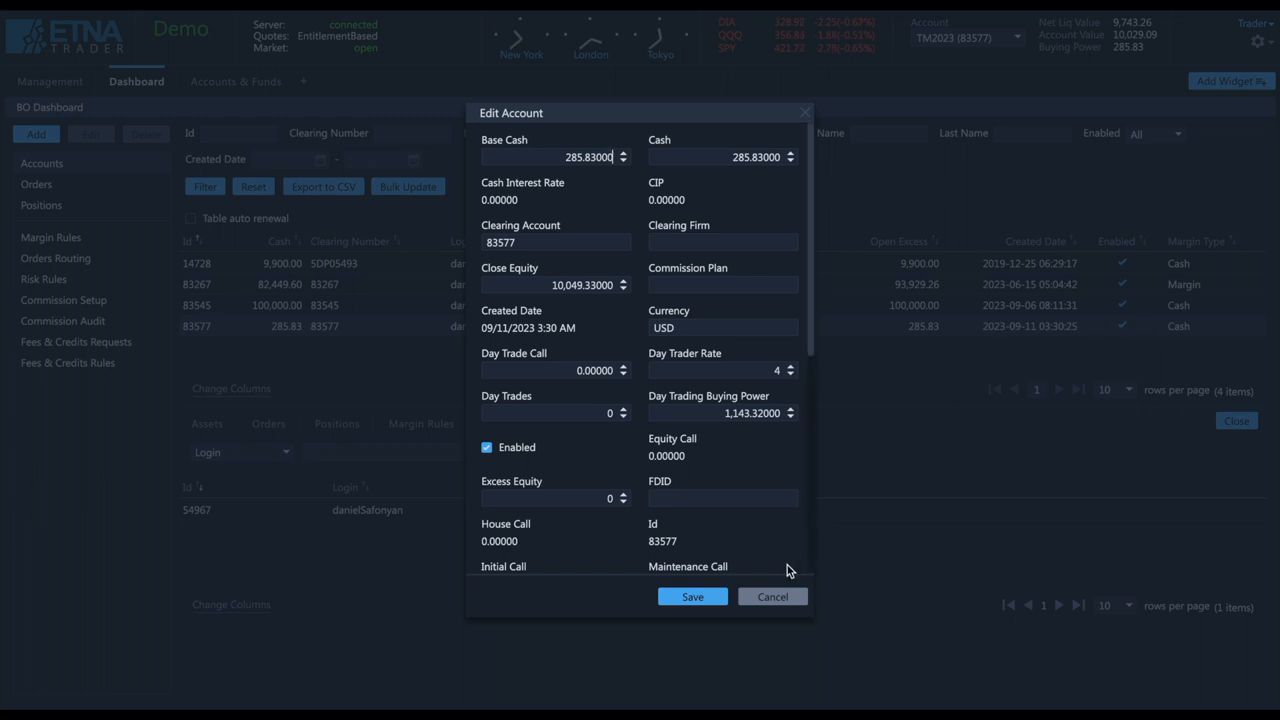
{"action": "left_click", "coordinate": [772, 596]}
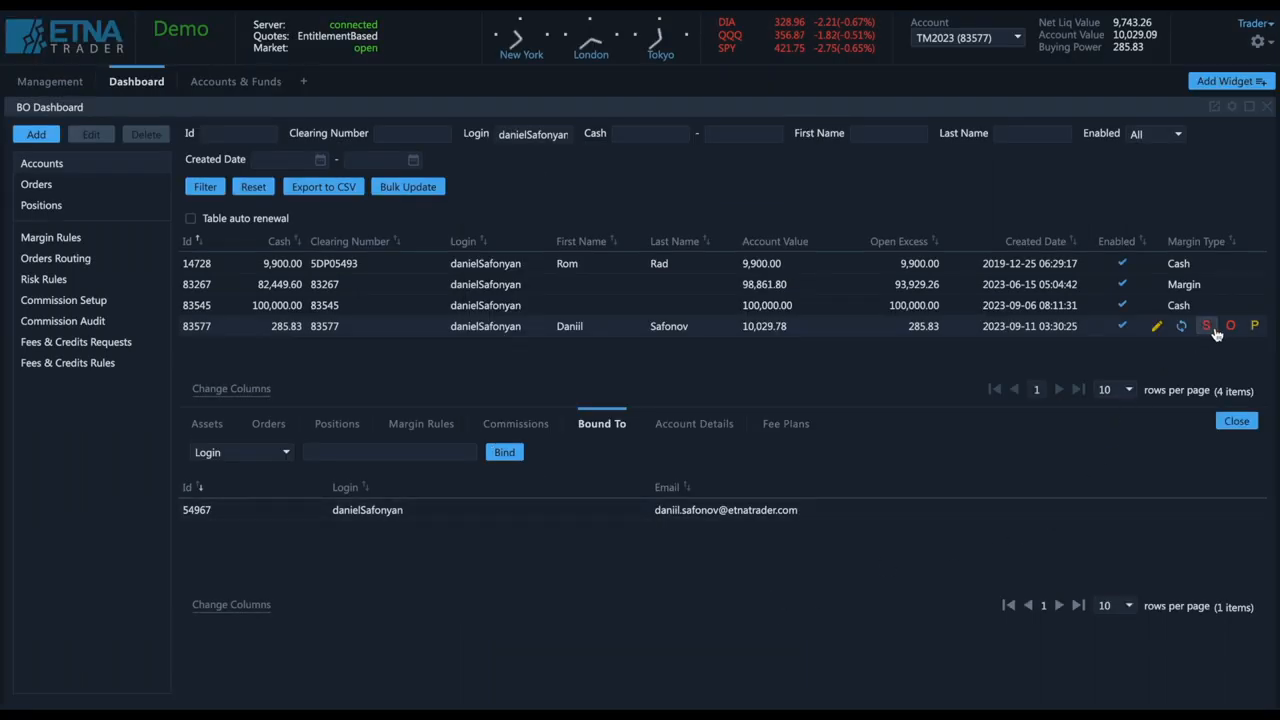
{"action": "left_click", "coordinate": [1204, 324]}
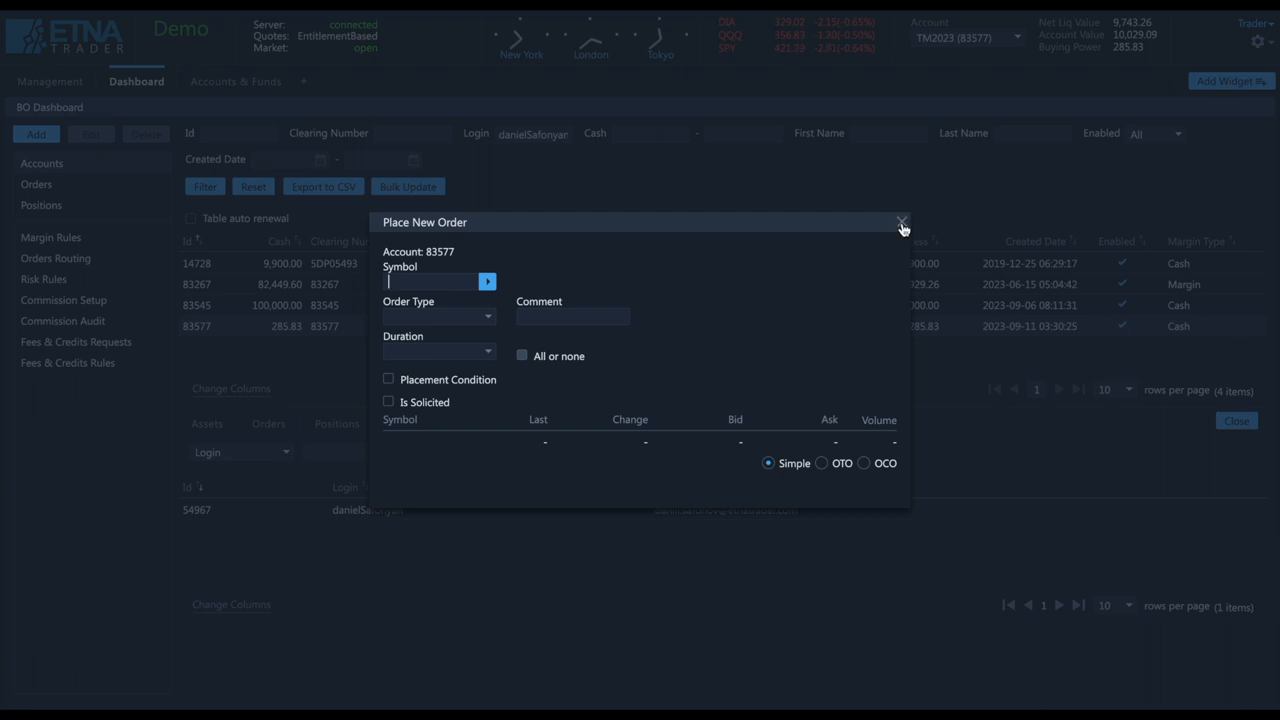
{"action": "left_click", "coordinate": [902, 220]}
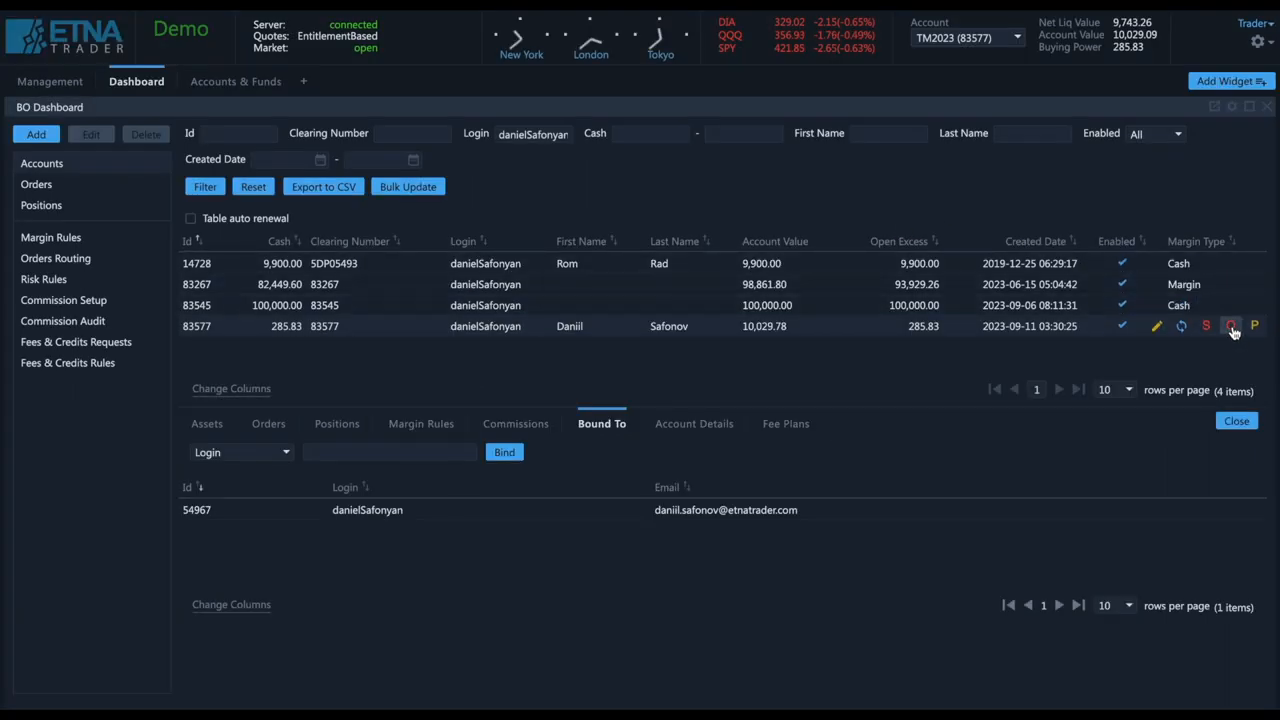
{"action": "left_click", "coordinate": [1230, 324]}
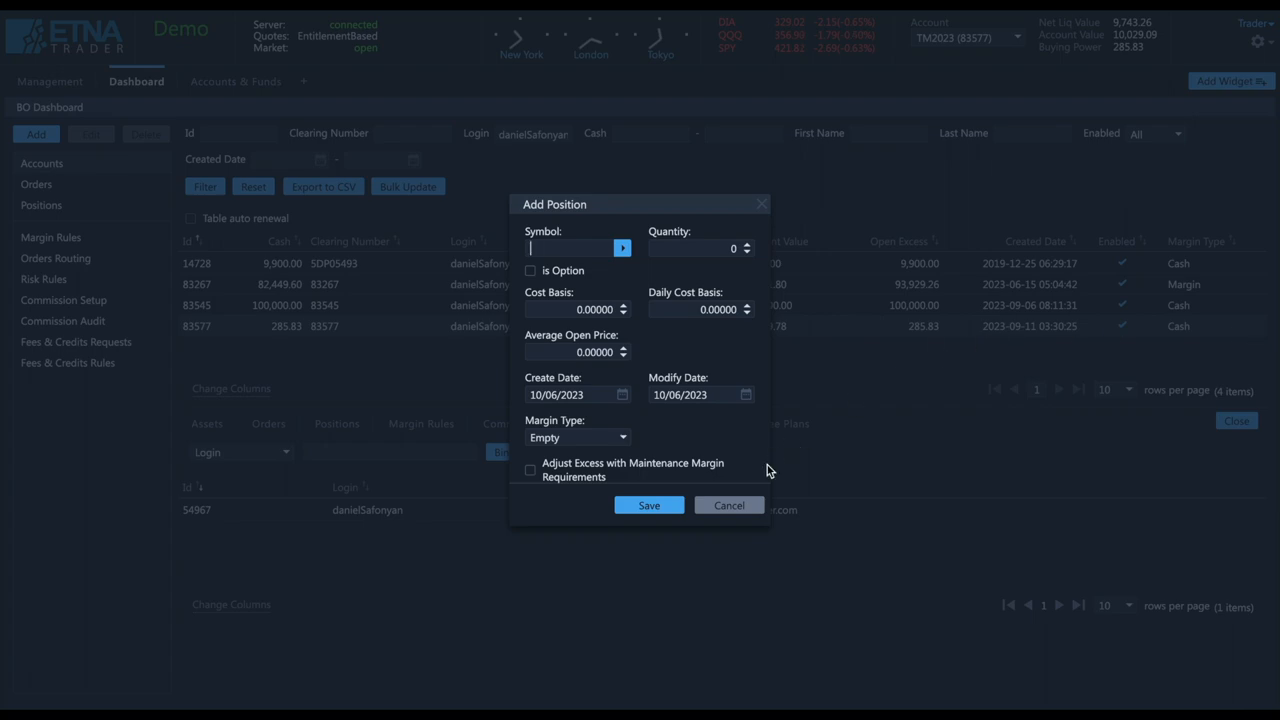
{"action": "left_click", "coordinate": [728, 504]}
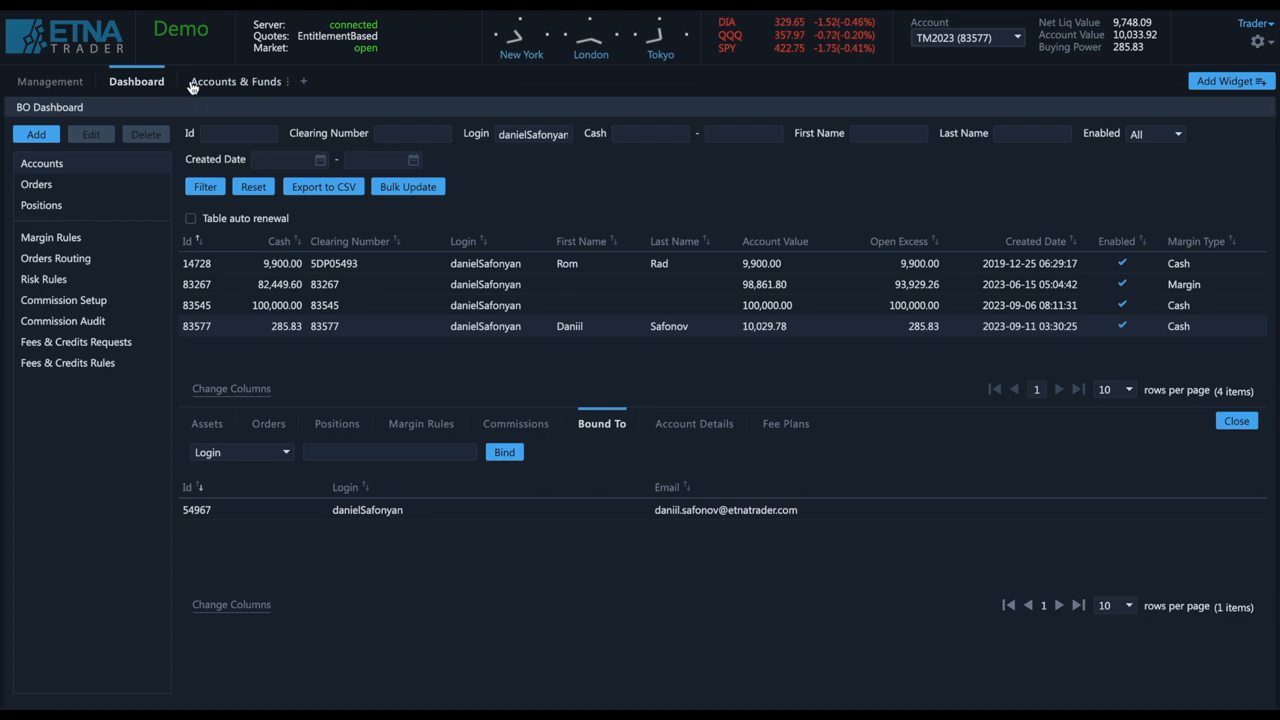
{"action": "left_click", "coordinate": [236, 80]}
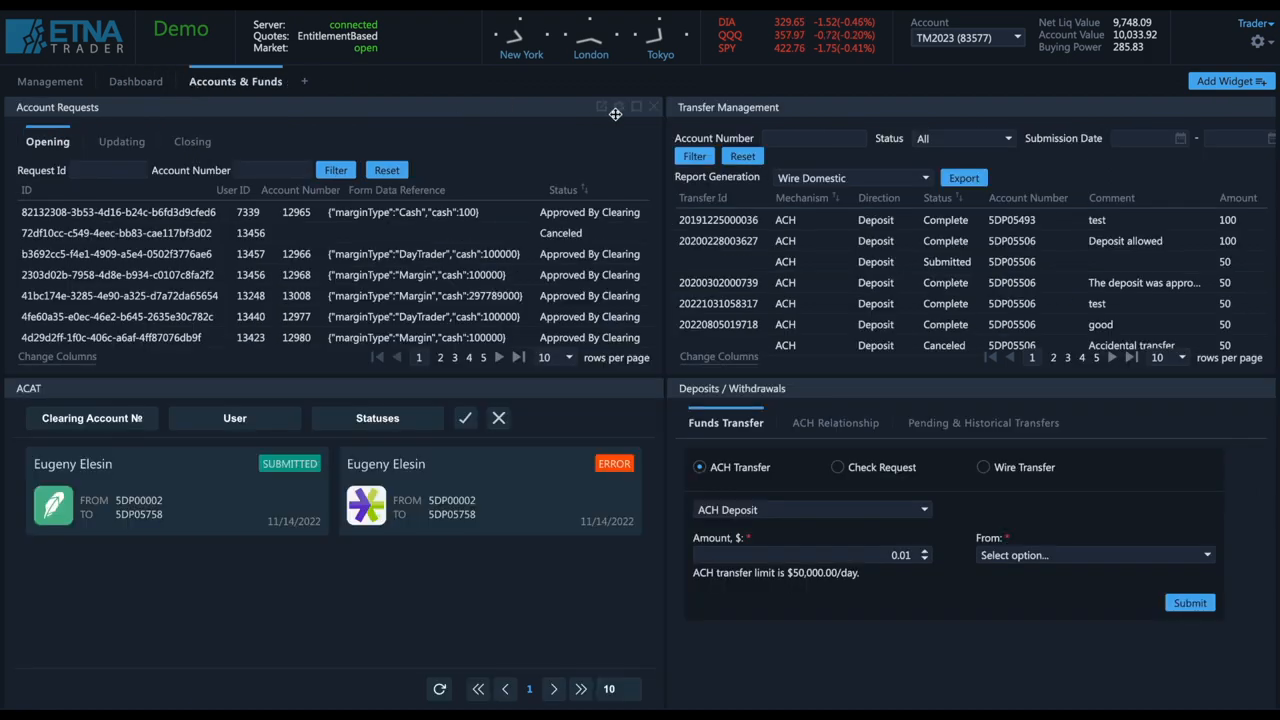
{"action": "left_click", "coordinate": [1248, 108]}
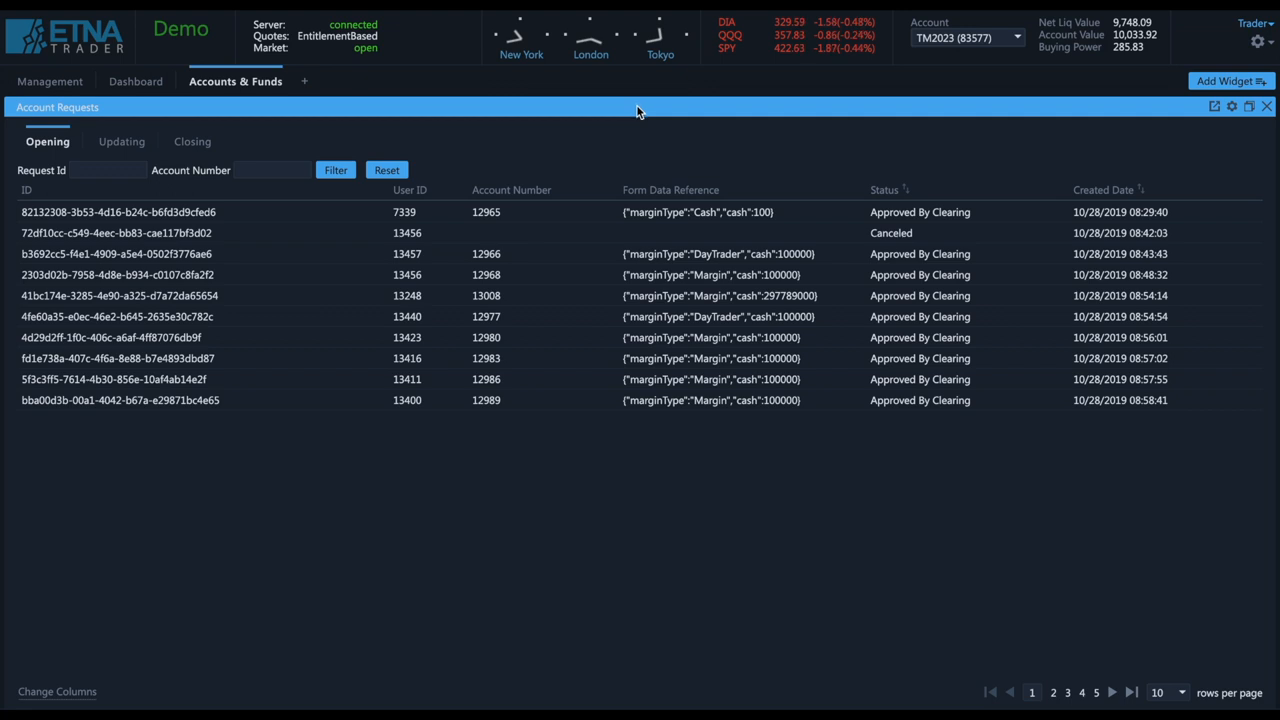
{"action": "mouse_move", "coordinate": [270, 110]}
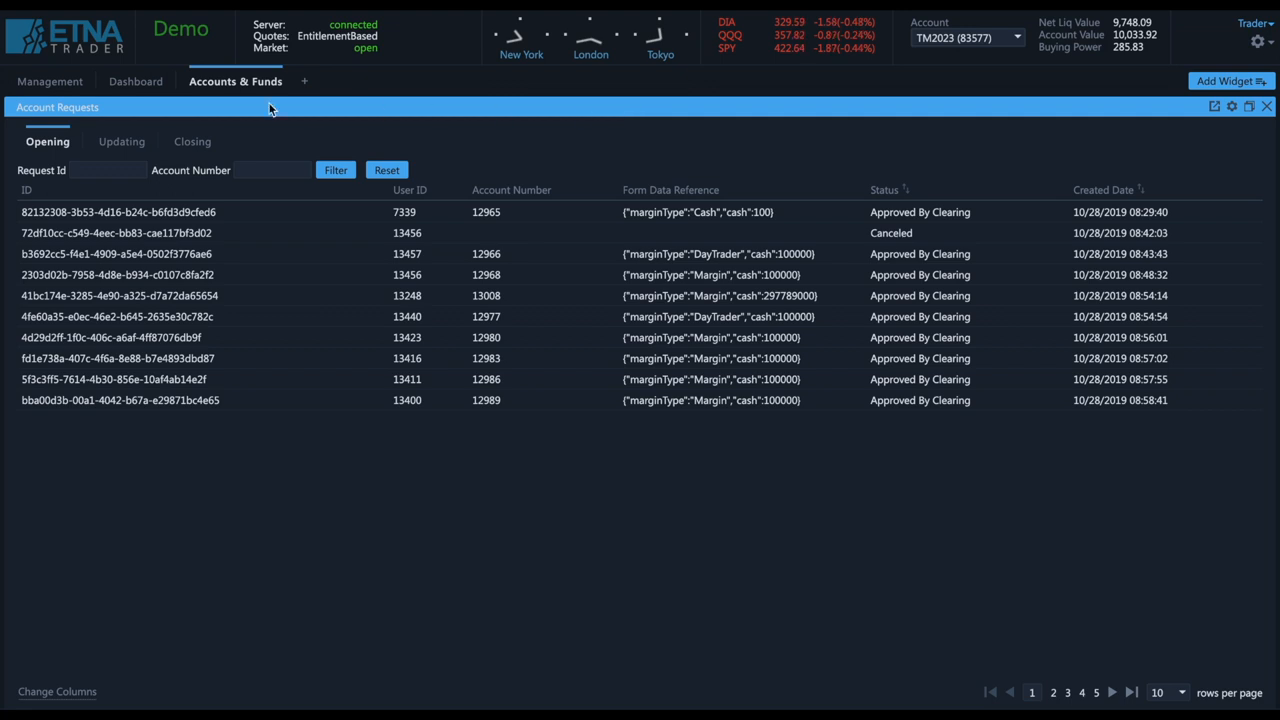
{"action": "mouse_move", "coordinate": [120, 140]}
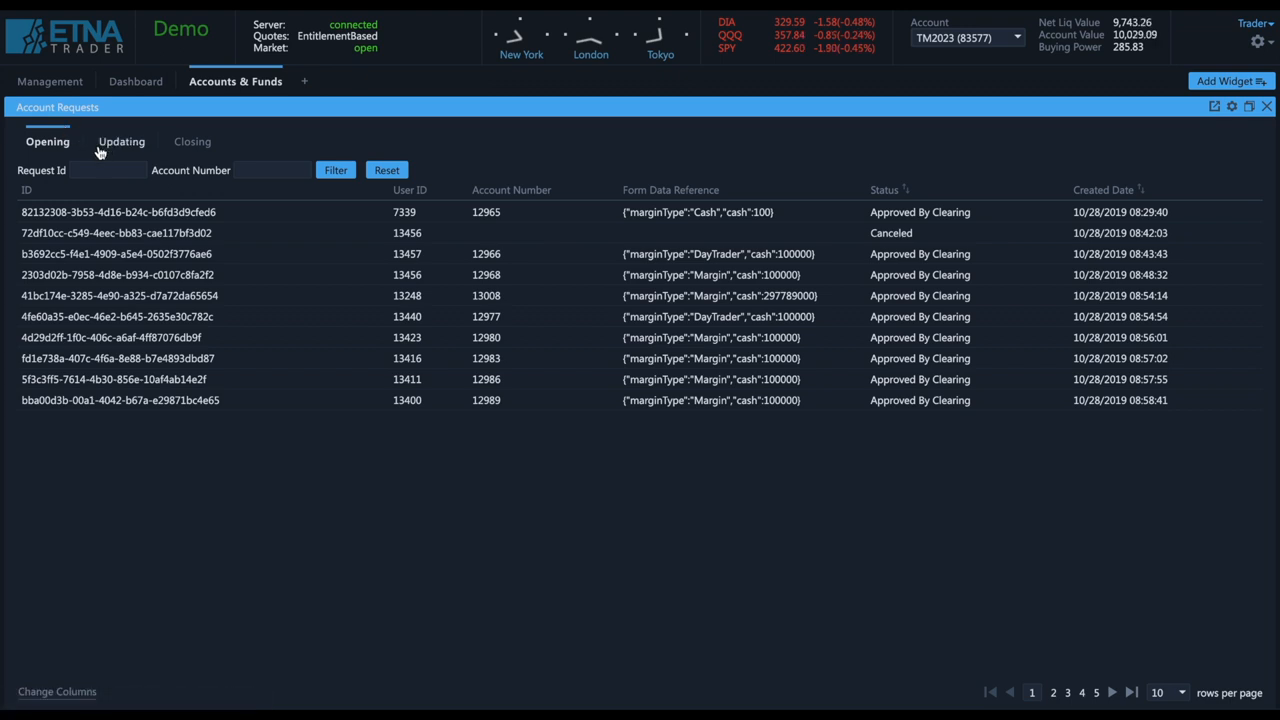
{"action": "left_click", "coordinate": [120, 140]}
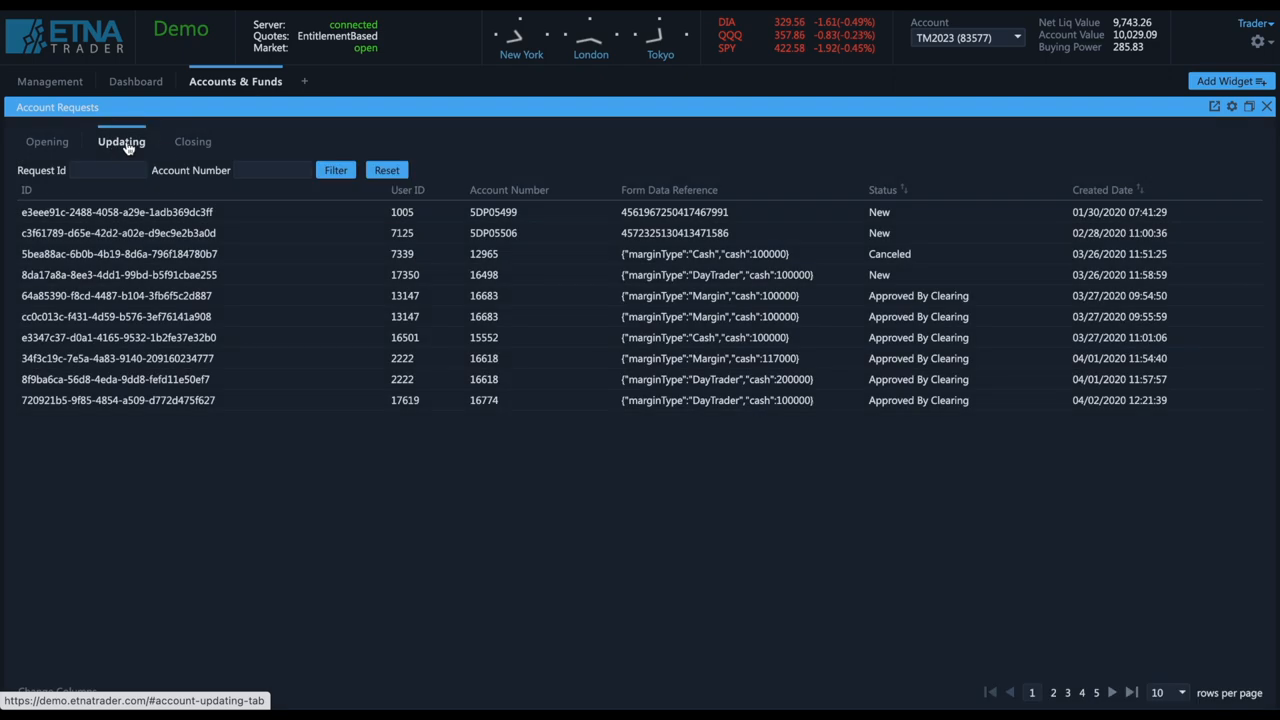
{"action": "left_click", "coordinate": [48, 176]}
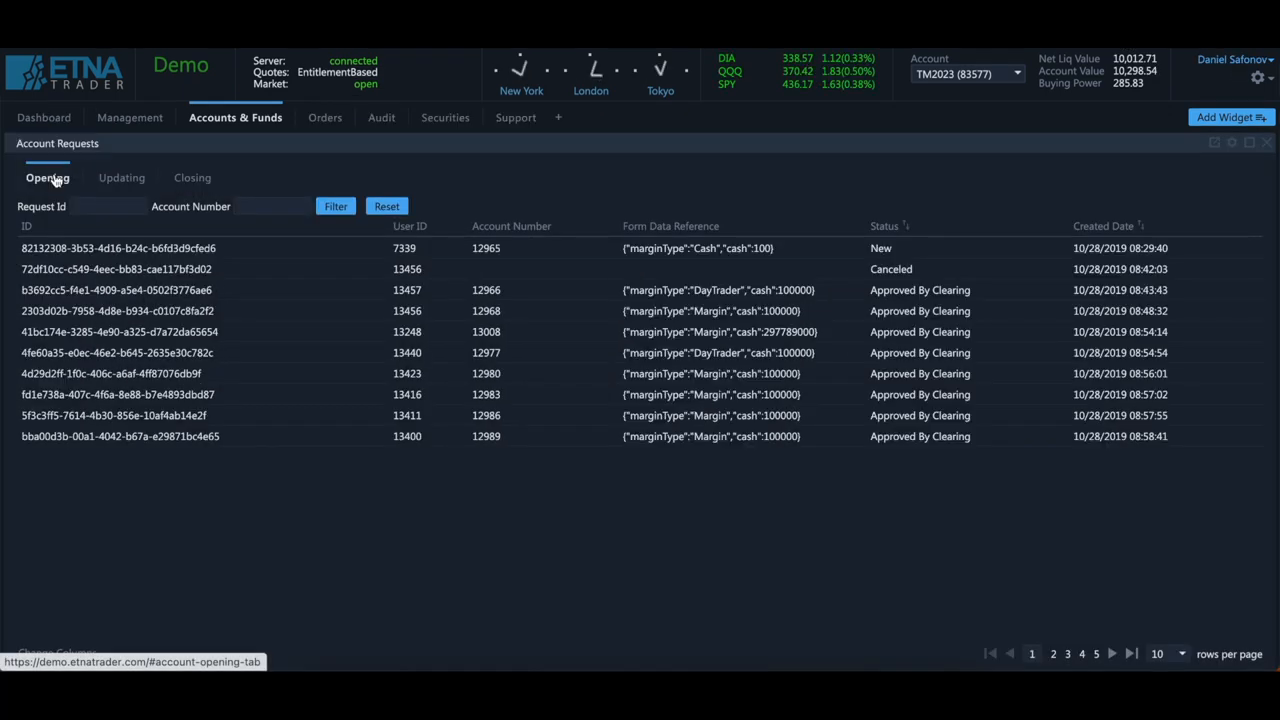
{"action": "mouse_move", "coordinate": [808, 212]}
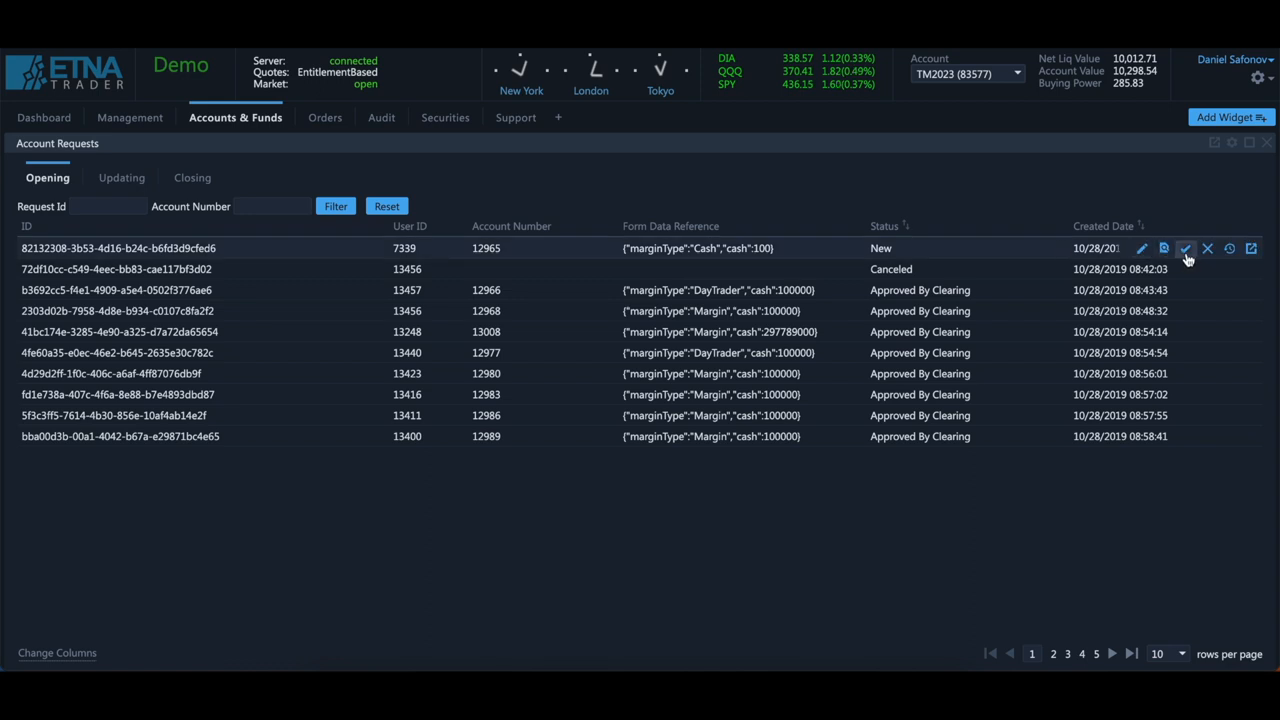
{"action": "mouse_move", "coordinate": [1208, 248]}
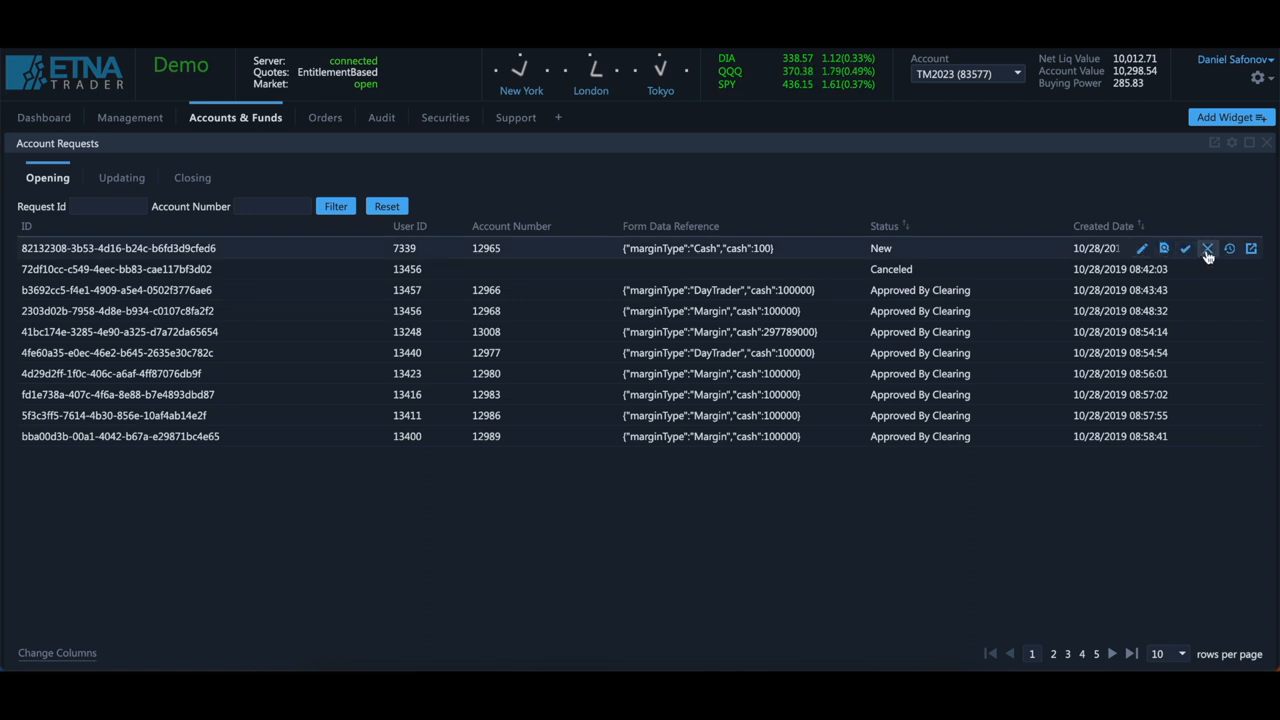
{"action": "mouse_move", "coordinate": [1140, 248]}
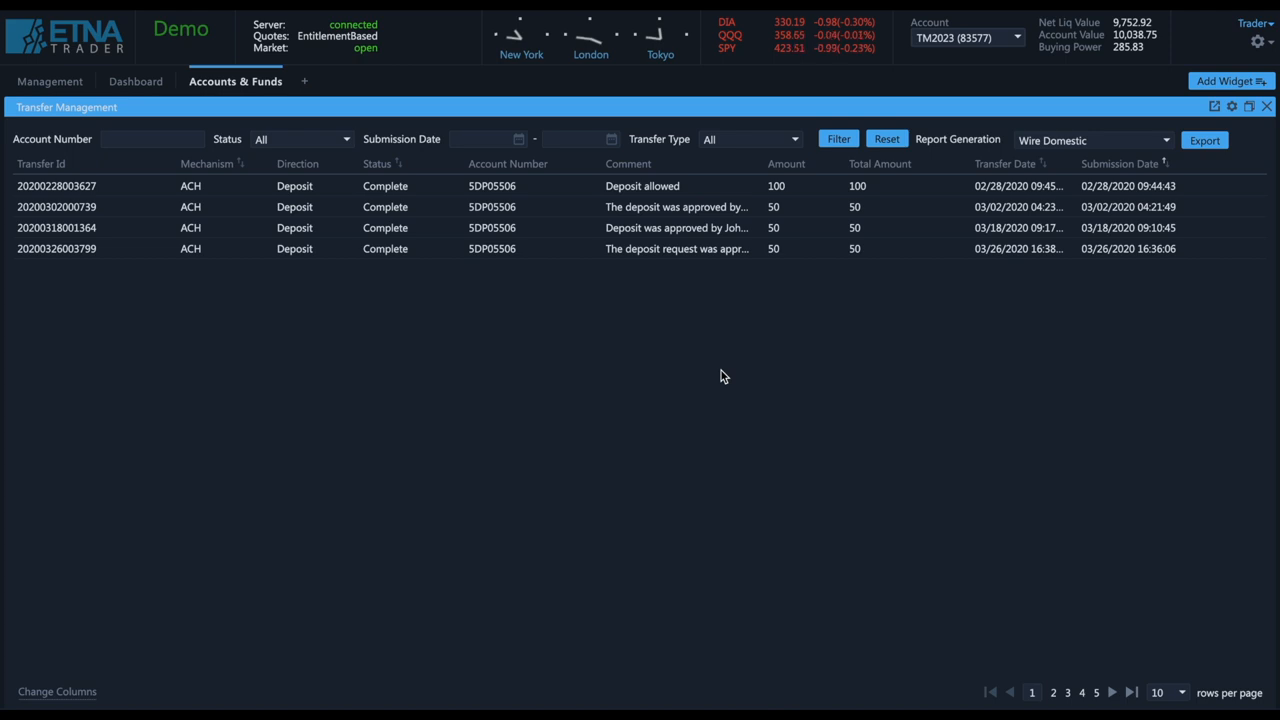
{"action": "mouse_move", "coordinate": [1212, 186]}
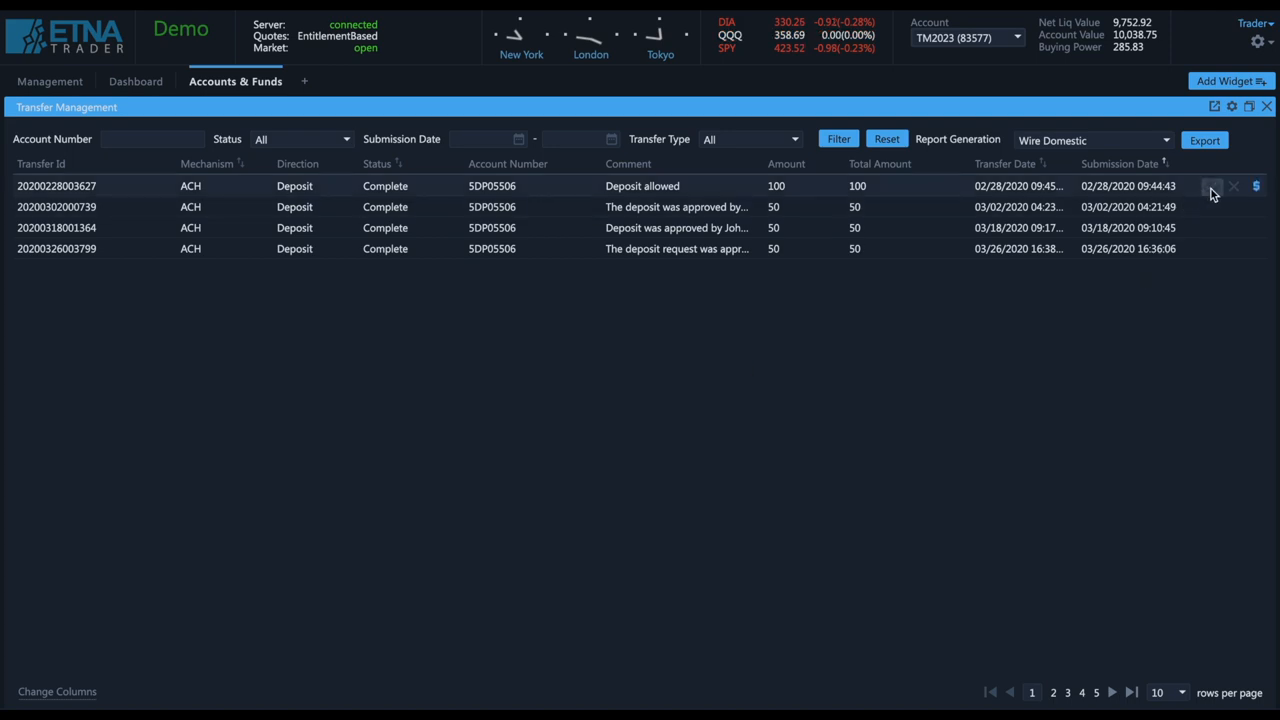
{"action": "mouse_move", "coordinate": [1046, 328]}
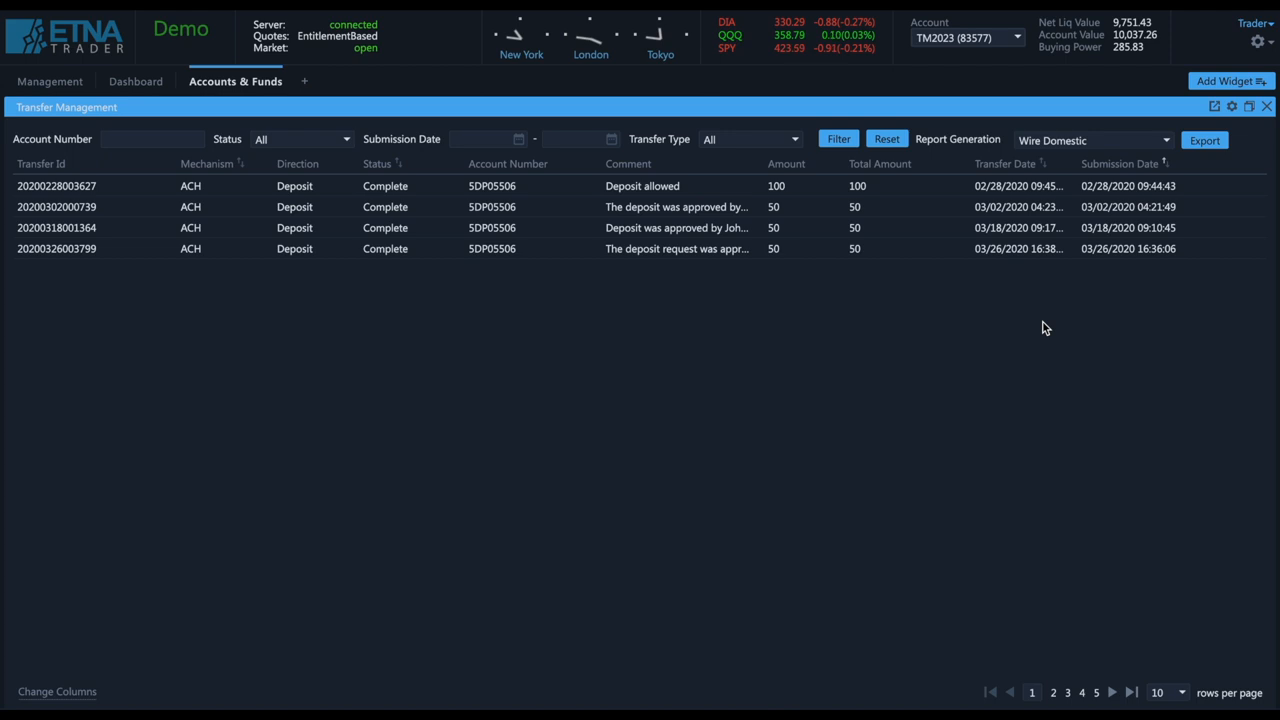
Return to the dashboard after browsing the completed ACH deposits in Transfer Management
{"action": "left_click", "coordinate": [136, 80]}
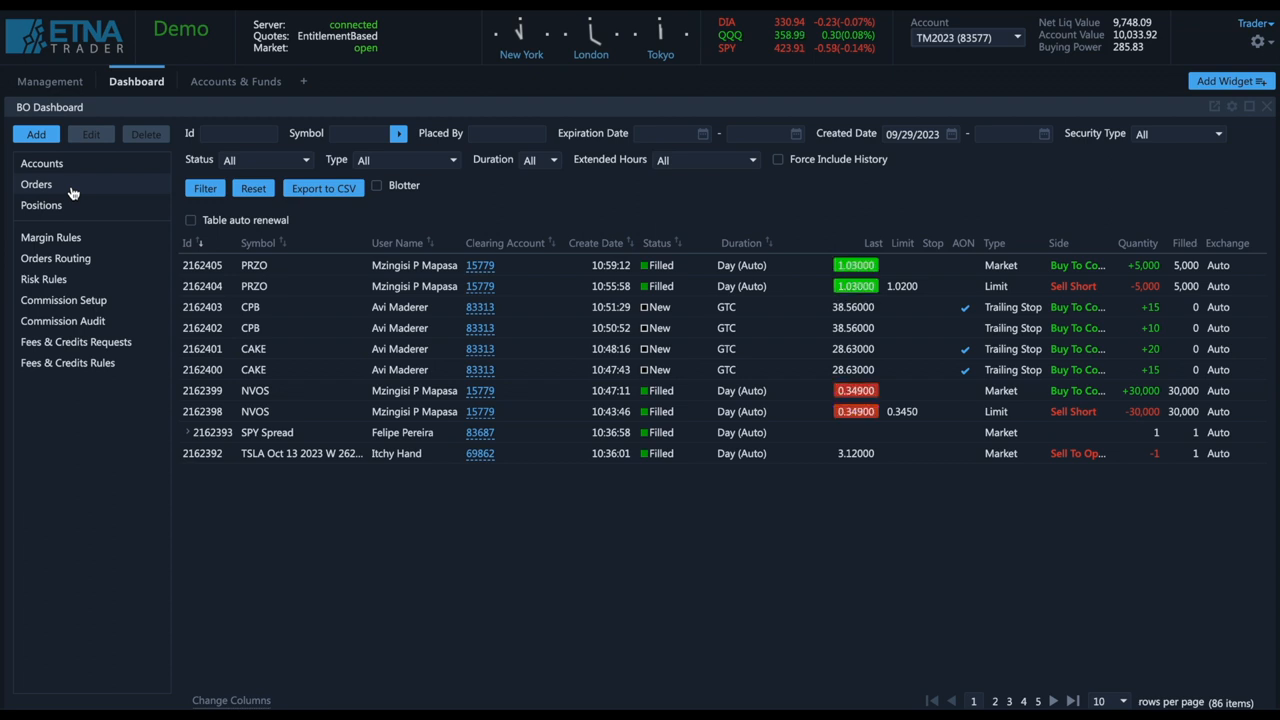
Filter the dashboard orders to symbol SPY and review one order's execution instructions and modify form
{"action": "type", "text": "spy"}
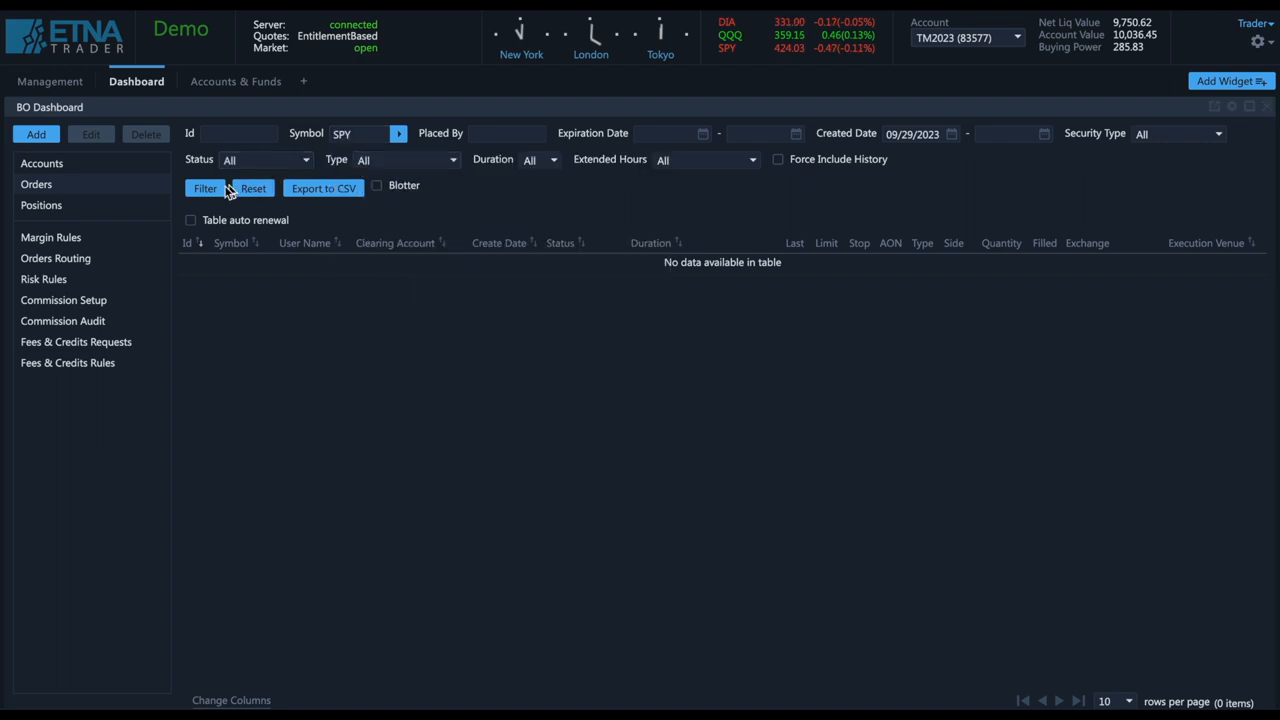
{"action": "left_click", "coordinate": [204, 188]}
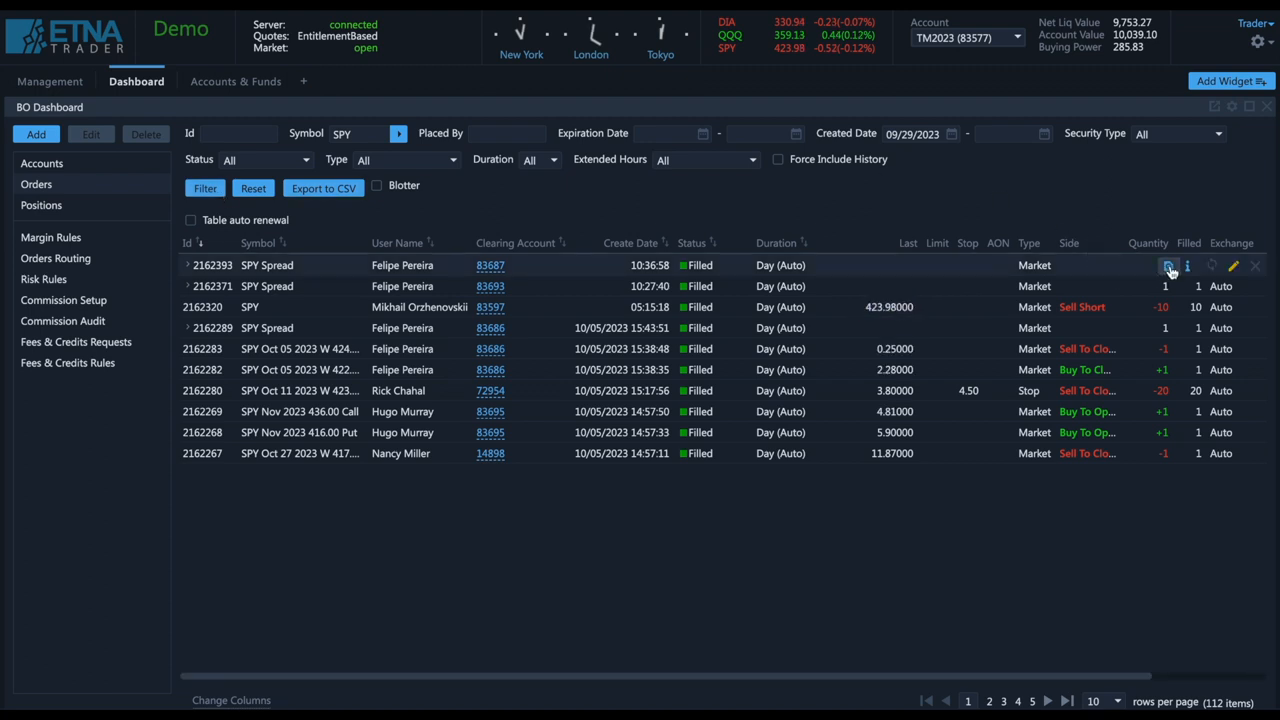
{"action": "mouse_move", "coordinate": [1188, 264]}
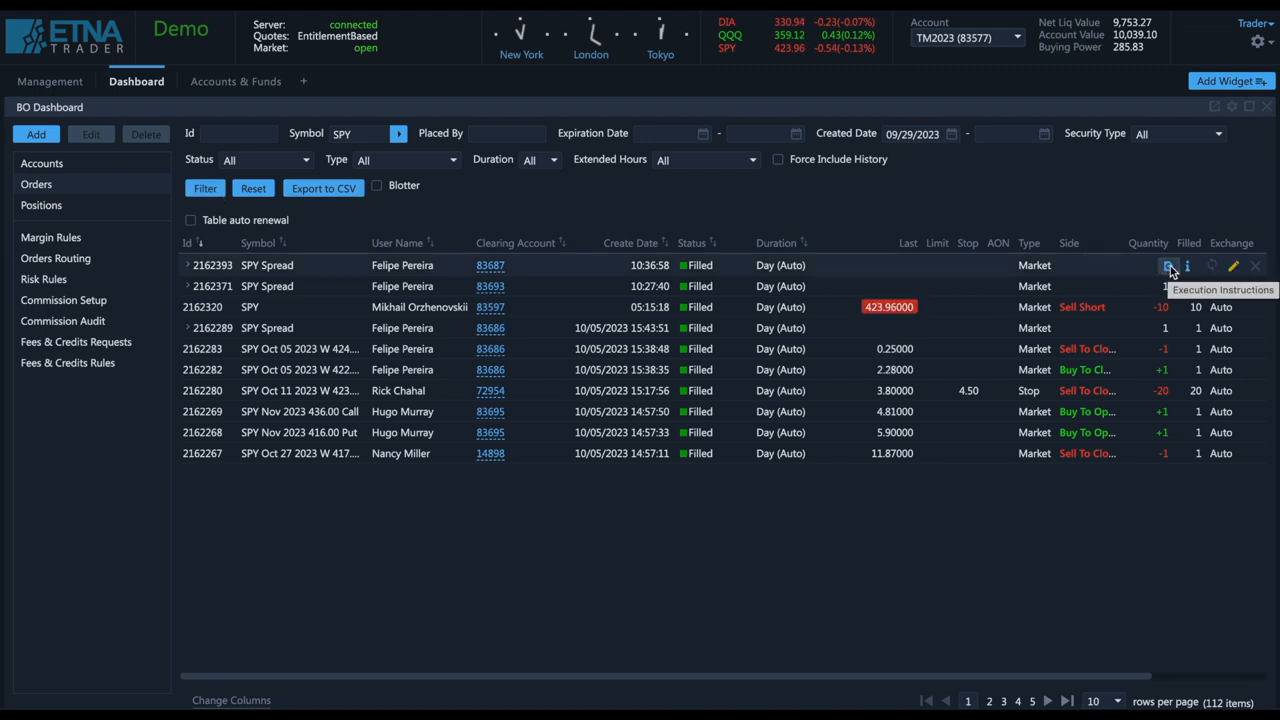
{"action": "left_click", "coordinate": [1168, 264]}
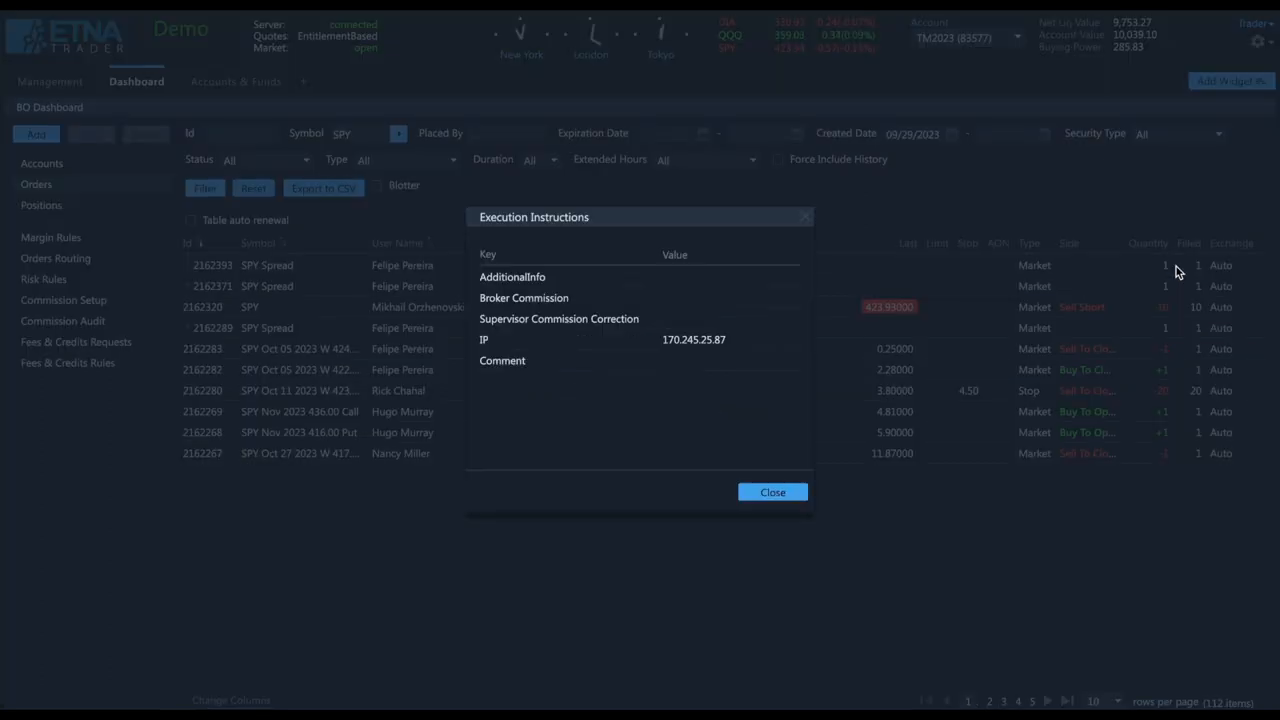
{"action": "left_click", "coordinate": [772, 492]}
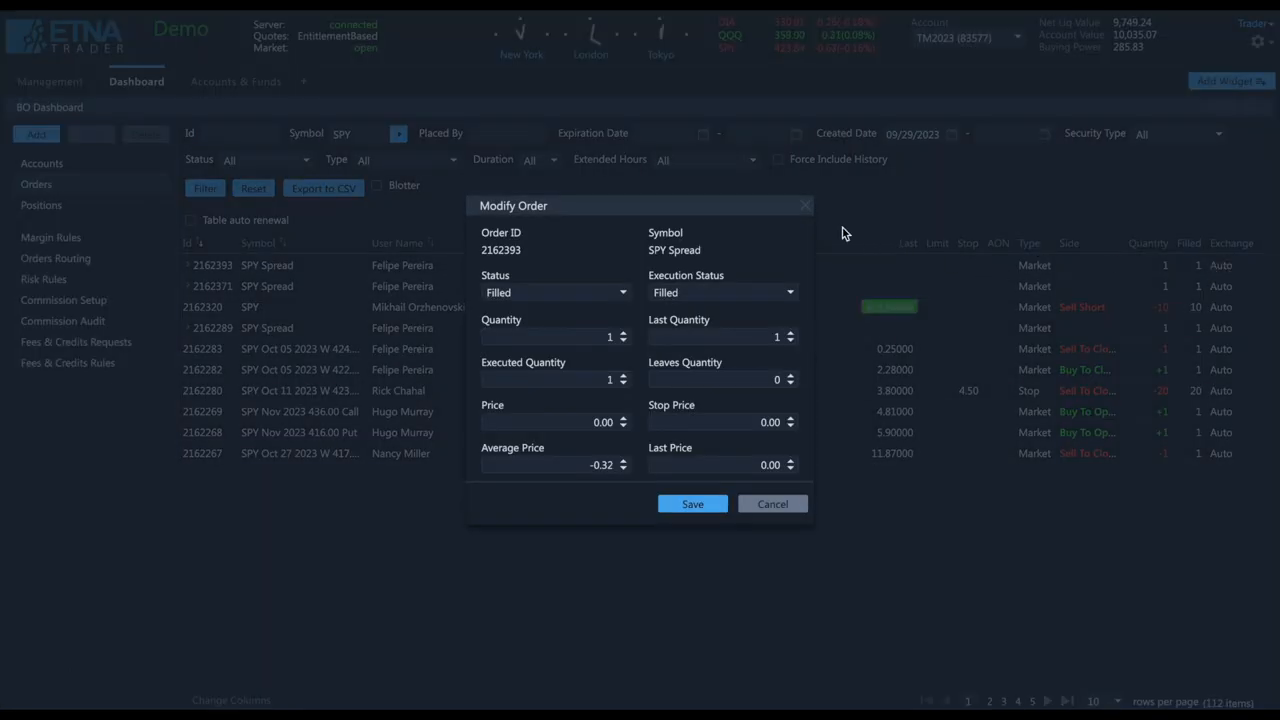
Dismiss the modify form unsaved, export the SPY orders to CSV and show the positions list
{"action": "left_click", "coordinate": [772, 504]}
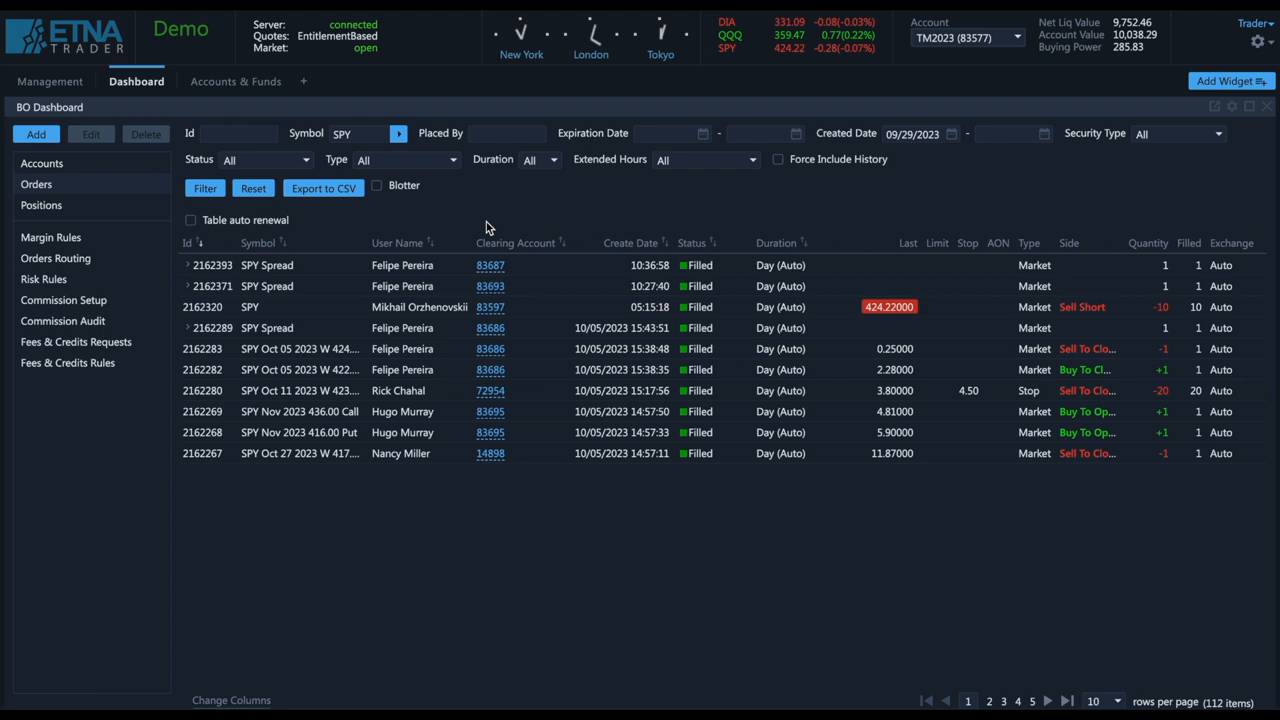
{"action": "mouse_move", "coordinate": [350, 210]}
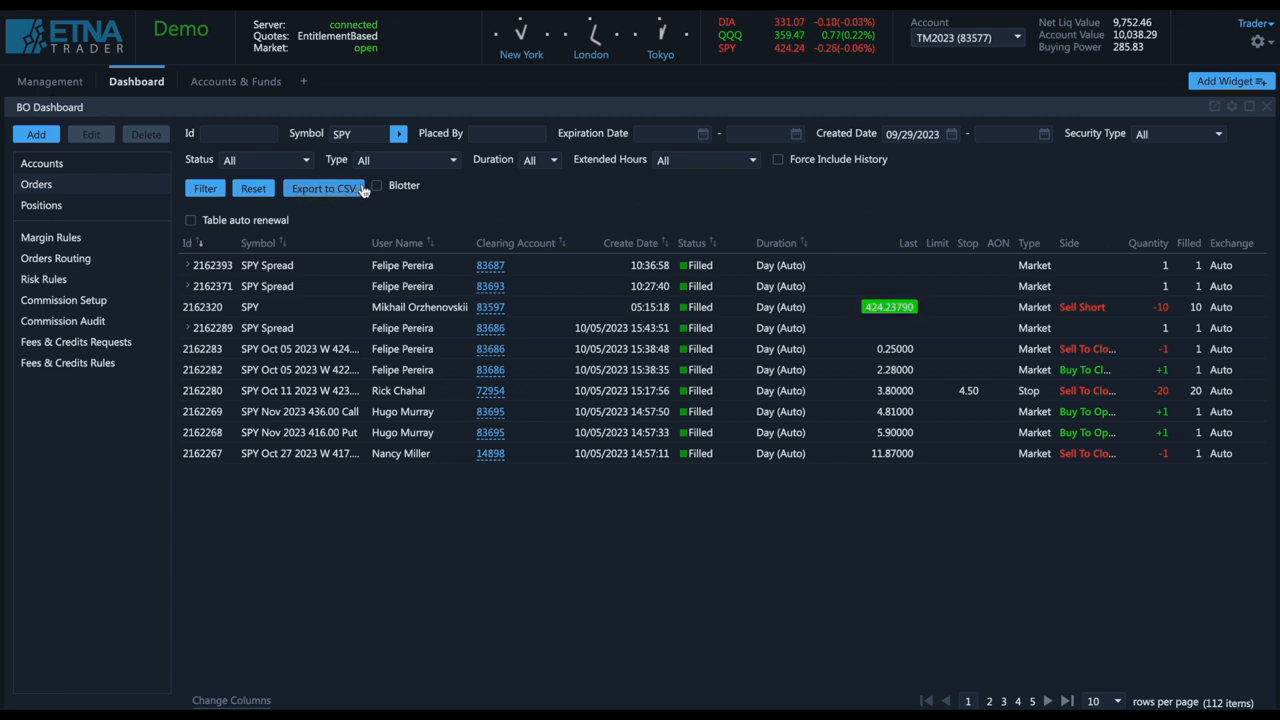
{"action": "left_click", "coordinate": [376, 184]}
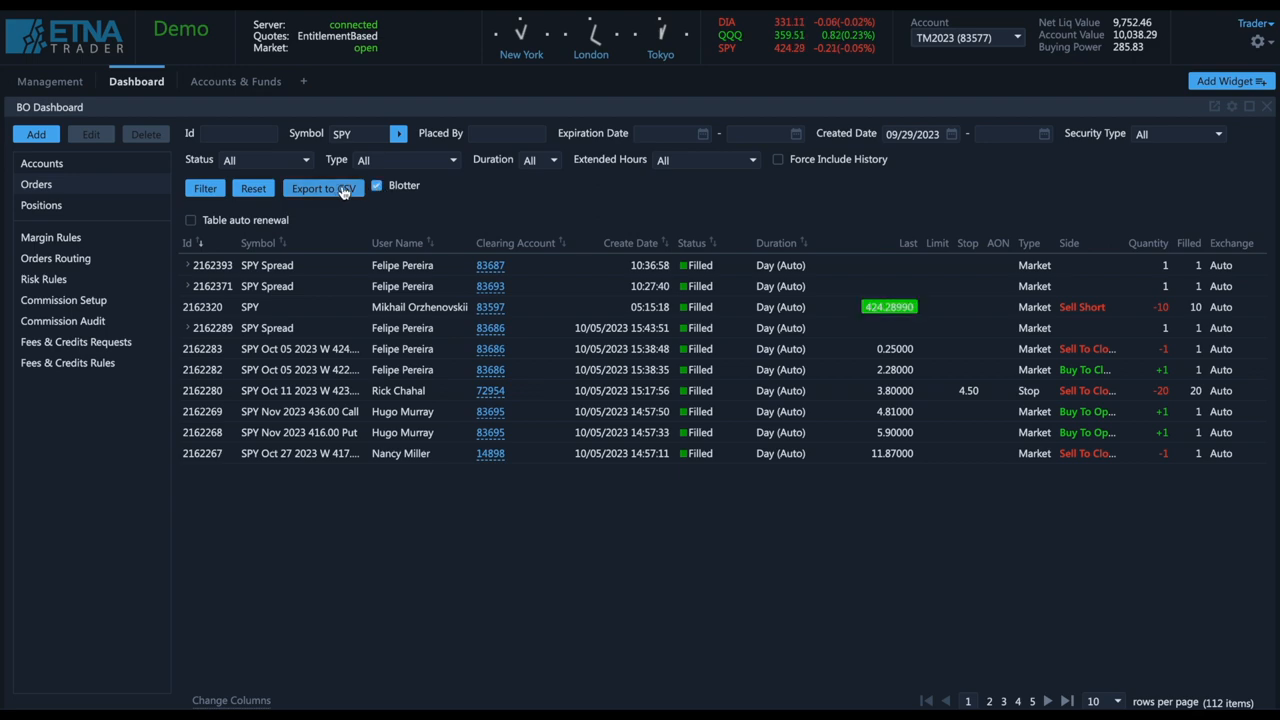
{"action": "left_click", "coordinate": [40, 204]}
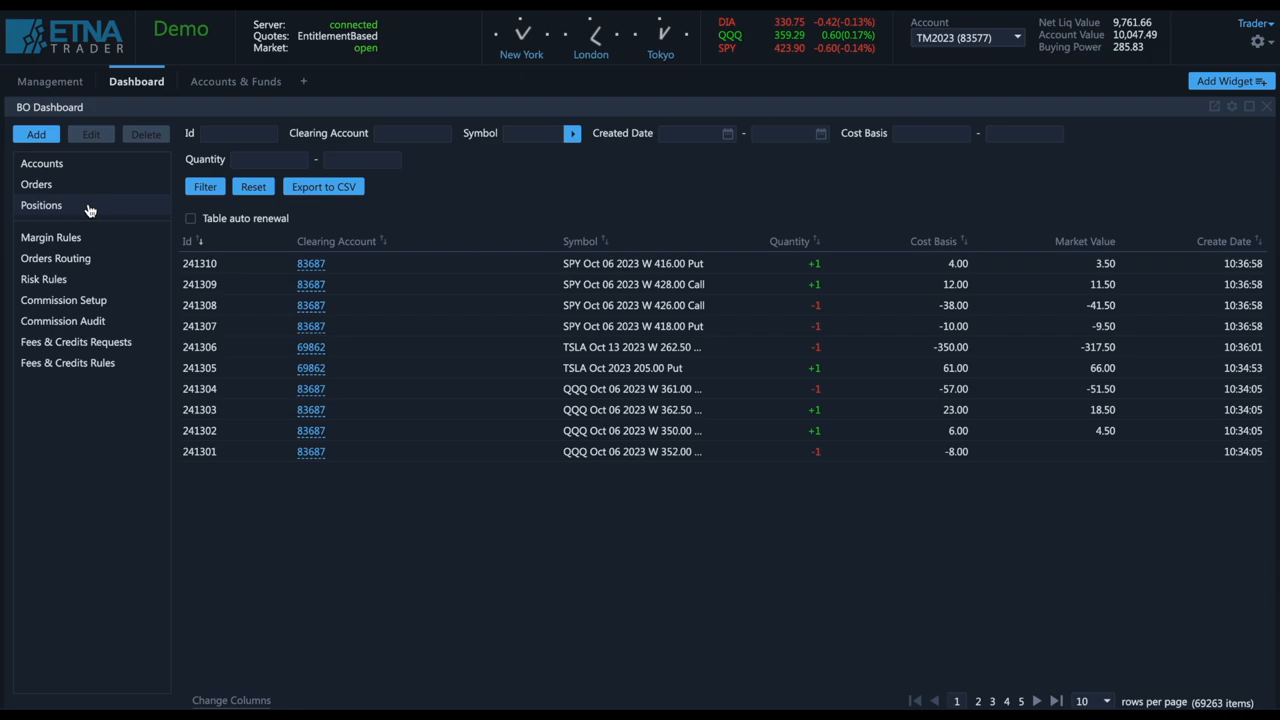
Show the margin rules list, bring up the Create Margin Rule form and cancel it unsaved
{"action": "left_click", "coordinate": [52, 236]}
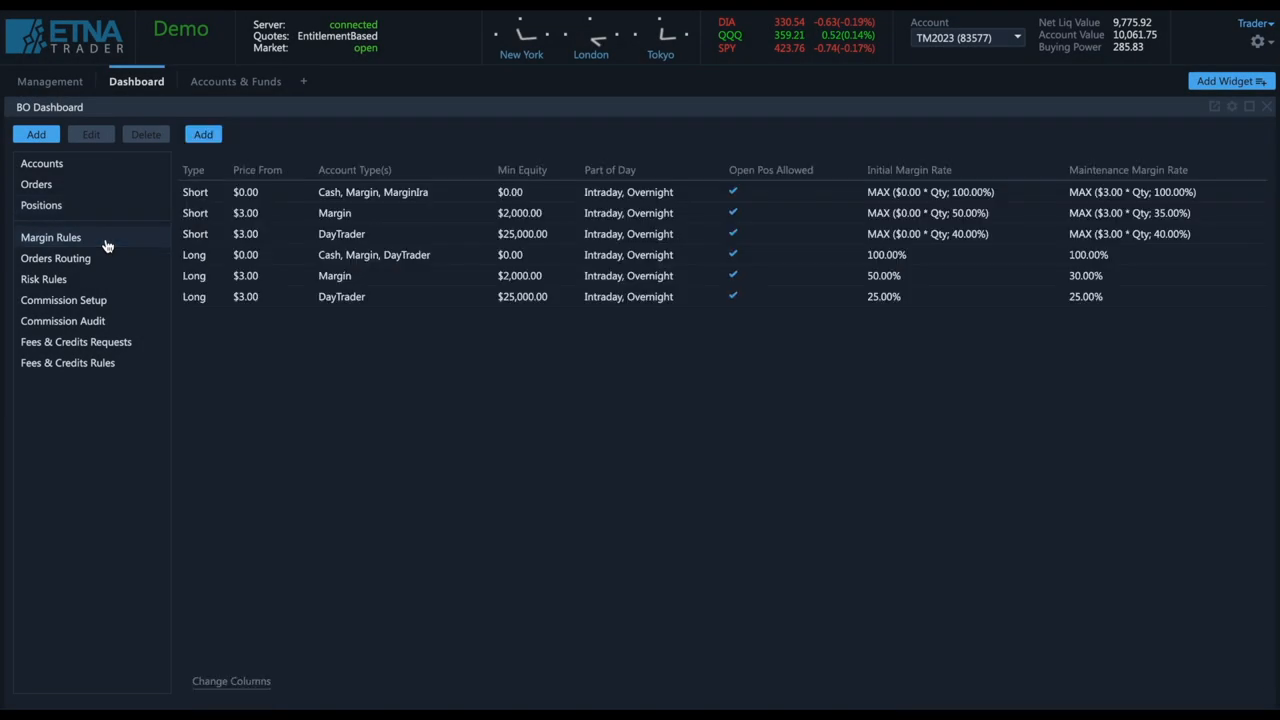
{"action": "mouse_move", "coordinate": [584, 392]}
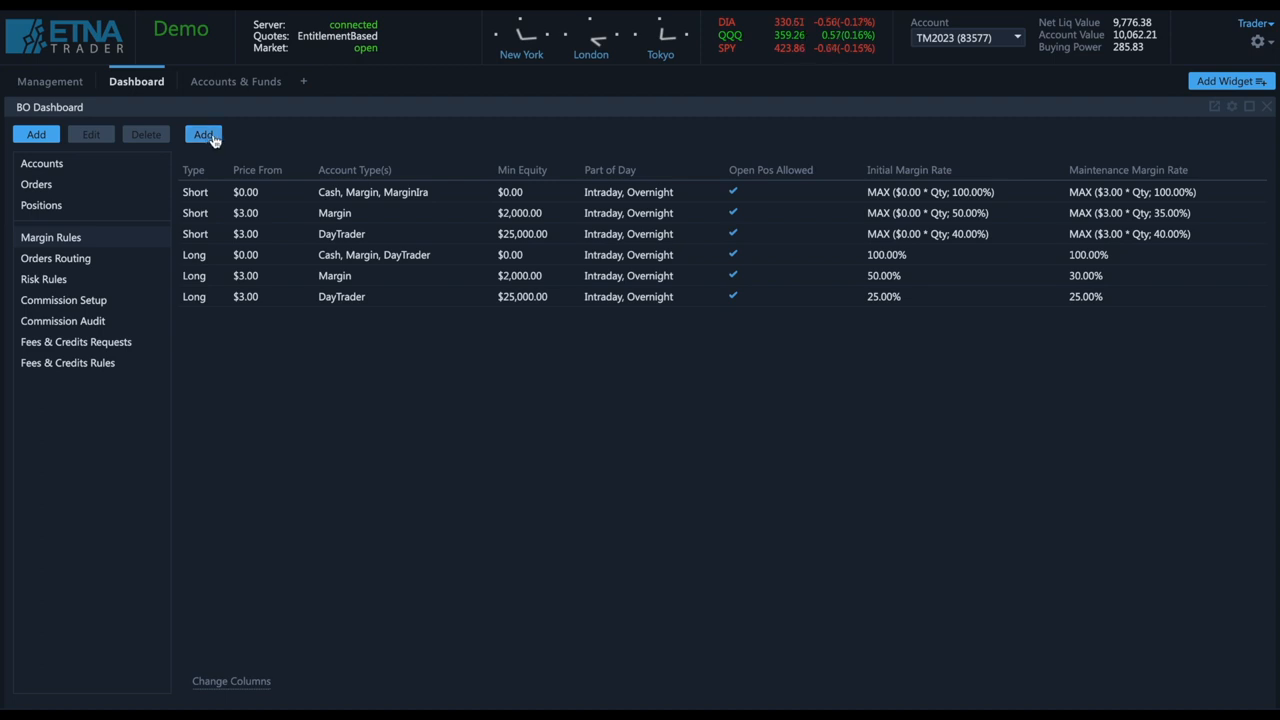
{"action": "left_click", "coordinate": [204, 134]}
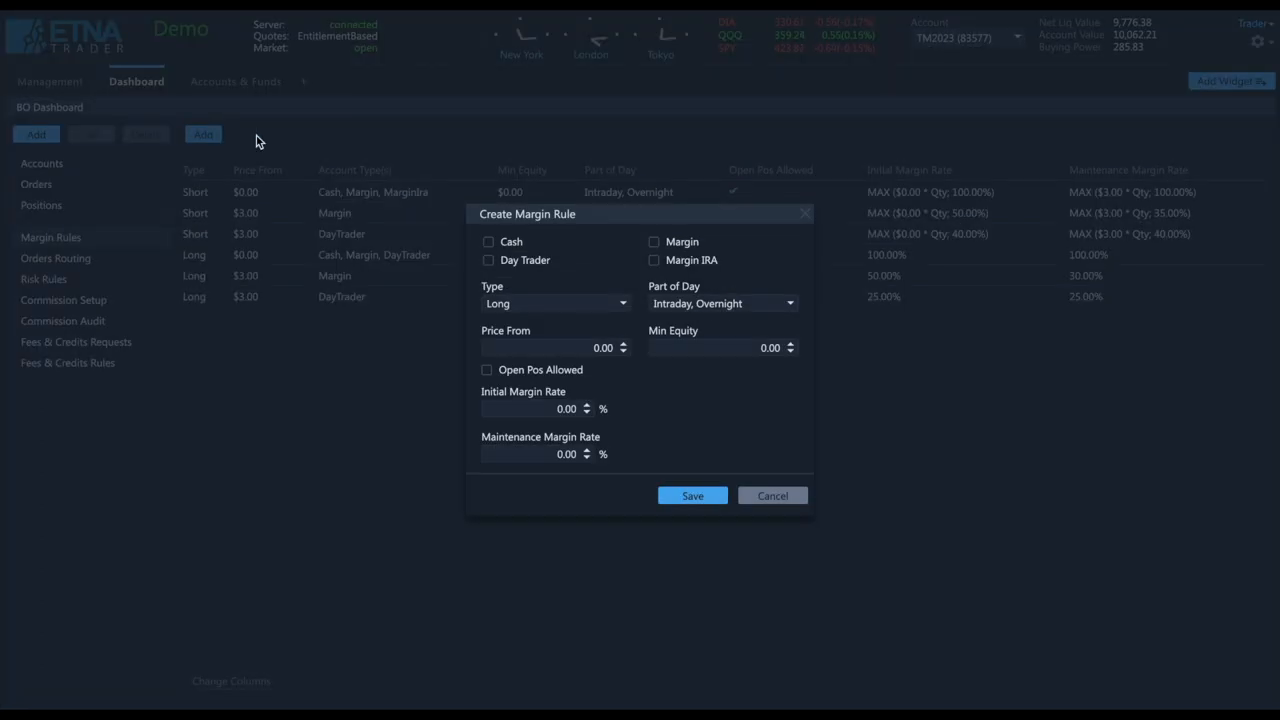
{"action": "mouse_move", "coordinate": [786, 230]}
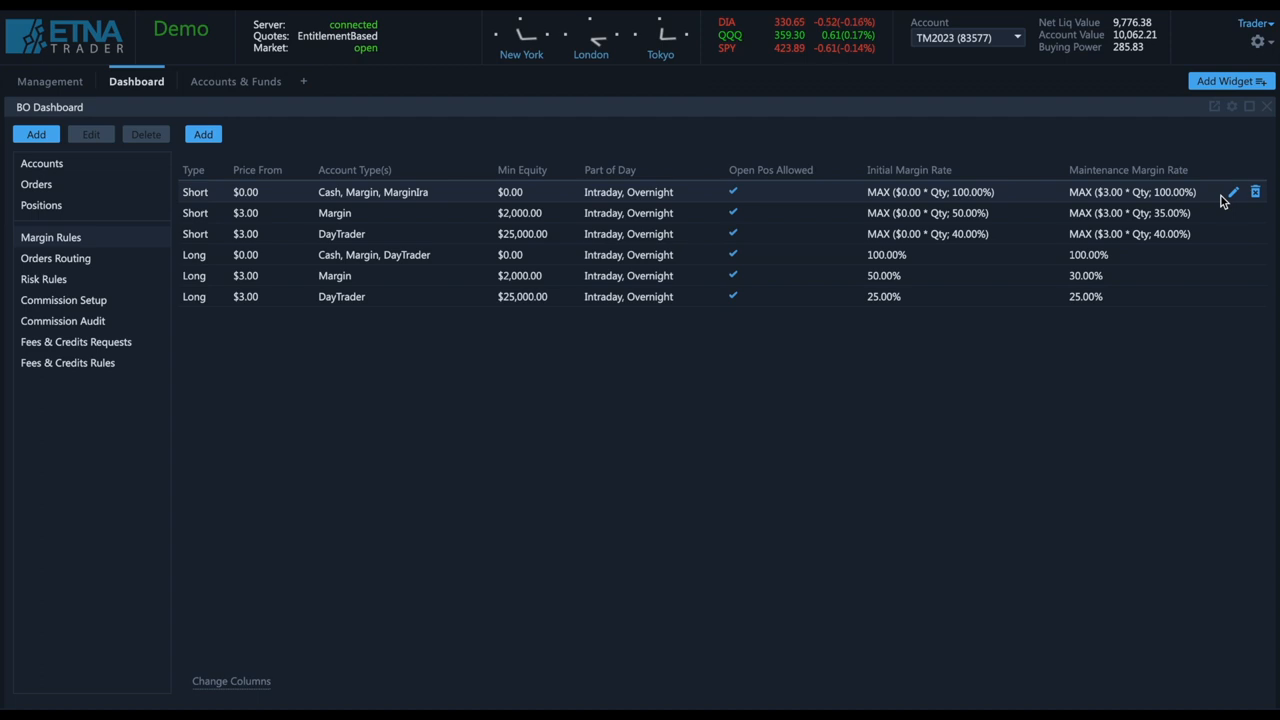
{"action": "left_click", "coordinate": [1232, 192]}
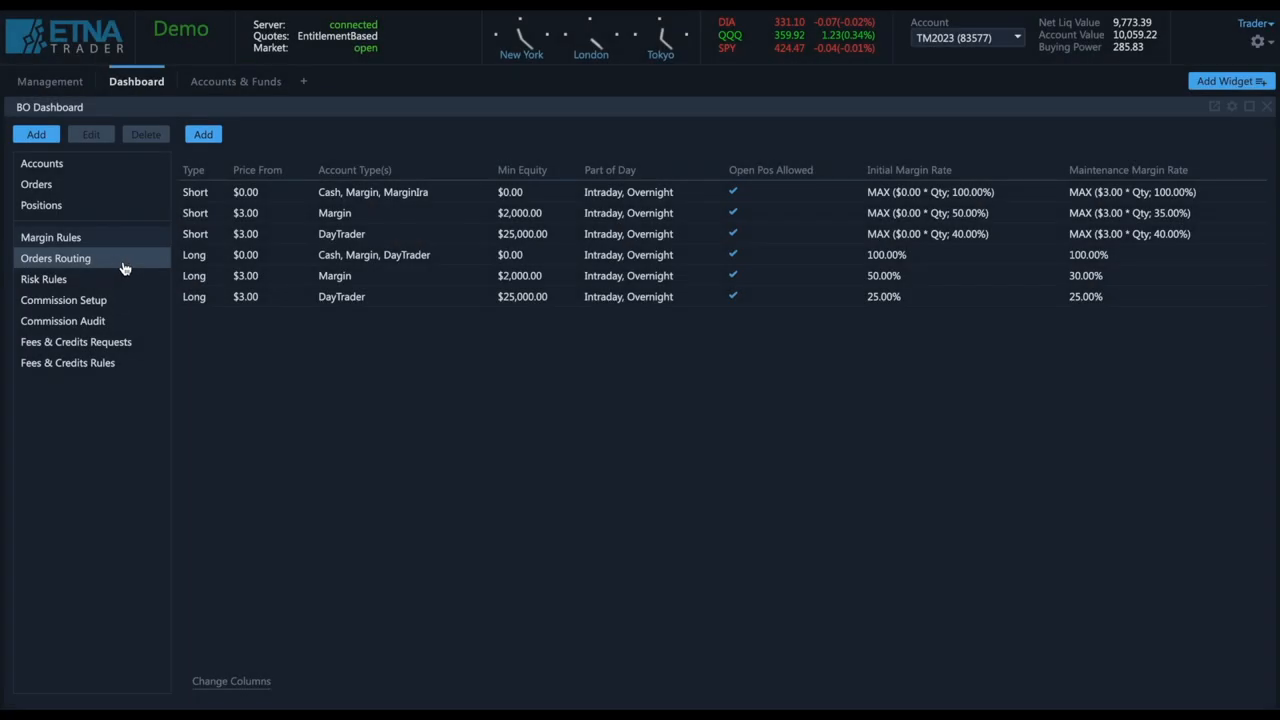
Start a new order routing rule with a first condition of Quantity Gt 1000
{"action": "left_click", "coordinate": [56, 258]}
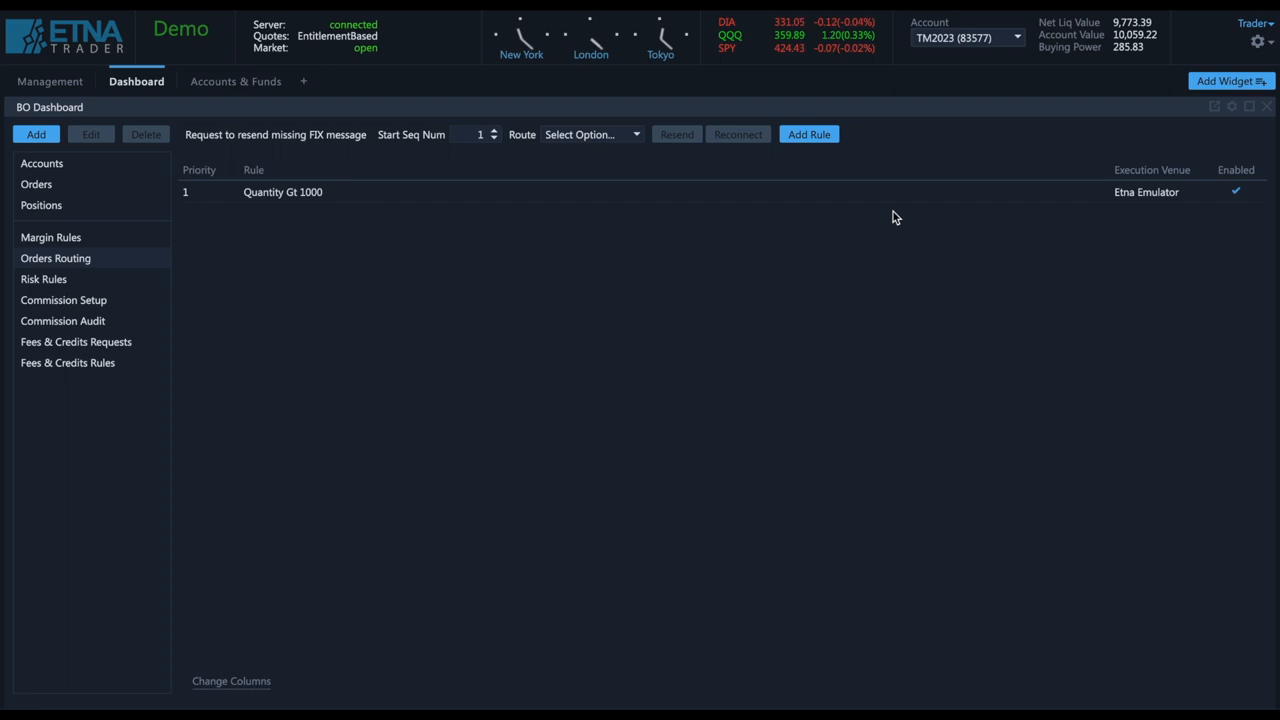
{"action": "mouse_move", "coordinate": [770, 210]}
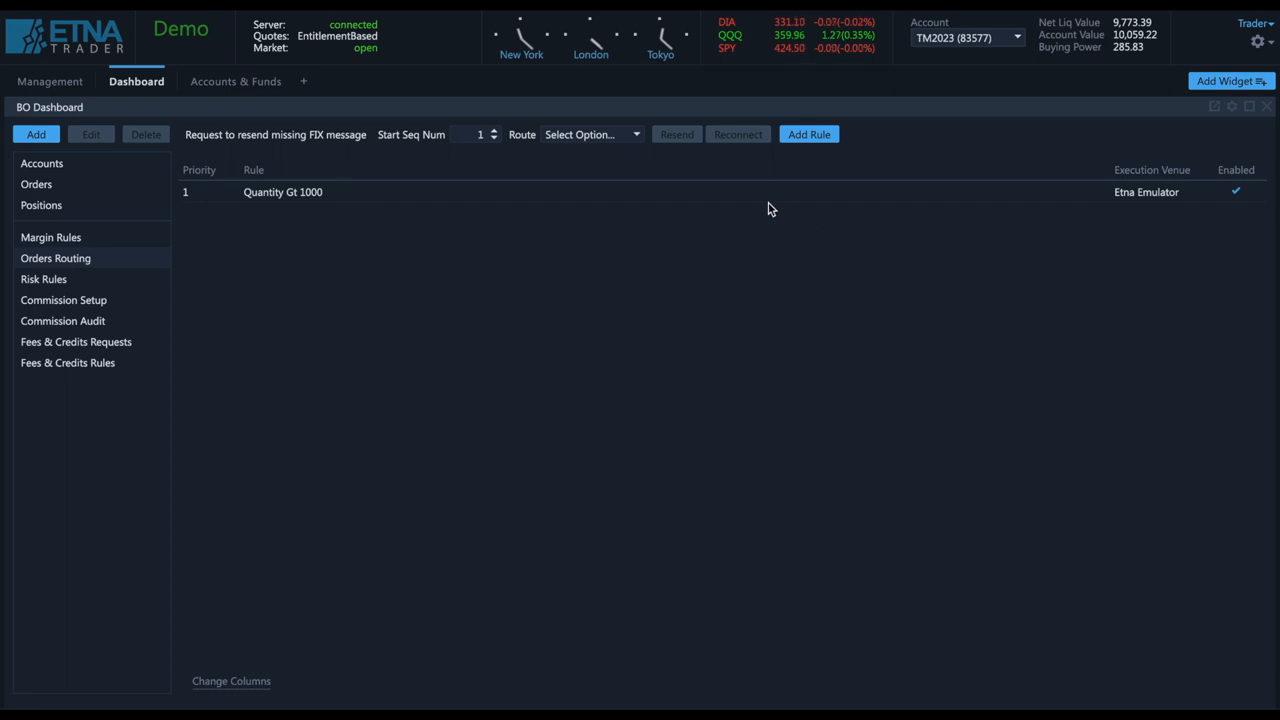
{"action": "left_click", "coordinate": [808, 134]}
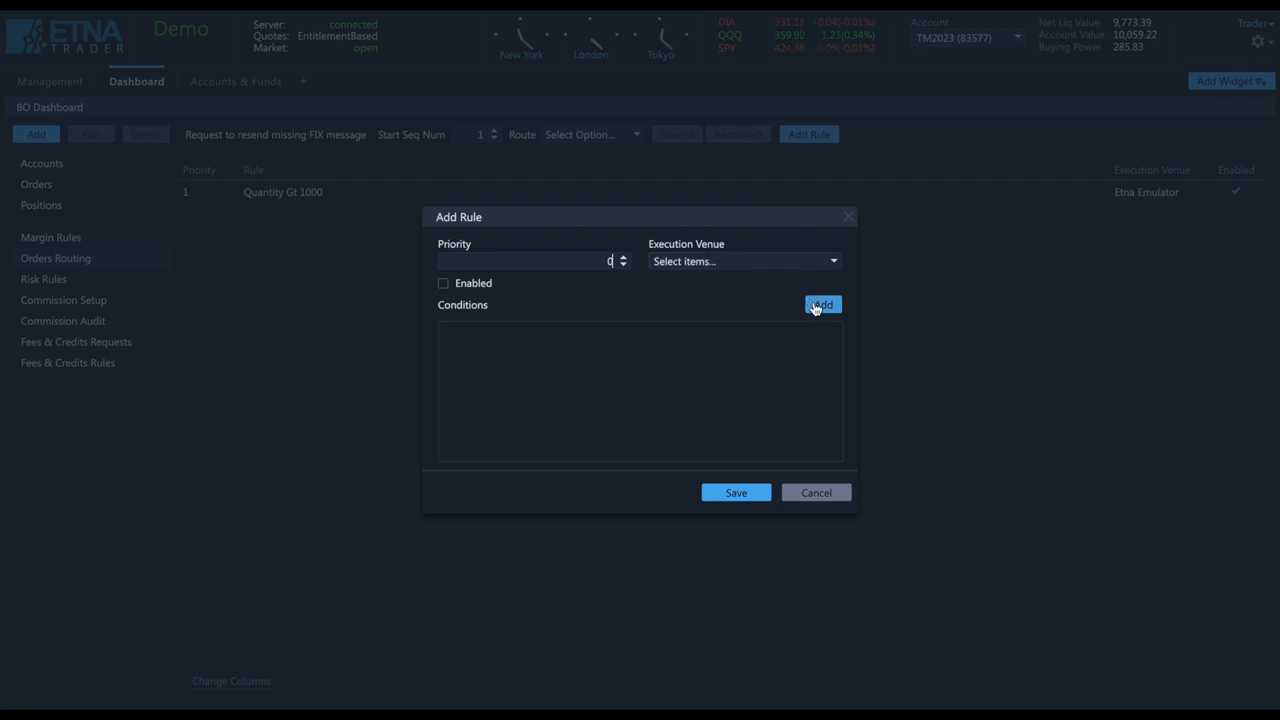
{"action": "left_click", "coordinate": [822, 304]}
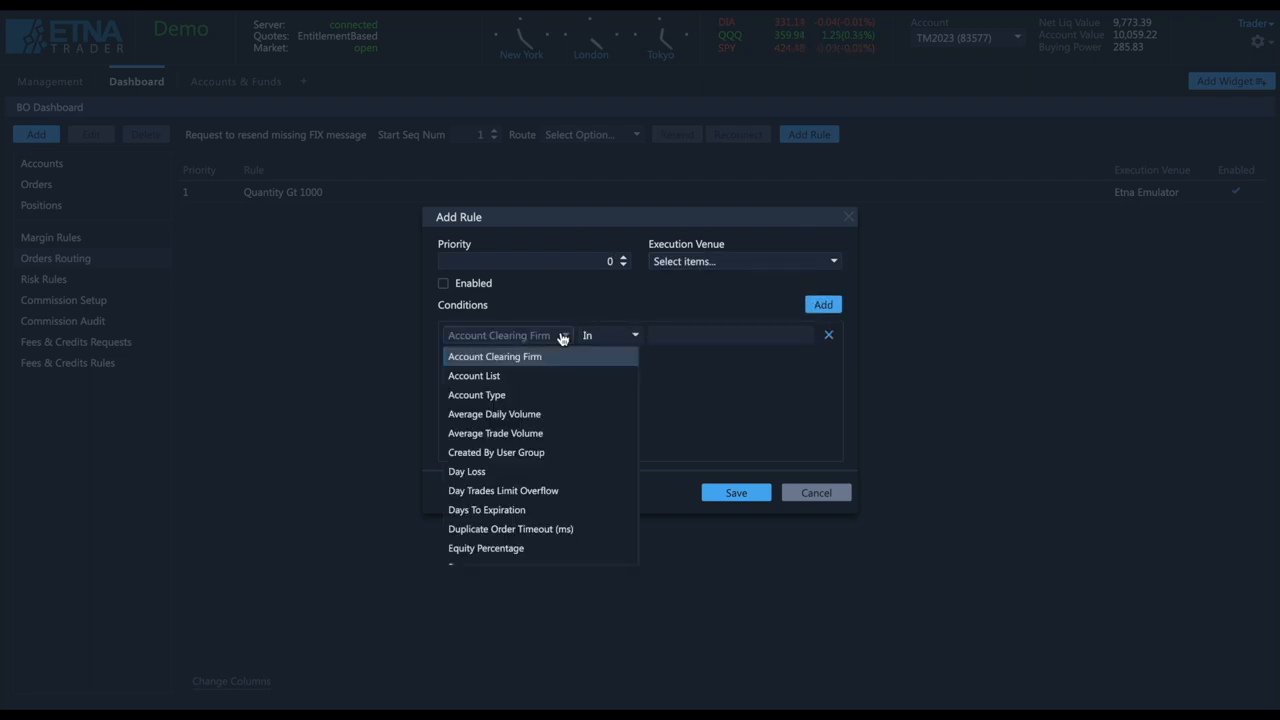
{"action": "scroll", "scroll_direction": "down", "scroll_amount": 3}
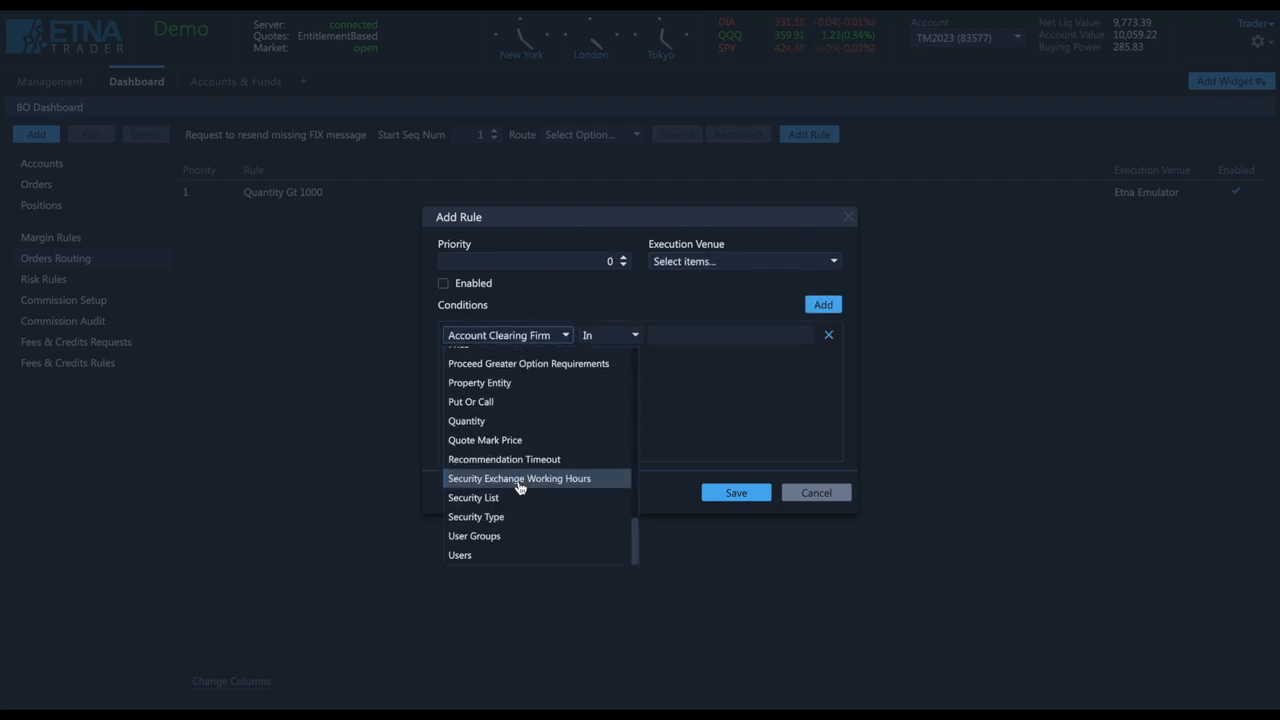
{"action": "left_click", "coordinate": [466, 420]}
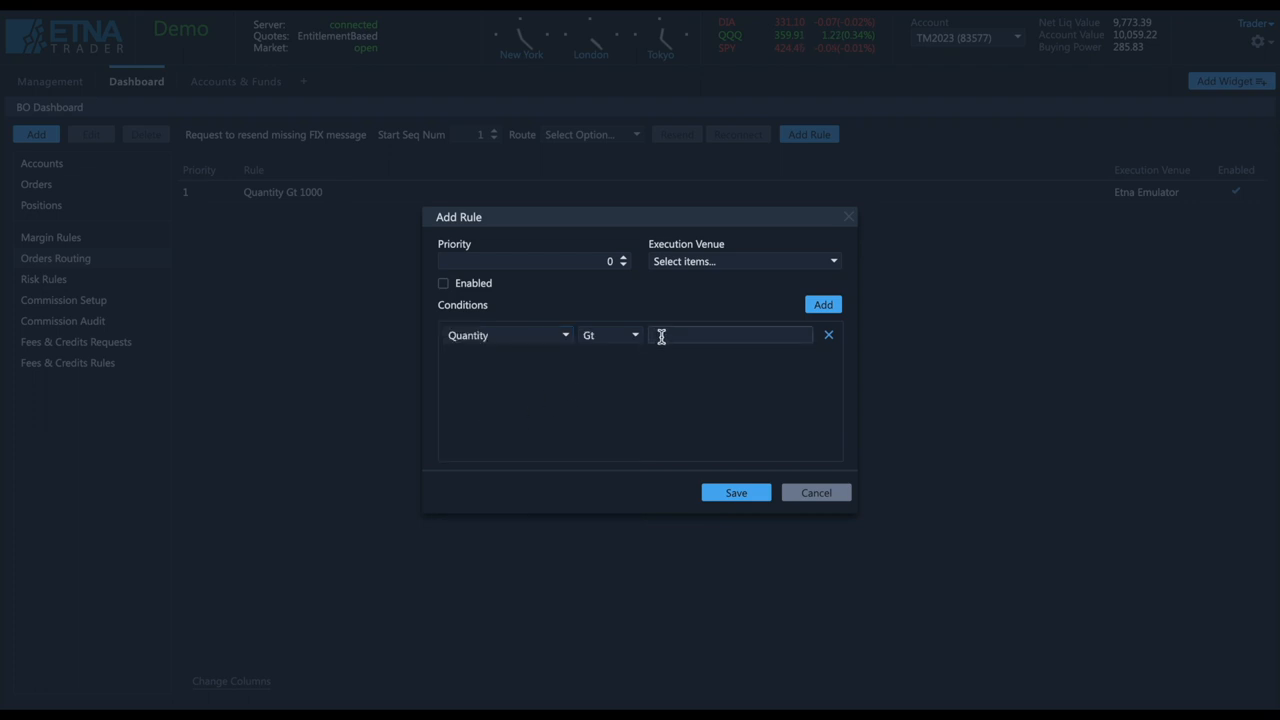
{"action": "type", "text": "1000"}
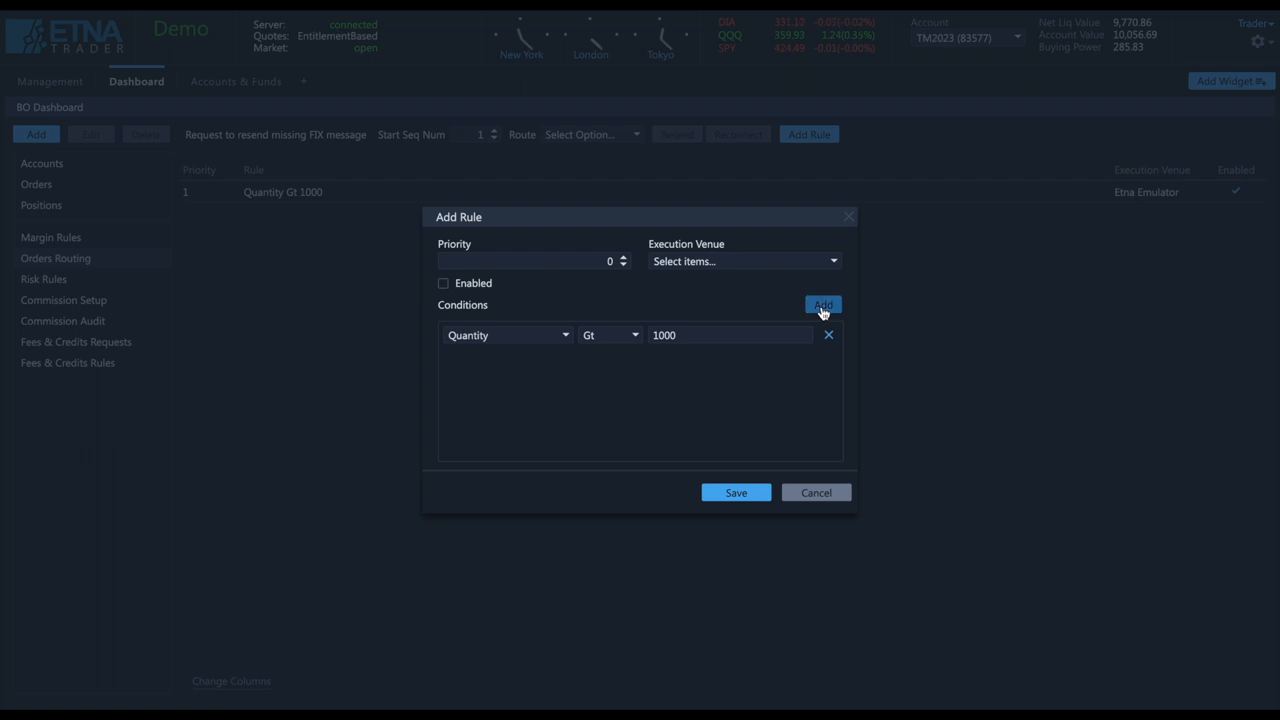
Add a second condition Day Loss Gte 12 and choose Etna Emulator as the execution venue
{"action": "left_click", "coordinate": [822, 304]}
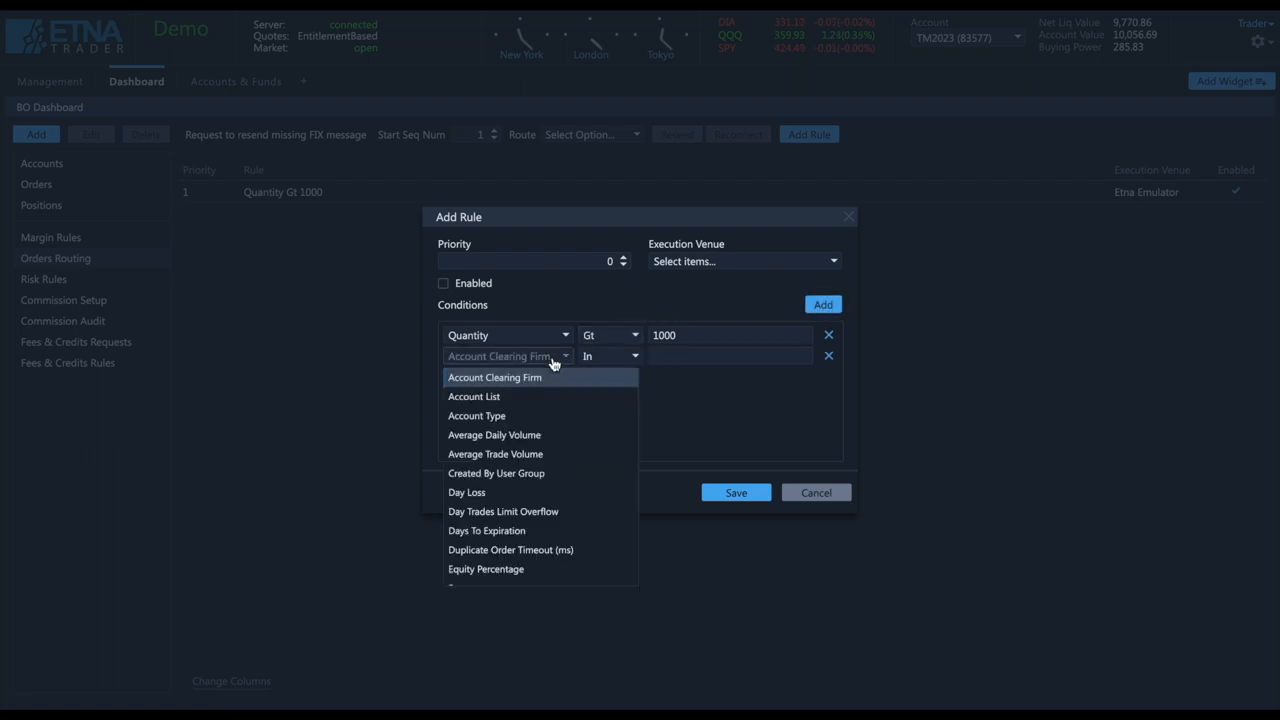
{"action": "left_click", "coordinate": [466, 492]}
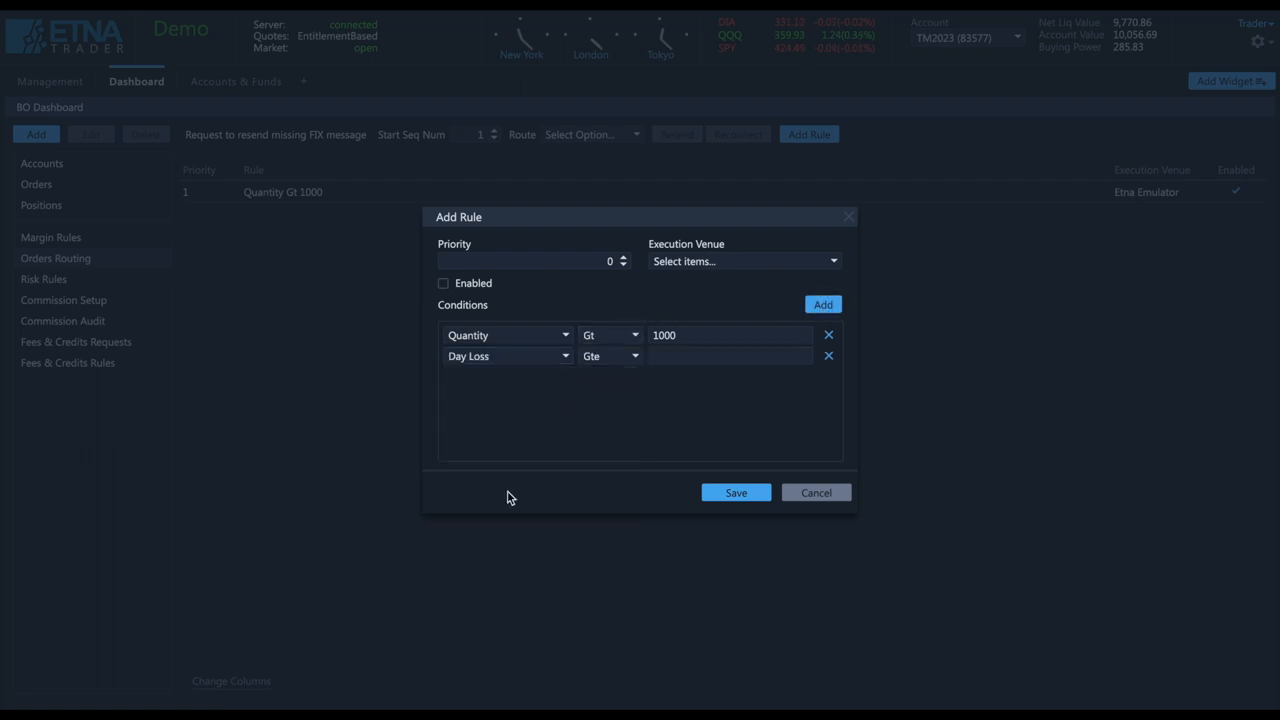
{"action": "left_click", "coordinate": [730, 356]}
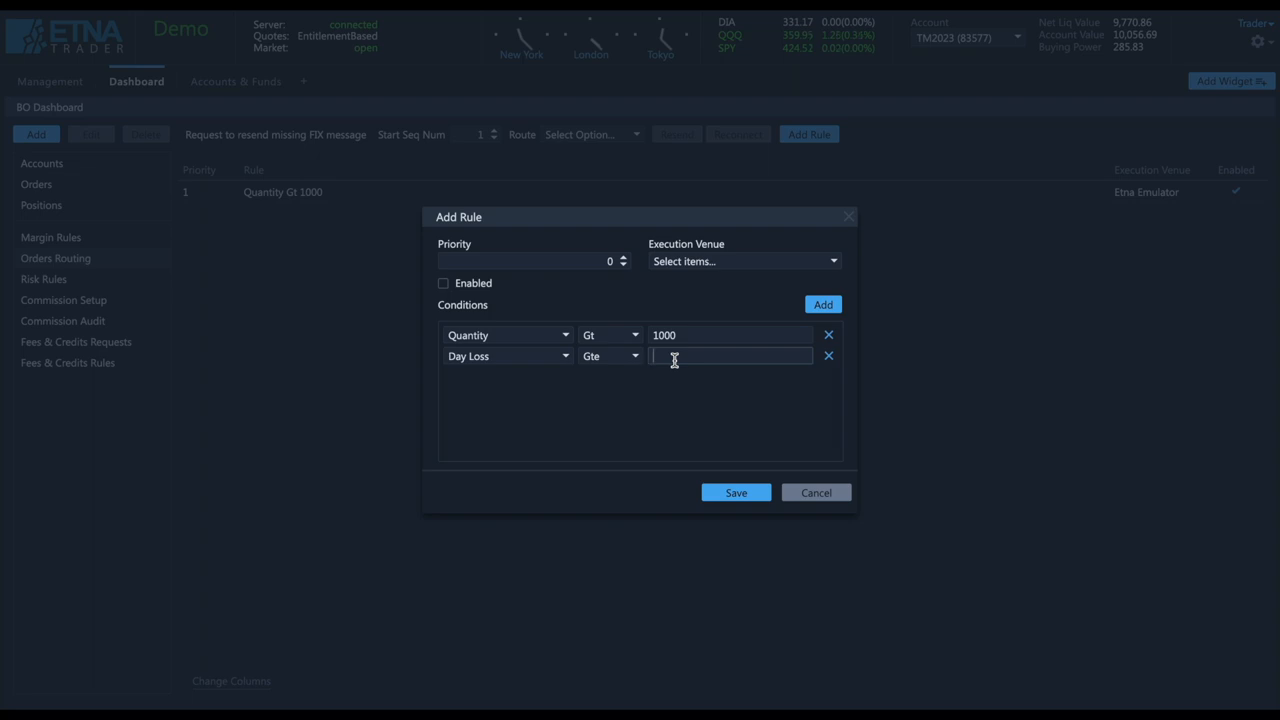
{"action": "type", "text": "12"}
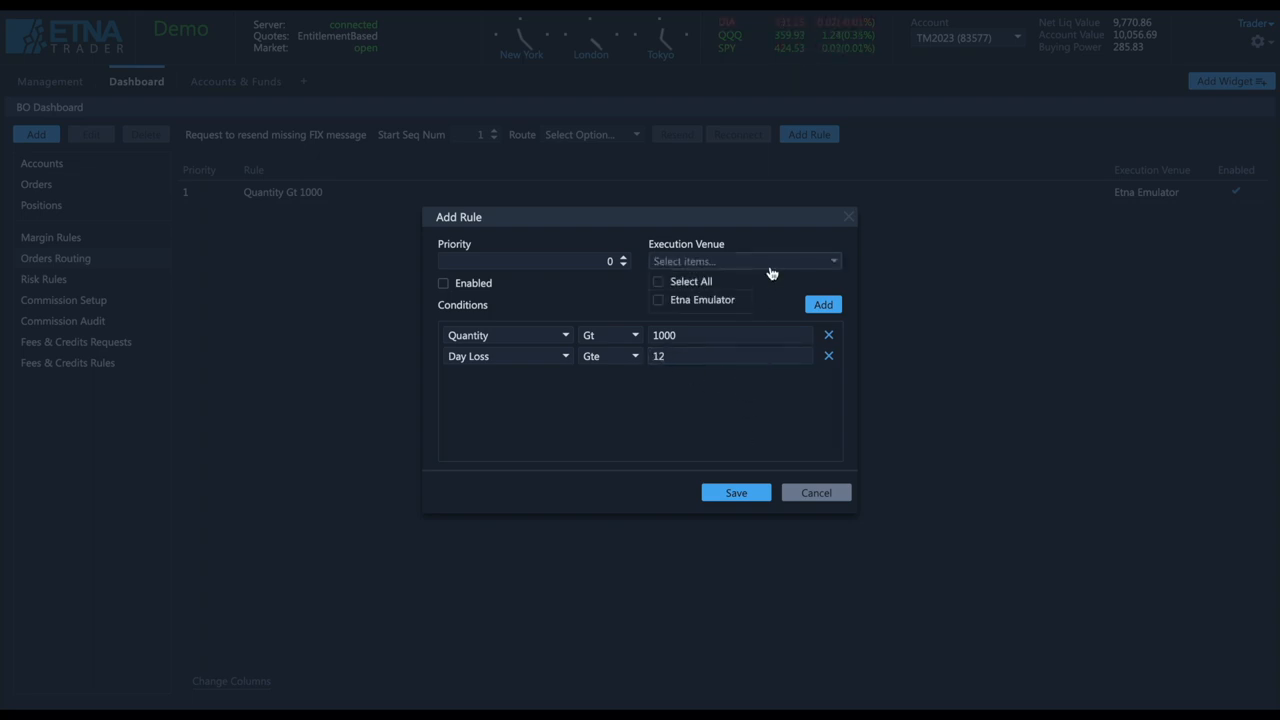
{"action": "left_click", "coordinate": [658, 300]}
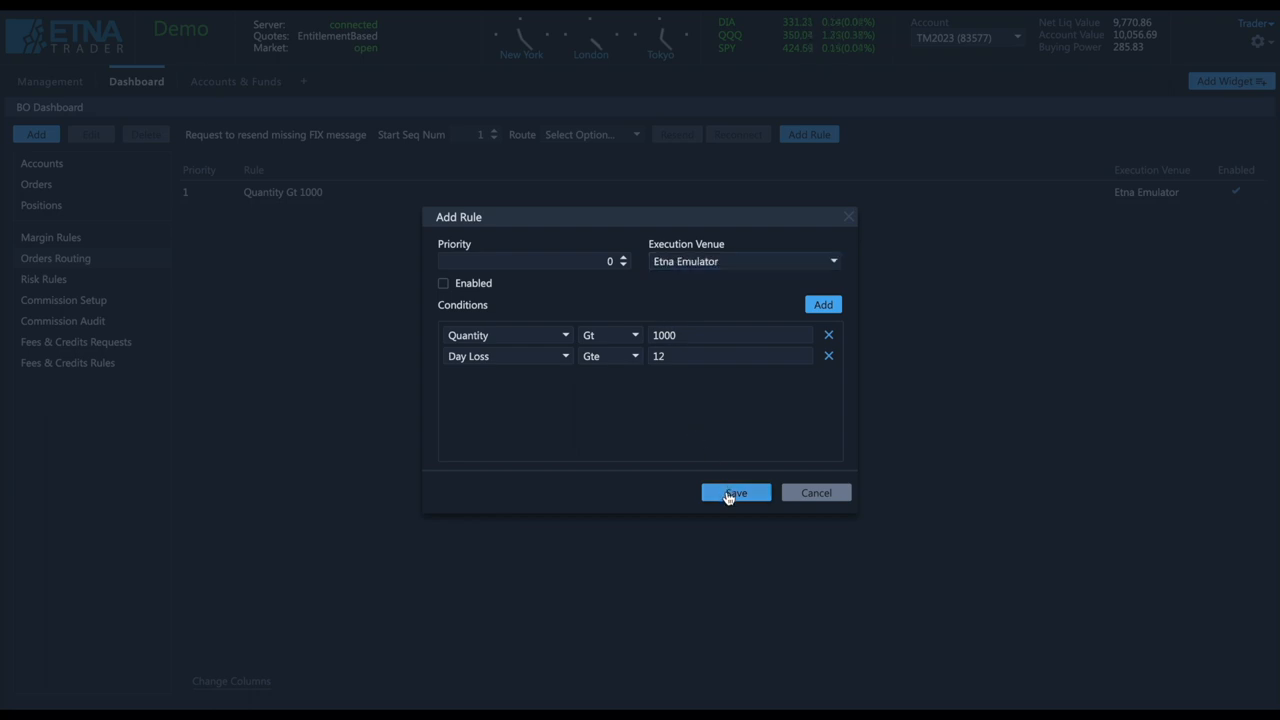
Save the routing rule, then start a new risk rule and add a condition row
{"action": "left_click", "coordinate": [736, 492]}
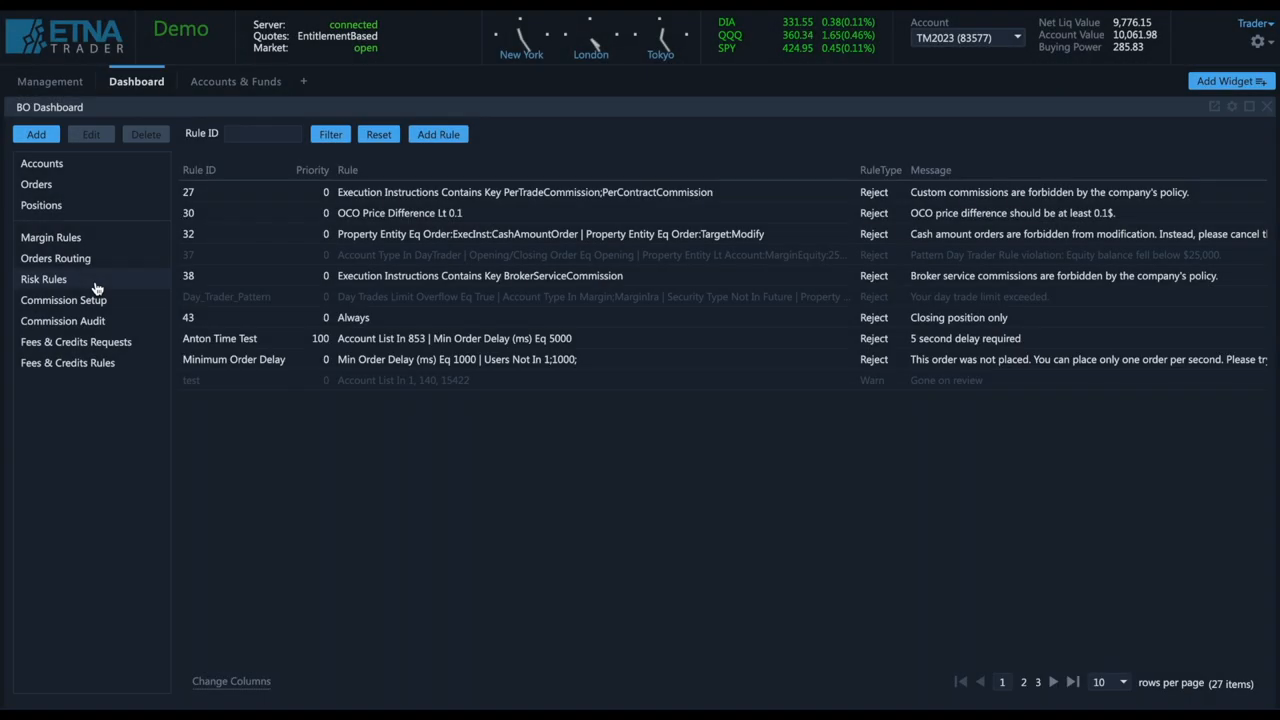
{"action": "mouse_move", "coordinate": [670, 506]}
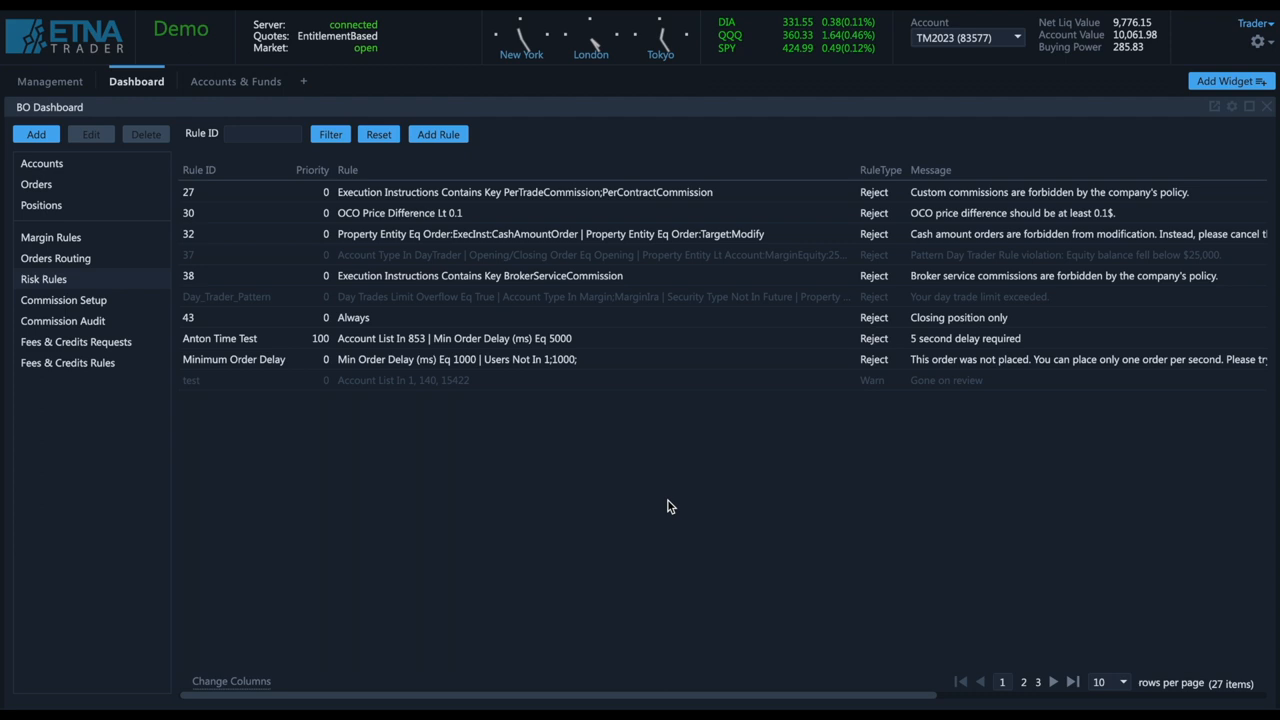
{"action": "left_click", "coordinate": [438, 134]}
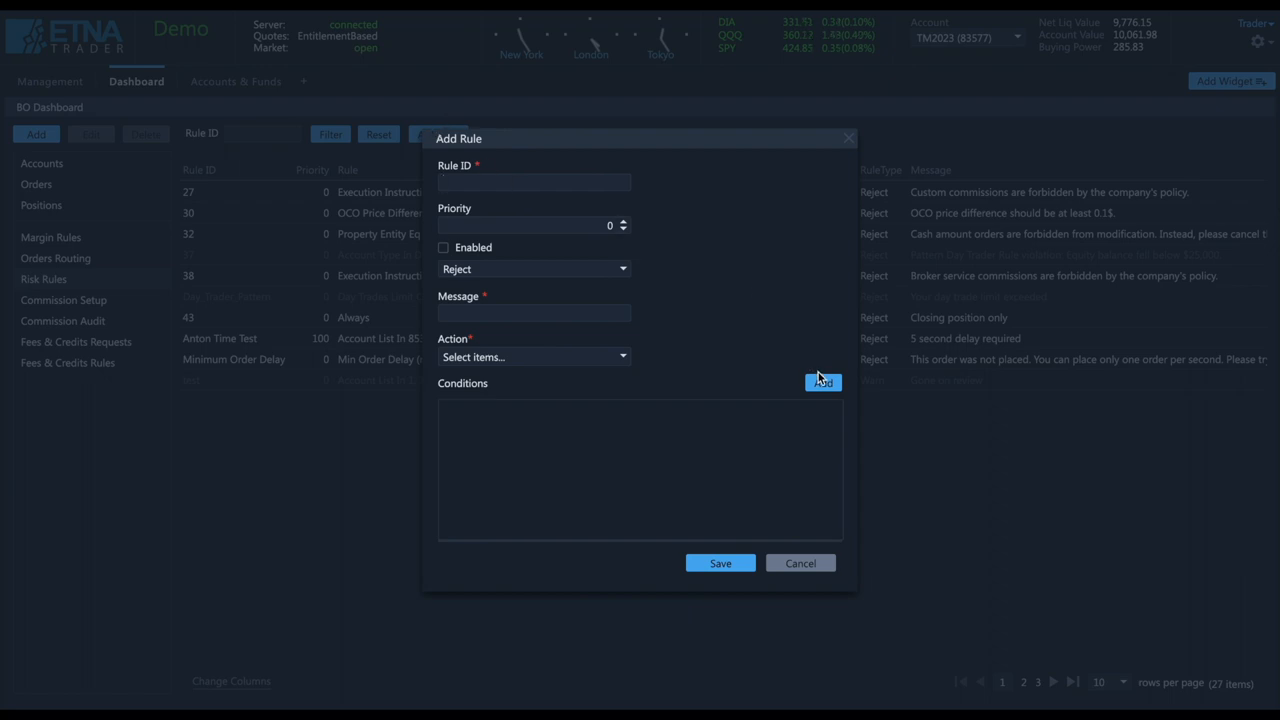
{"action": "left_click", "coordinate": [824, 382]}
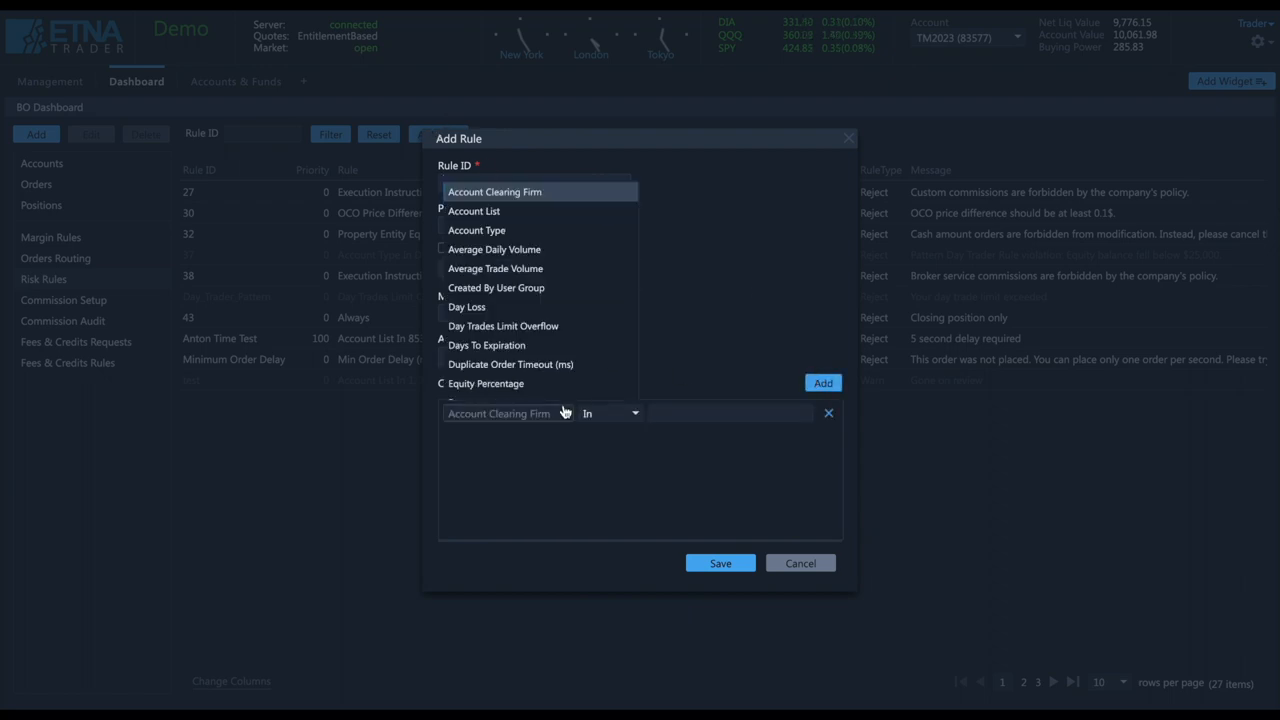
Set the condition to Quantity Gt 10000 and bring up the Reject/Review/Warn reaction choices
{"action": "scroll", "scroll_direction": "down", "scroll_amount": 3}
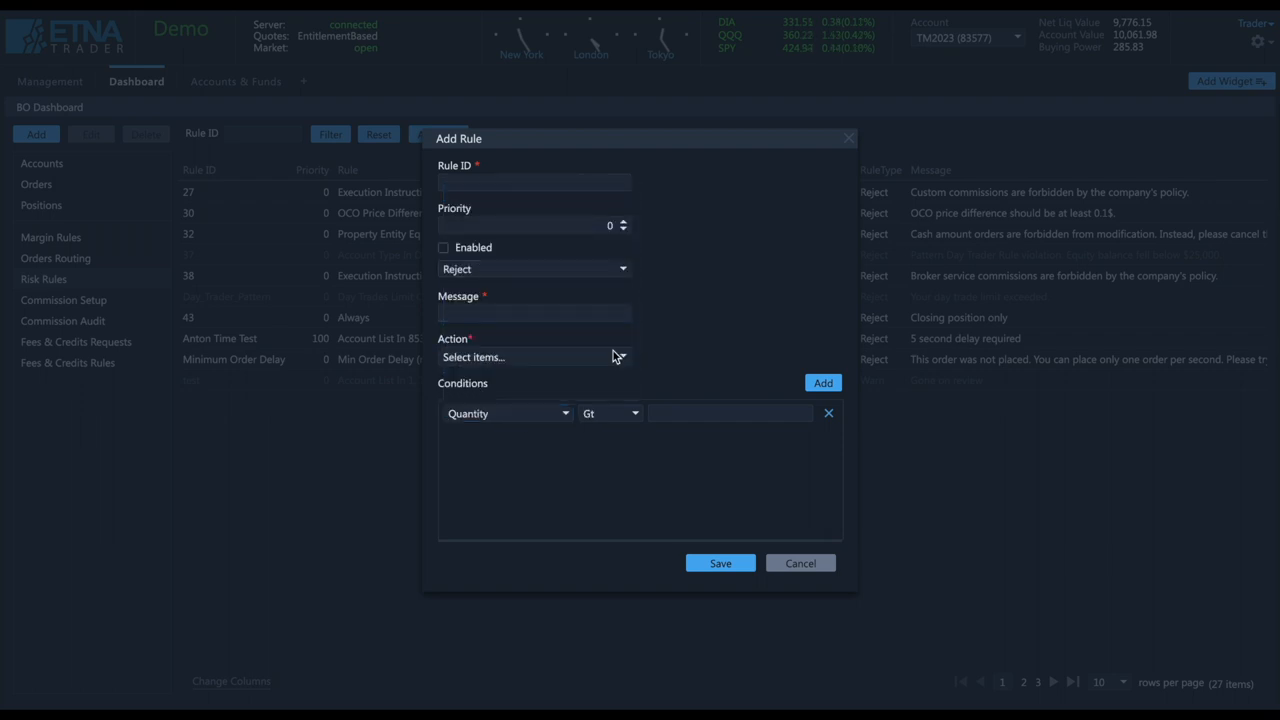
{"action": "type", "text": "10"}
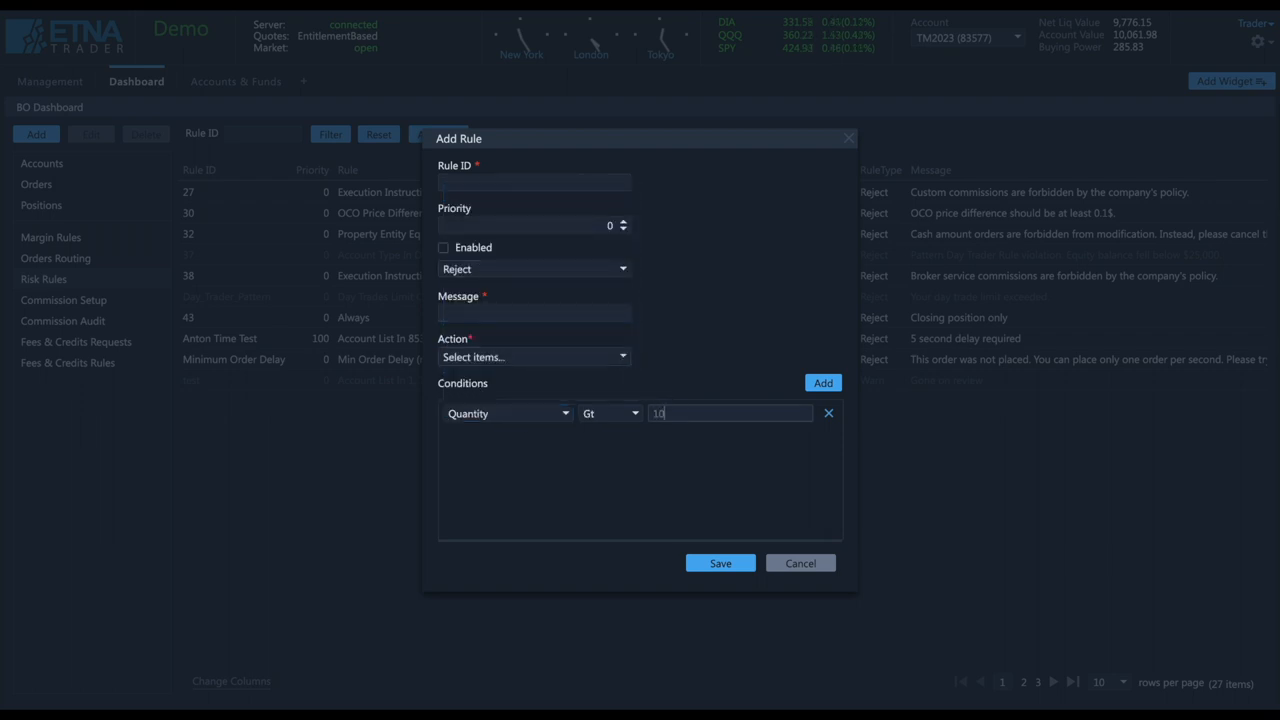
{"action": "type", "text": "10000"}
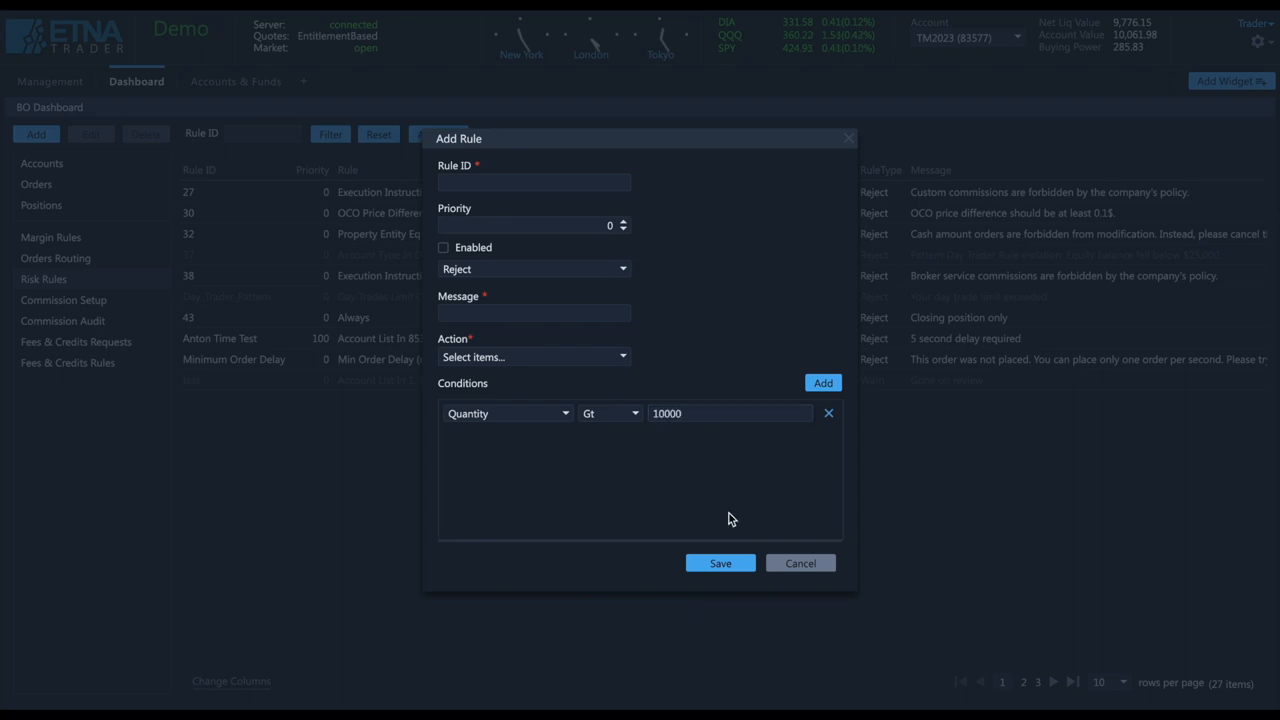
{"action": "left_click", "coordinate": [532, 268]}
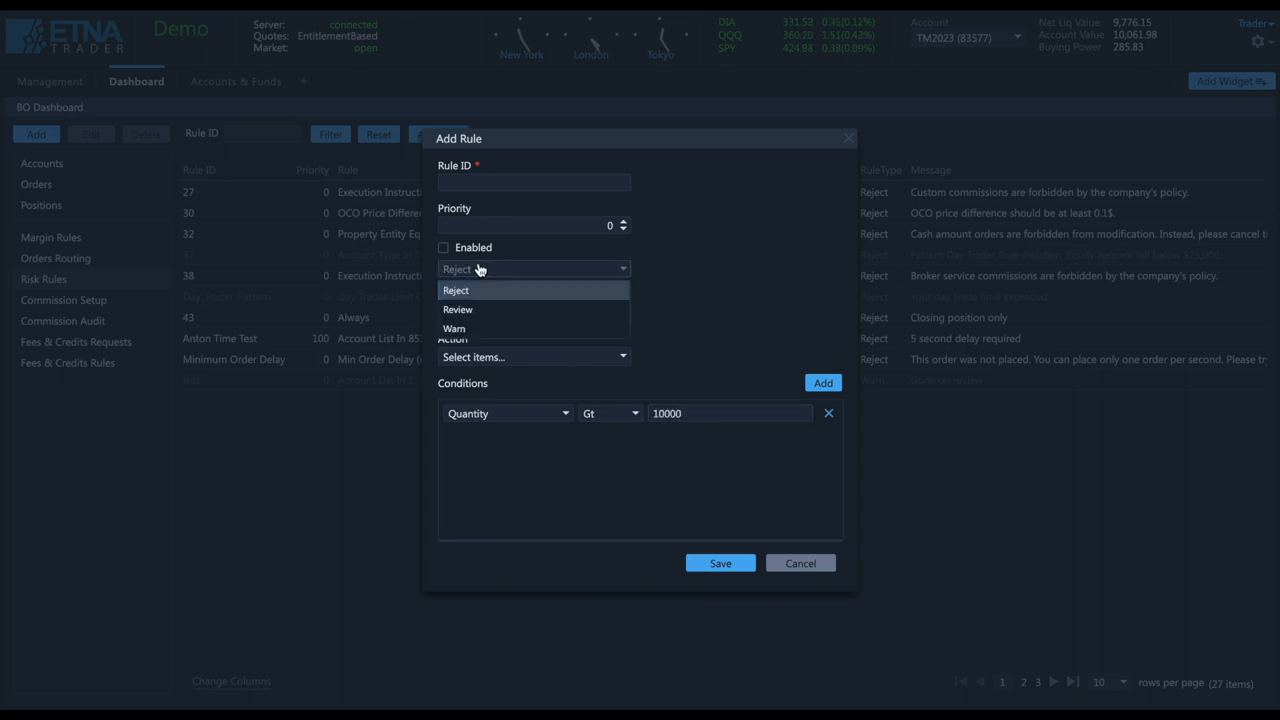
{"action": "mouse_move", "coordinate": [458, 308]}
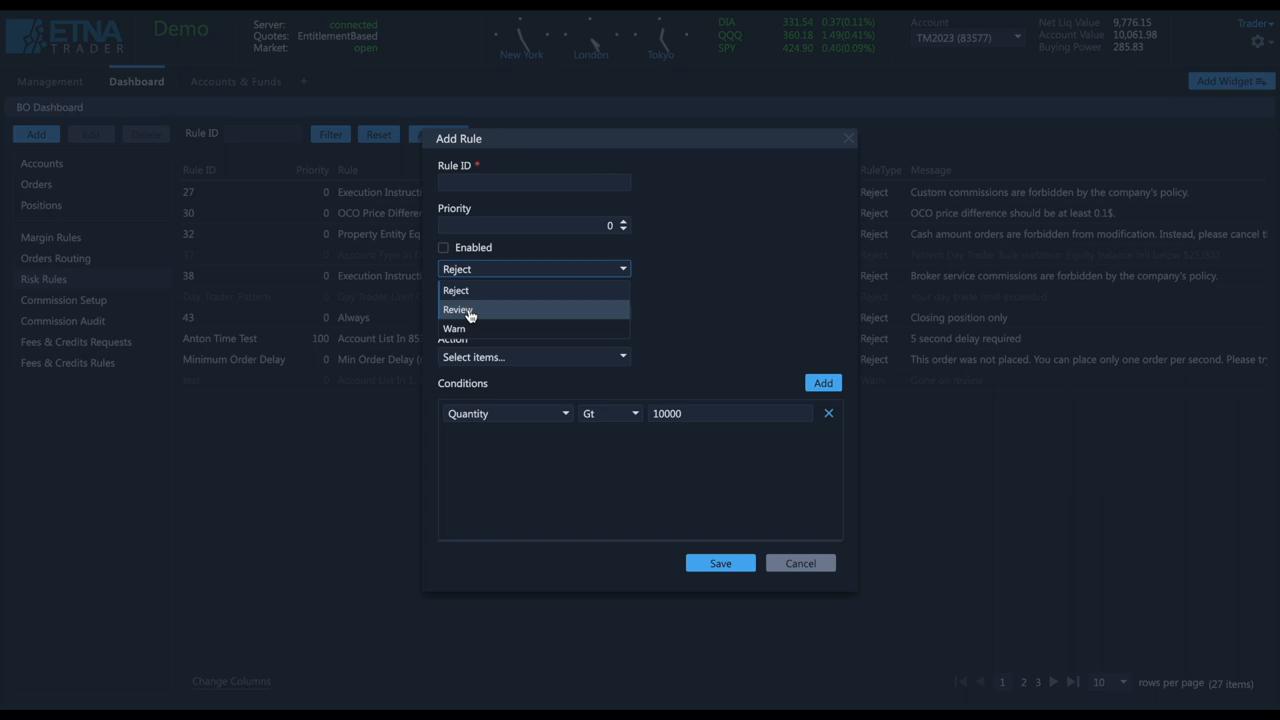
Choose Review as the risk rule's reaction, then show the Orders workspace fat-finger limits
{"action": "left_click", "coordinate": [458, 308]}
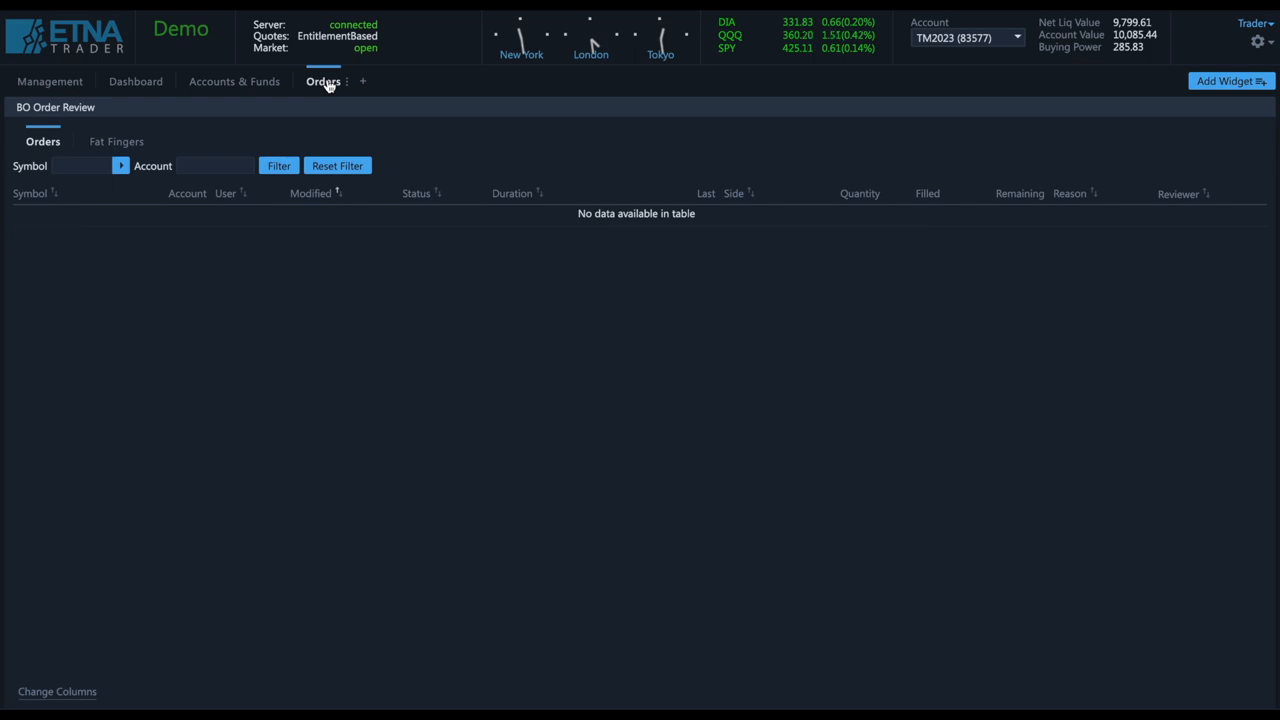
{"action": "mouse_move", "coordinate": [312, 104]}
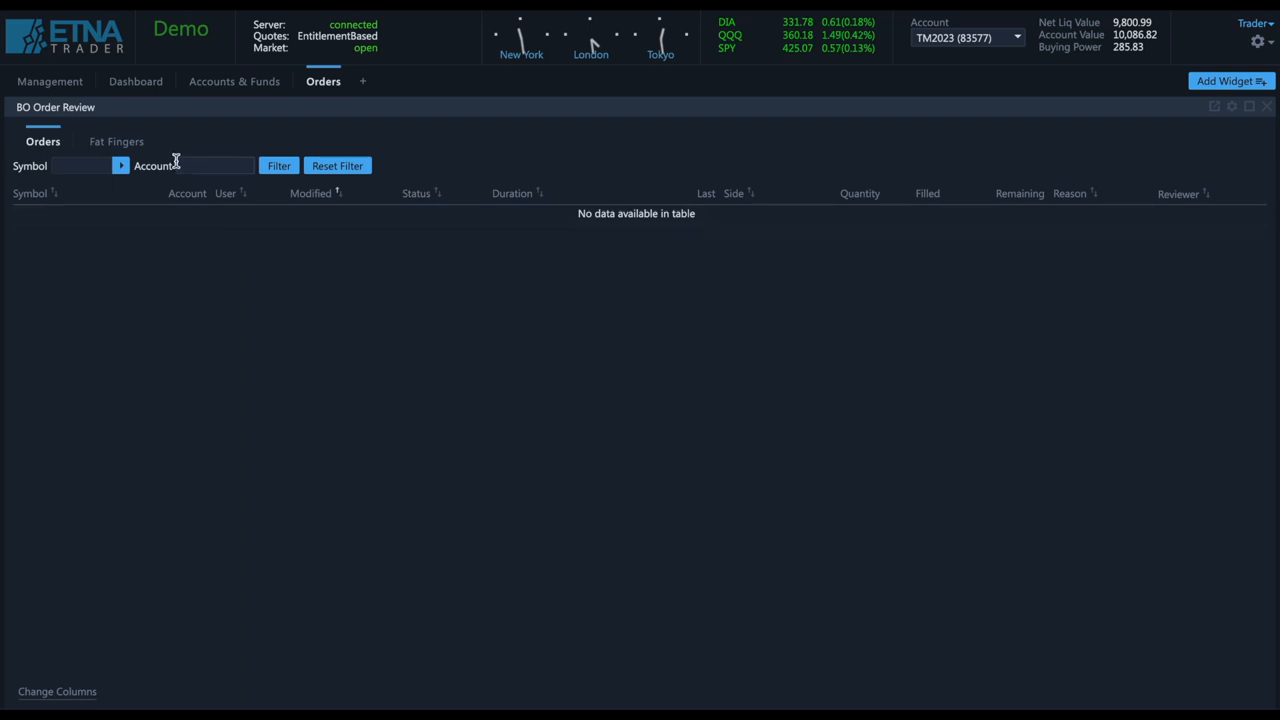
{"action": "left_click", "coordinate": [116, 140]}
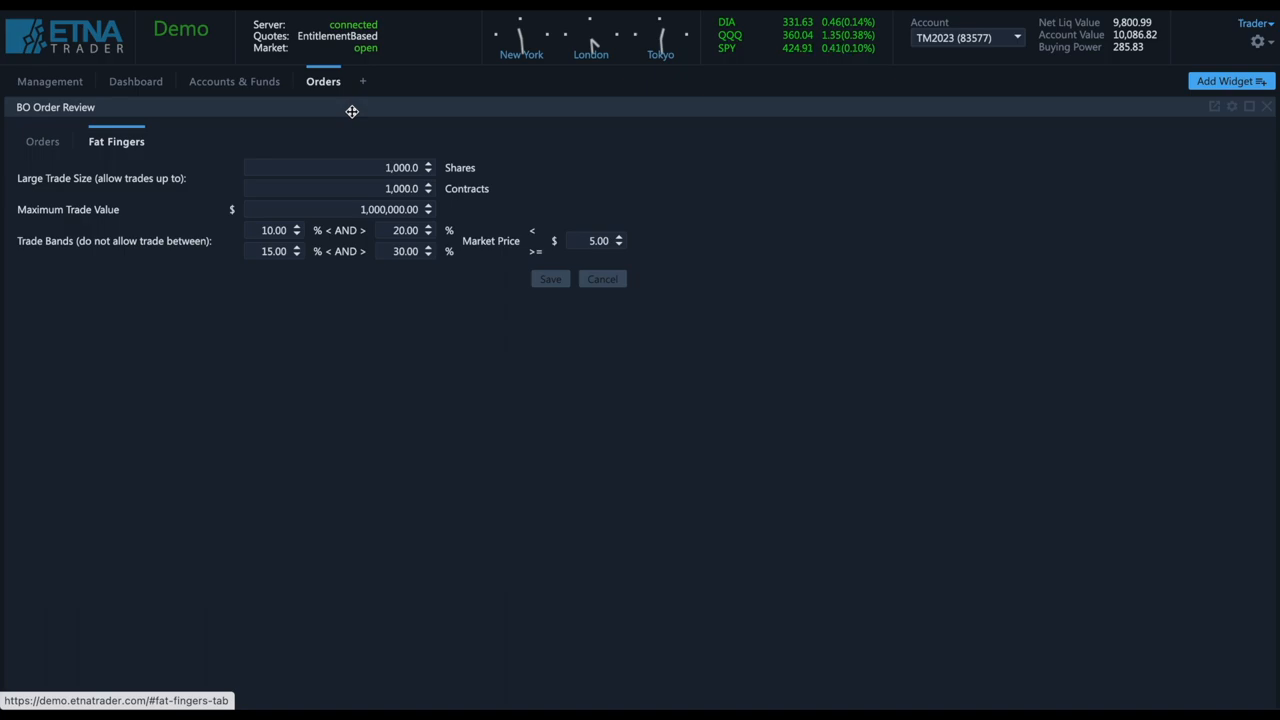
From the dashboard, browse Commission Setup, Commission Audit and the Fees & Credits Requests list
{"action": "left_click", "coordinate": [136, 80]}
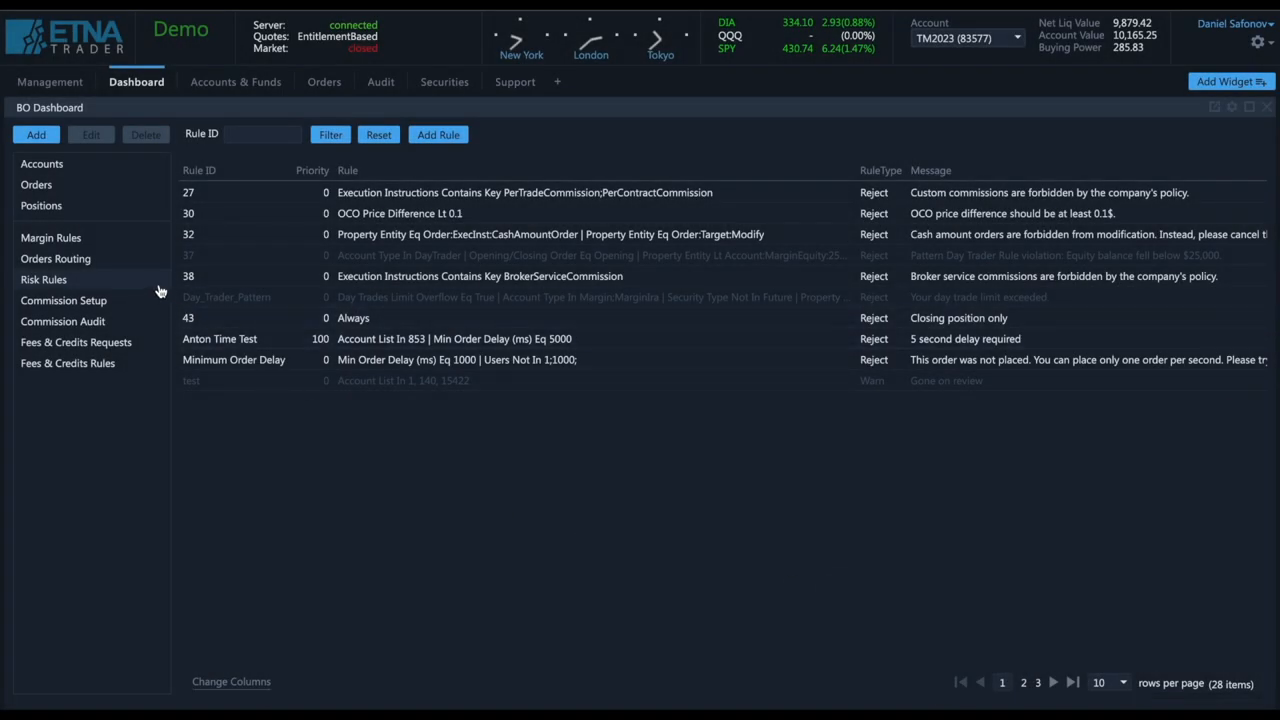
{"action": "left_click", "coordinate": [64, 300]}
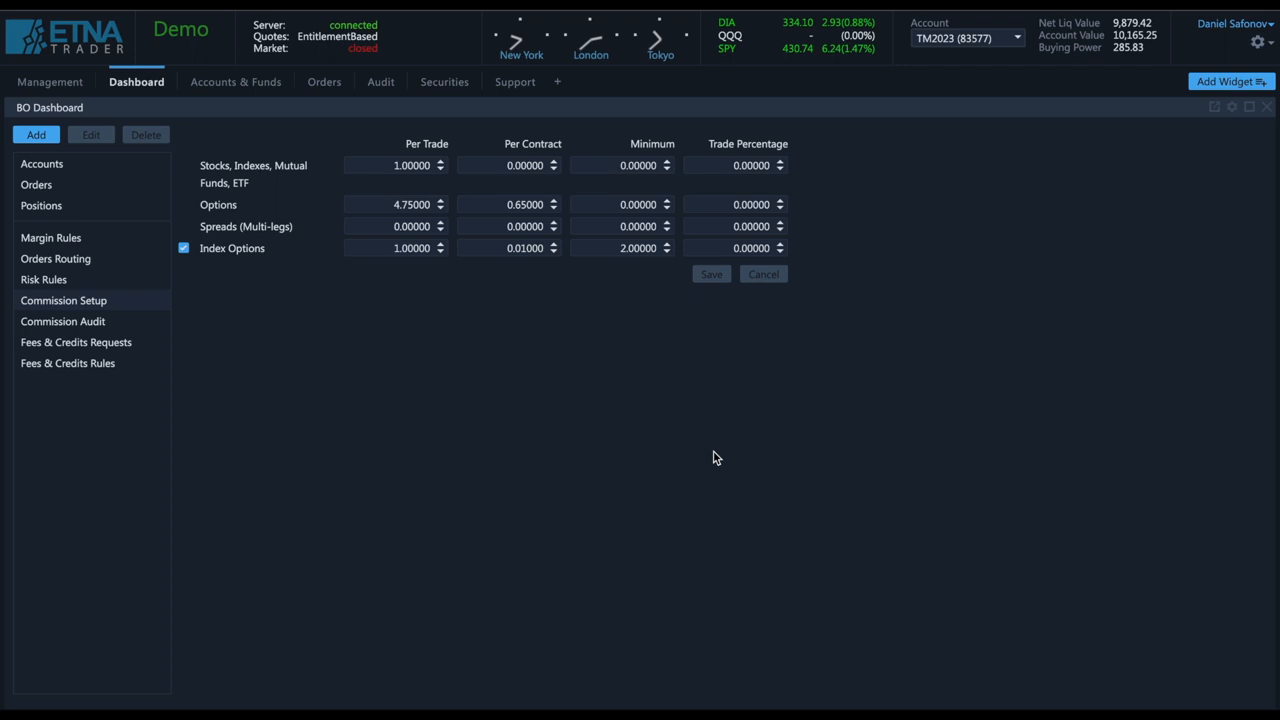
{"action": "left_click", "coordinate": [62, 320]}
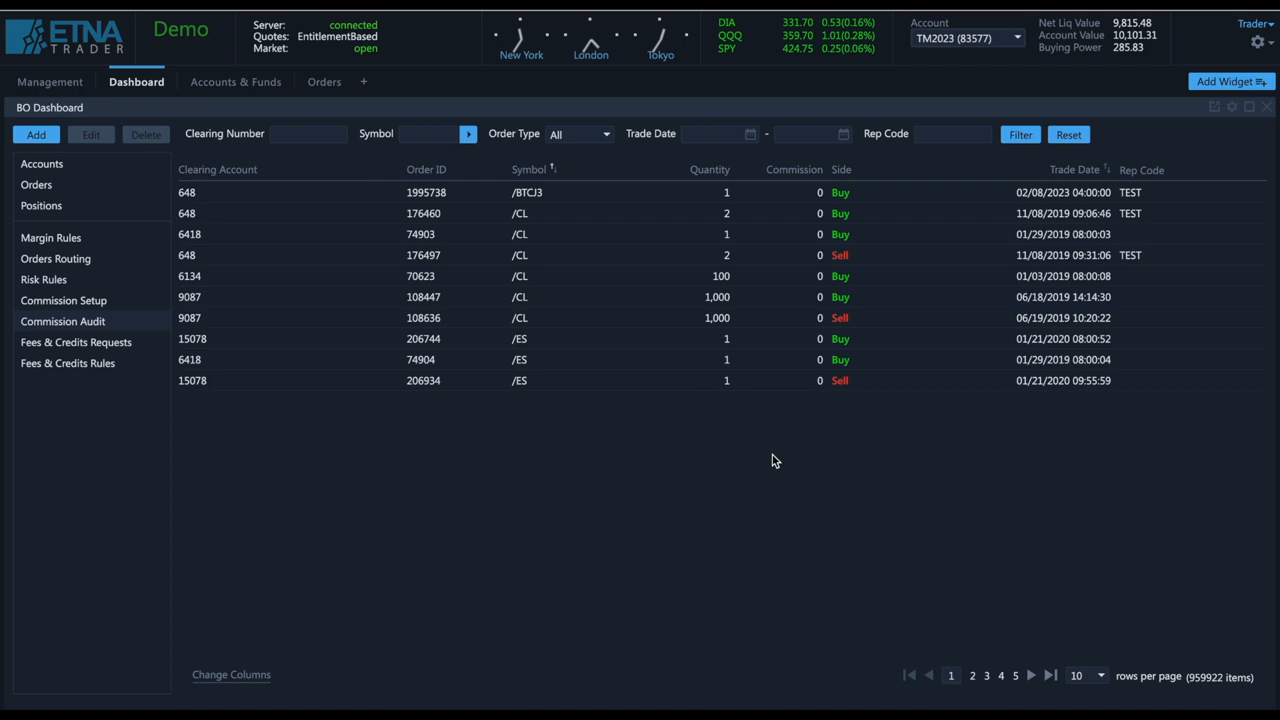
{"action": "left_click", "coordinate": [76, 342]}
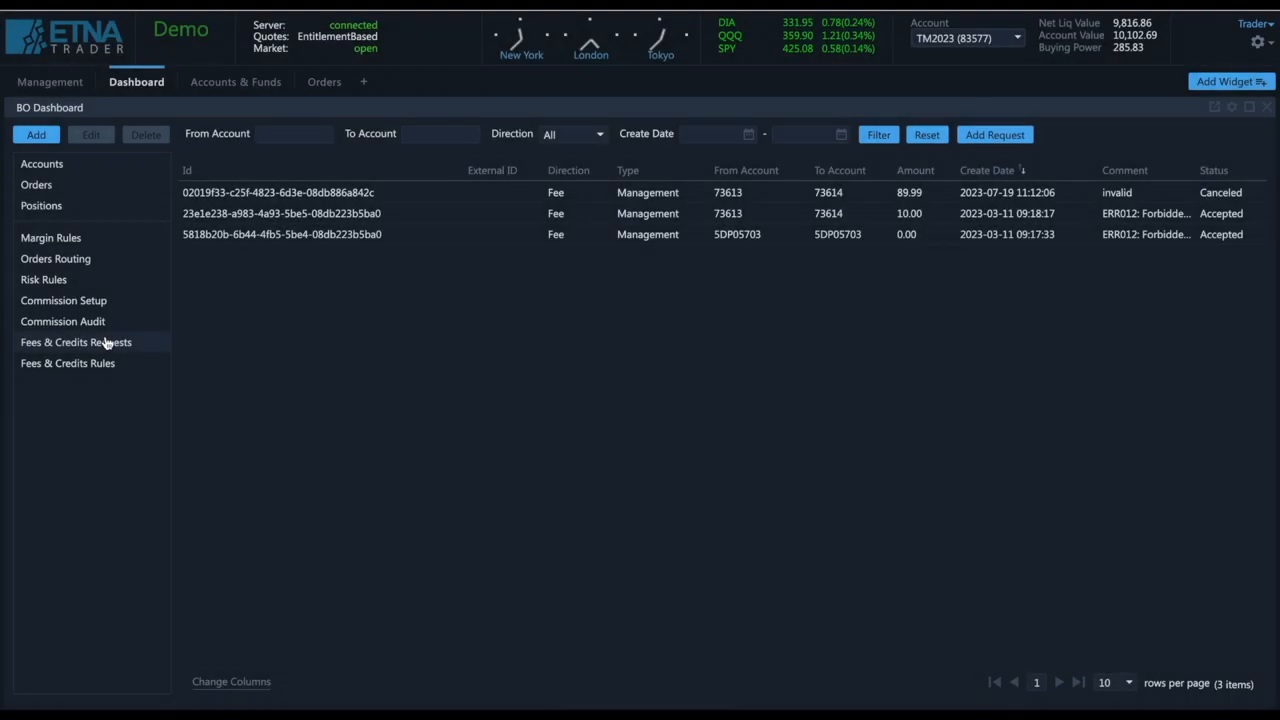
{"action": "mouse_move", "coordinate": [740, 260]}
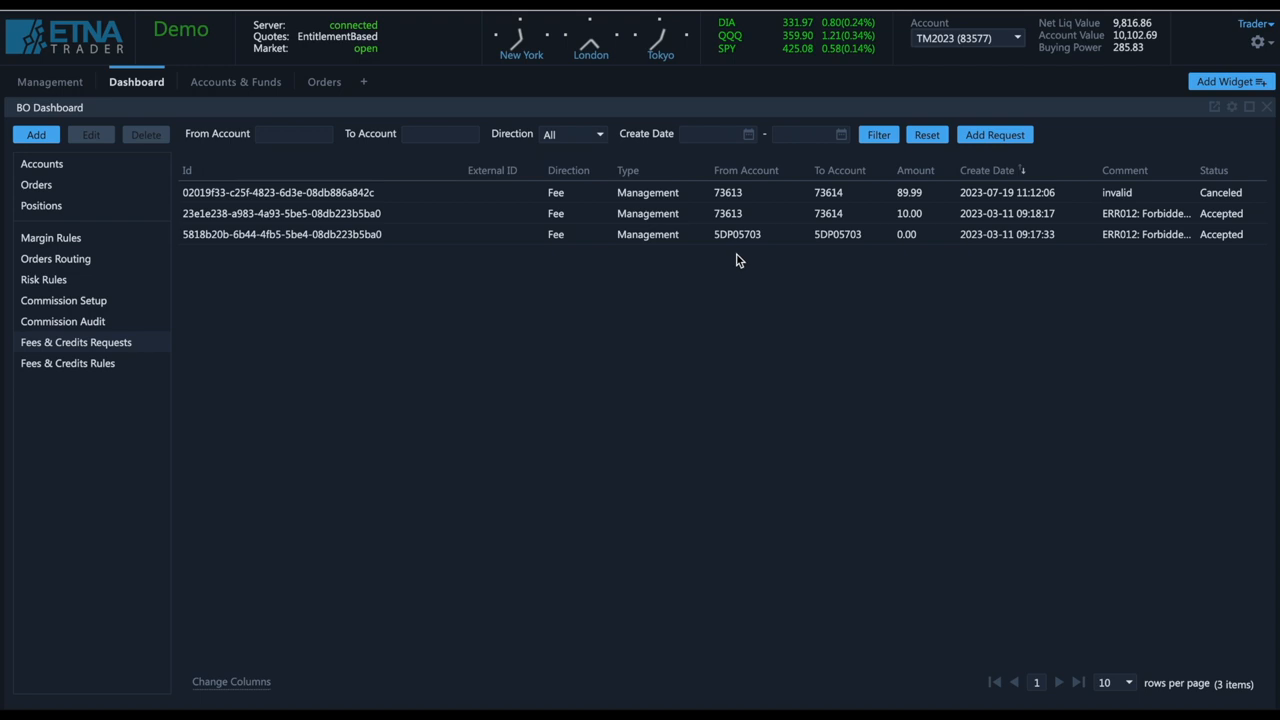
{"action": "mouse_move", "coordinate": [944, 144]}
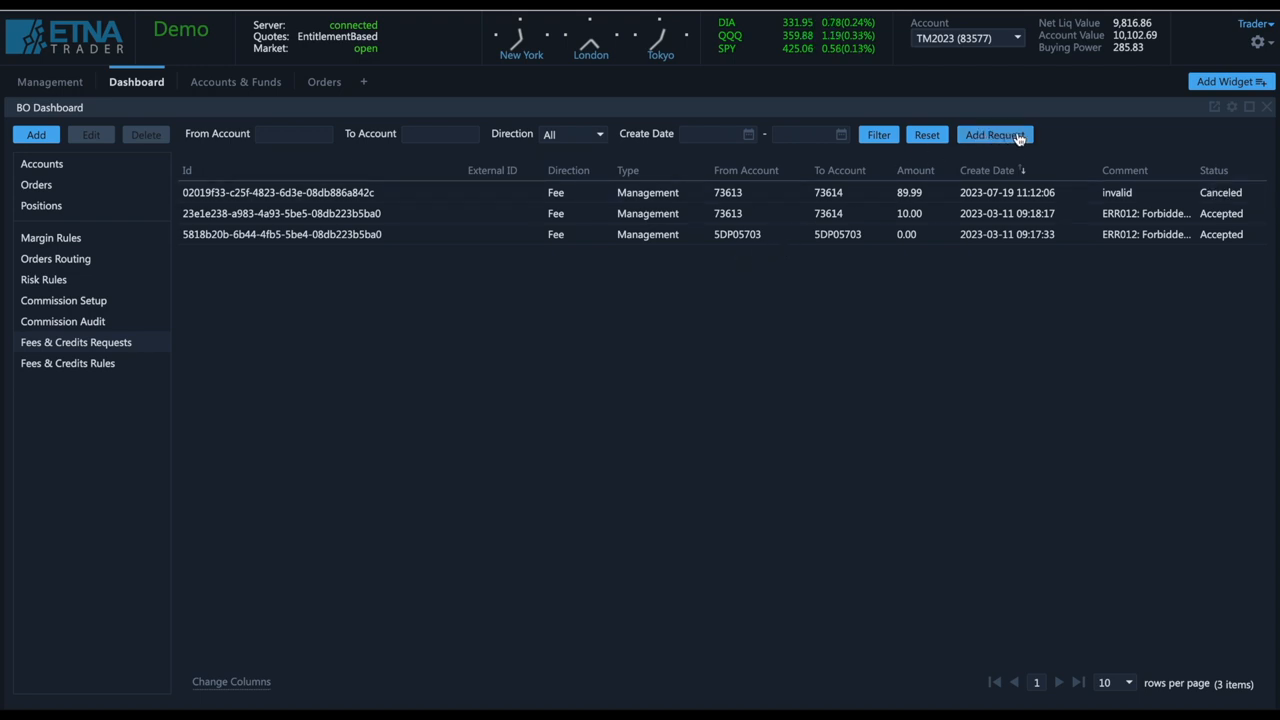
{"action": "left_click", "coordinate": [996, 136]}
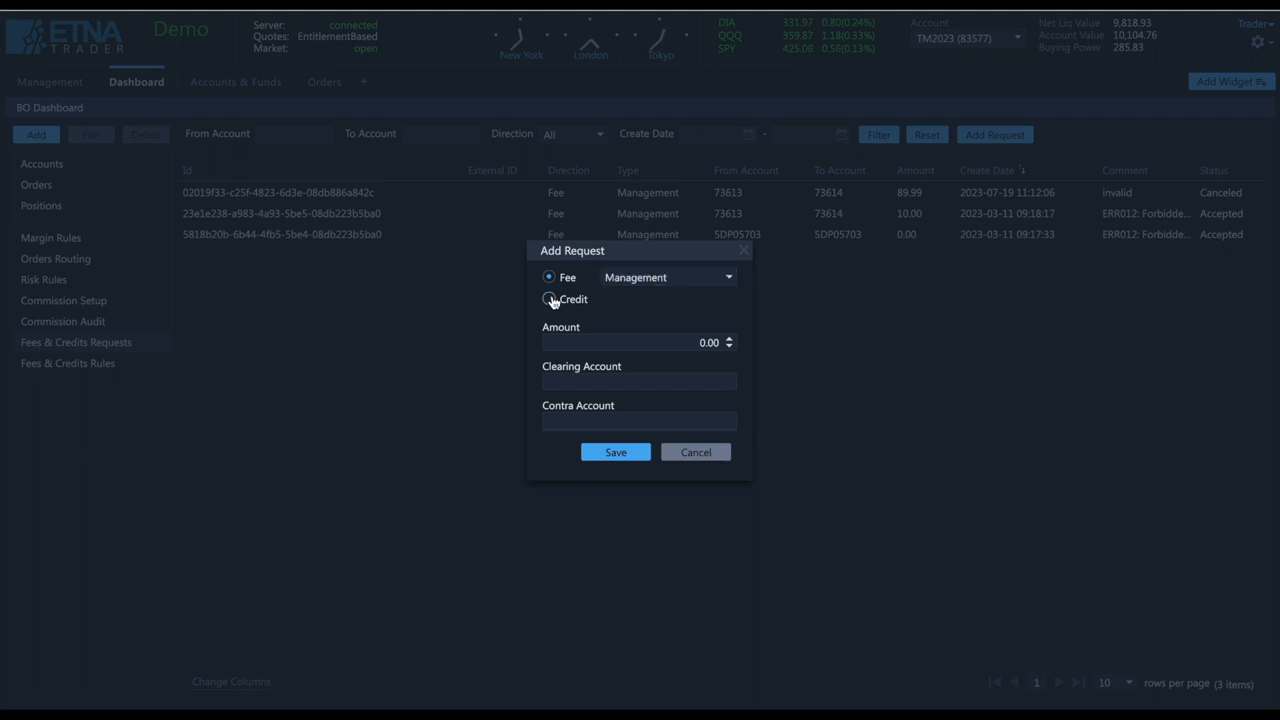
{"action": "left_click", "coordinate": [548, 300]}
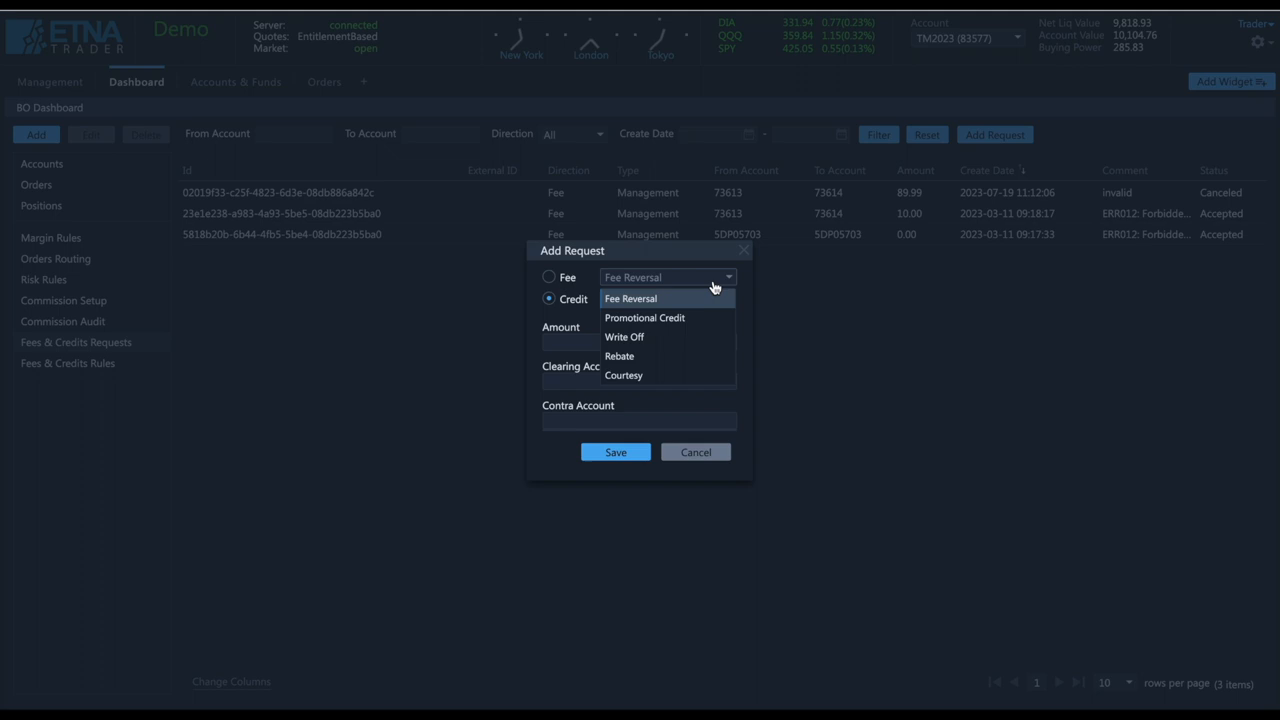
{"action": "left_click", "coordinate": [630, 298]}
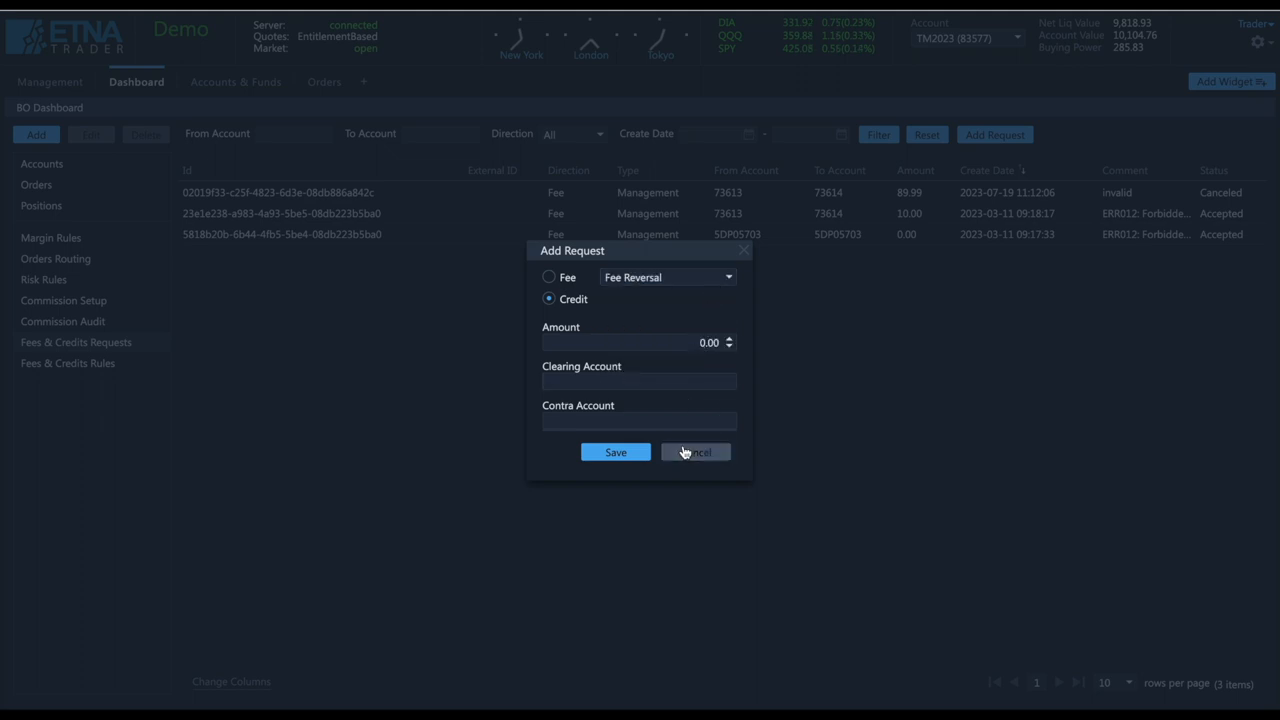
{"action": "left_click", "coordinate": [696, 452]}
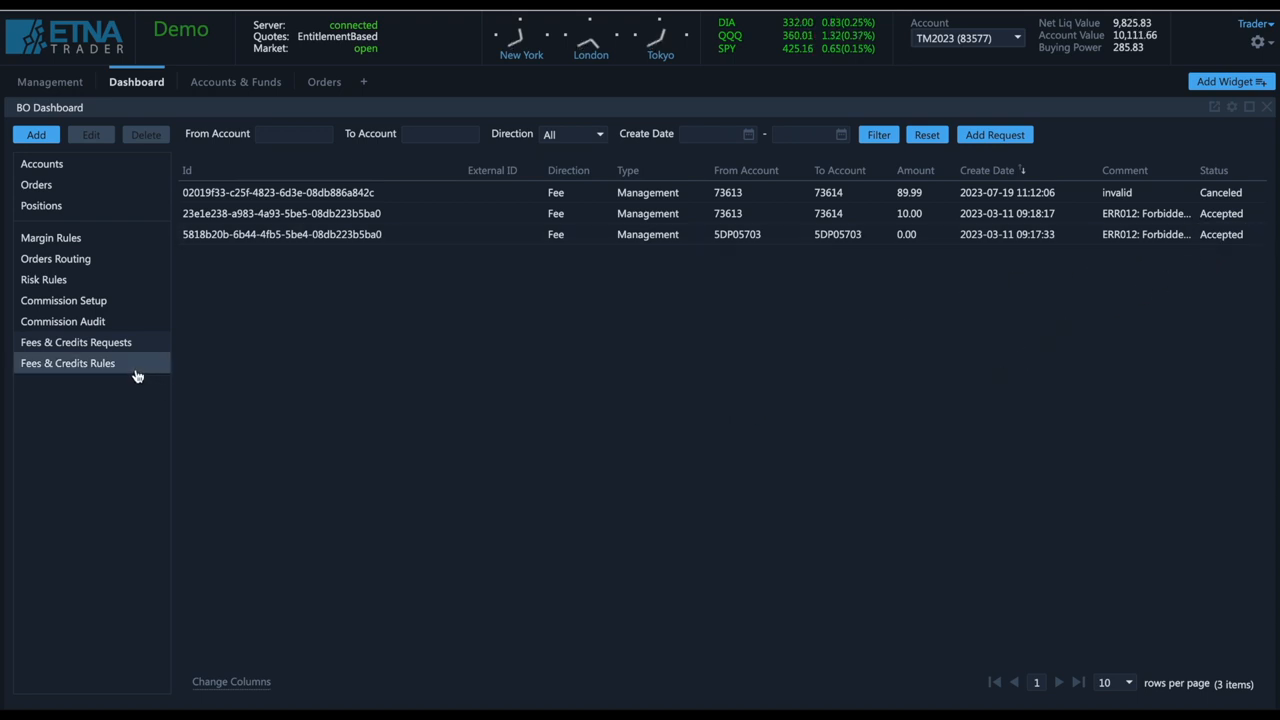
Begin a new fees and credits rule as a Fee Reversal credit and show its schedule options
{"action": "left_click", "coordinate": [68, 364]}
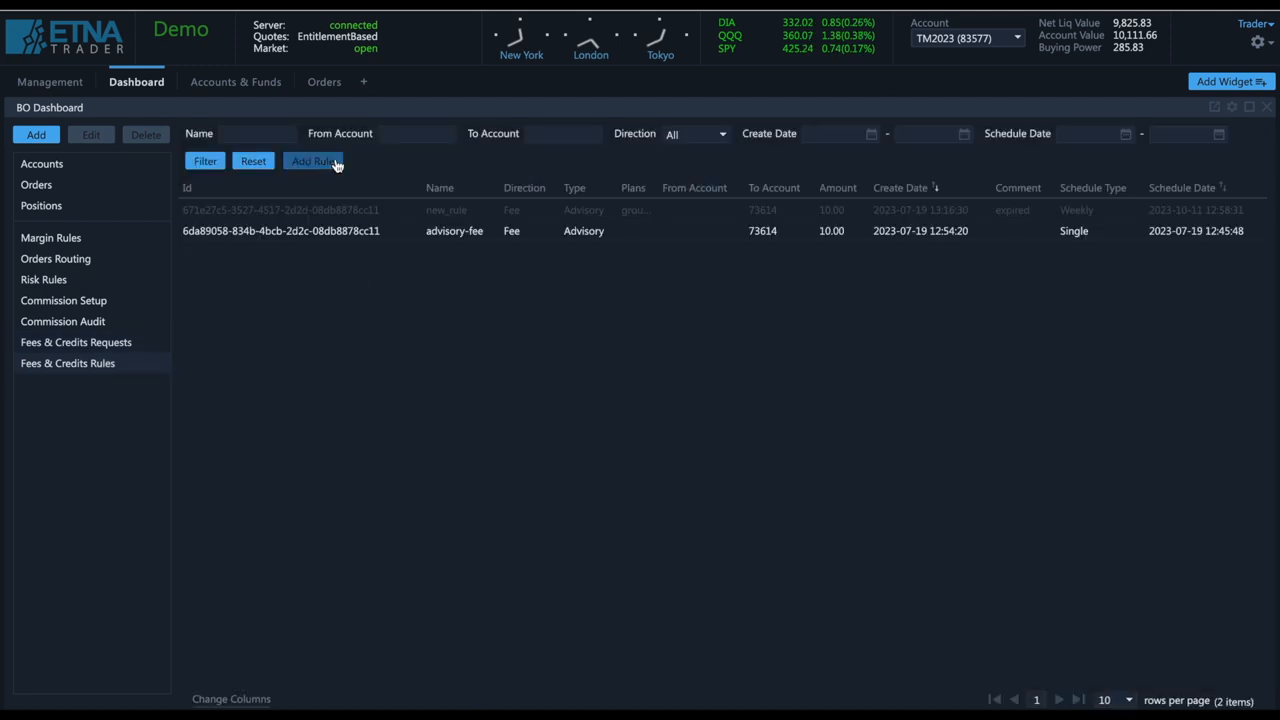
{"action": "left_click", "coordinate": [312, 160]}
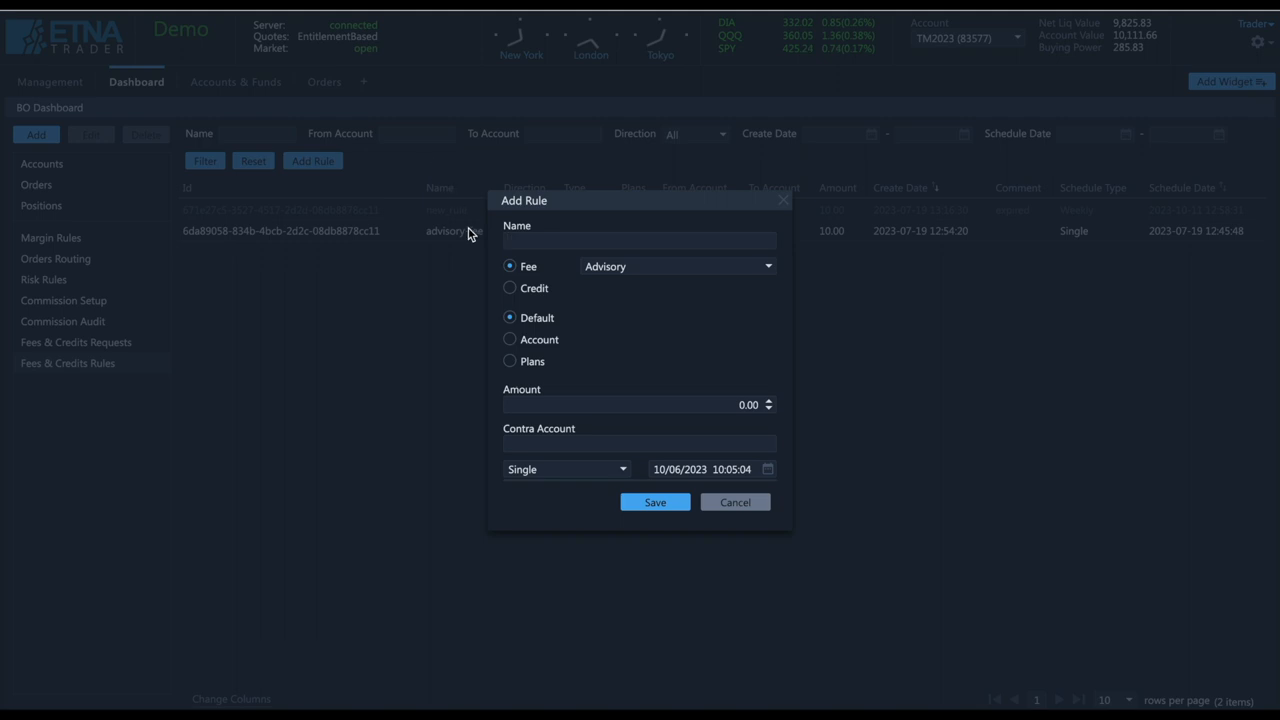
{"action": "left_click", "coordinate": [676, 266]}
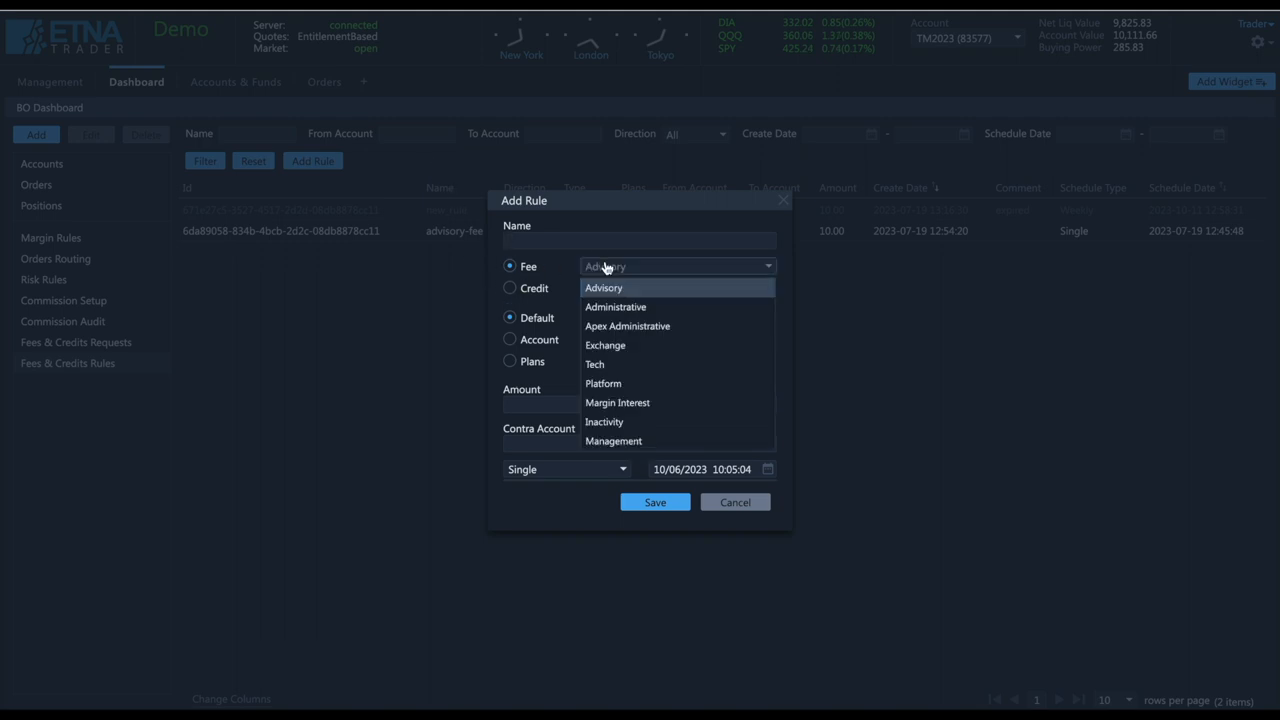
{"action": "left_click", "coordinate": [510, 288]}
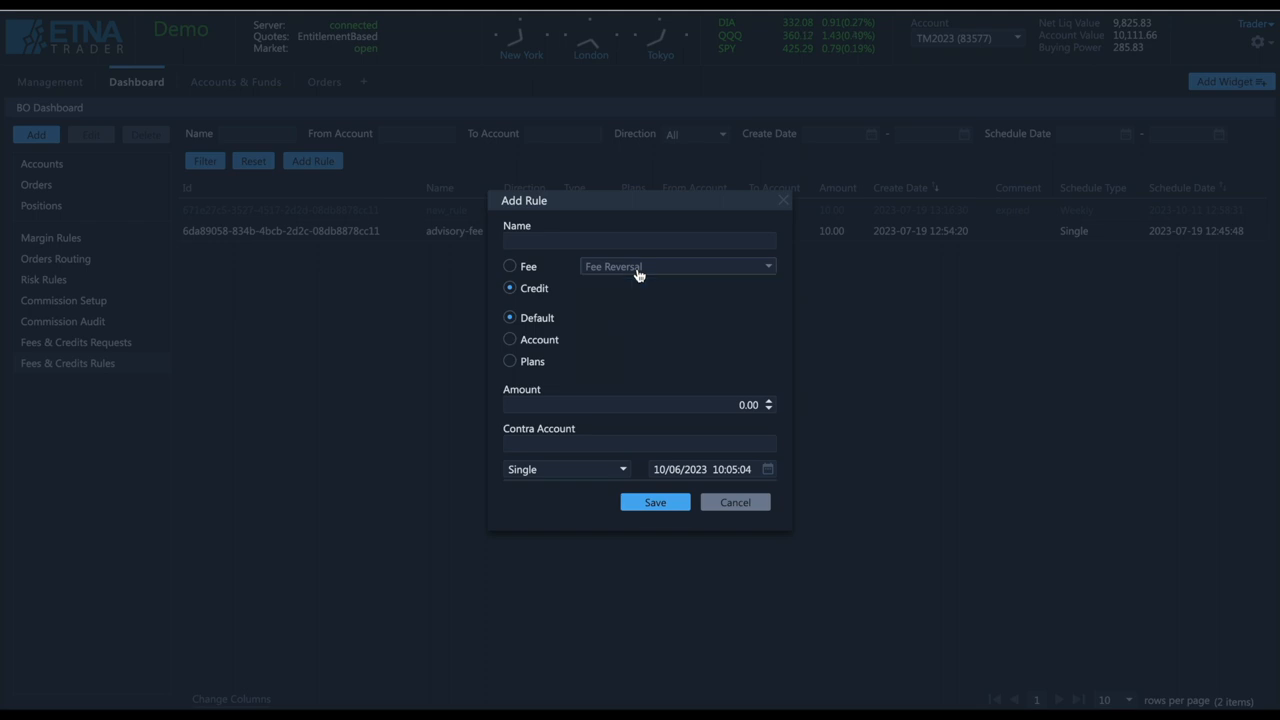
{"action": "mouse_move", "coordinate": [610, 476]}
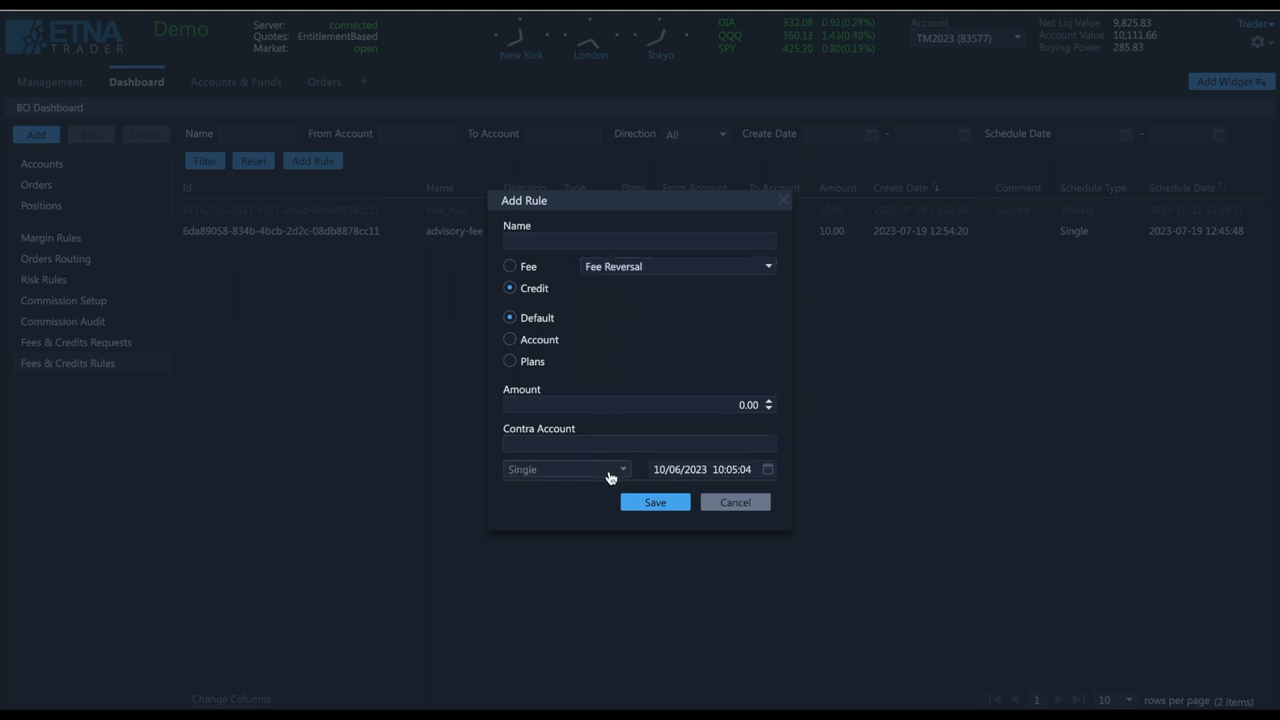
{"action": "left_click", "coordinate": [564, 468]}
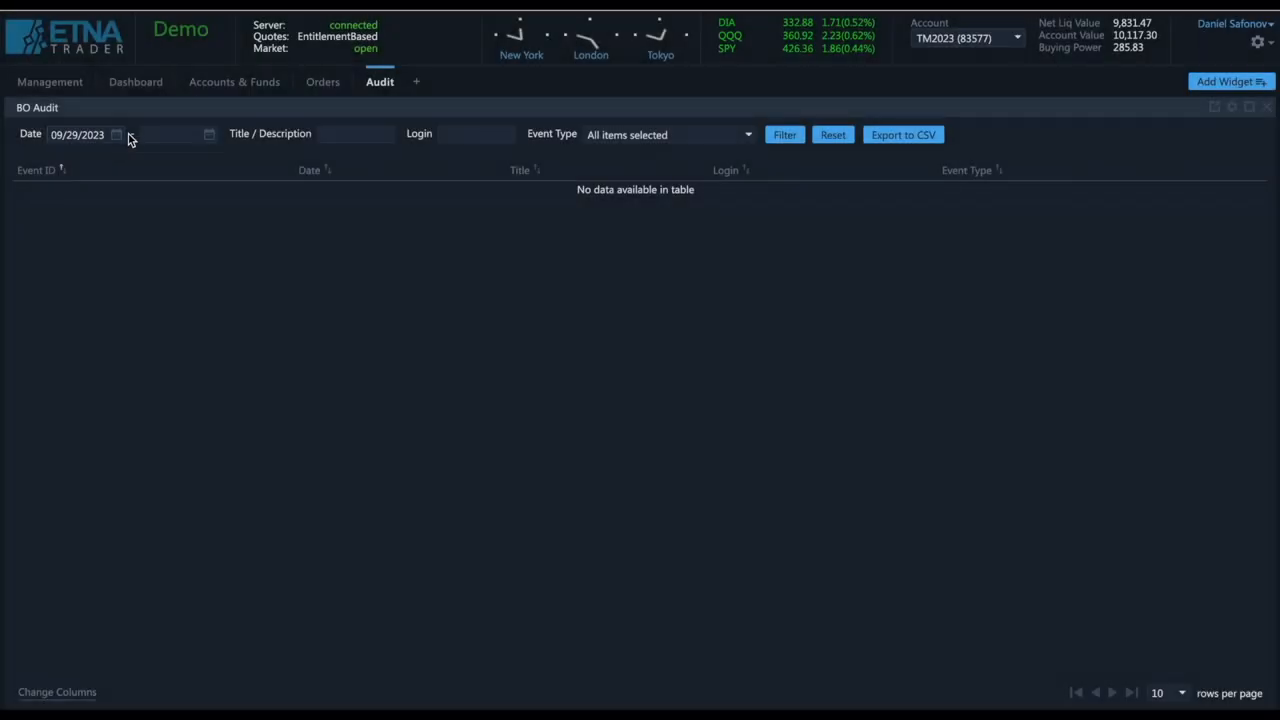
List audit events for a picked date, view one login event's details, then move to Securities
{"action": "left_click", "coordinate": [116, 134]}
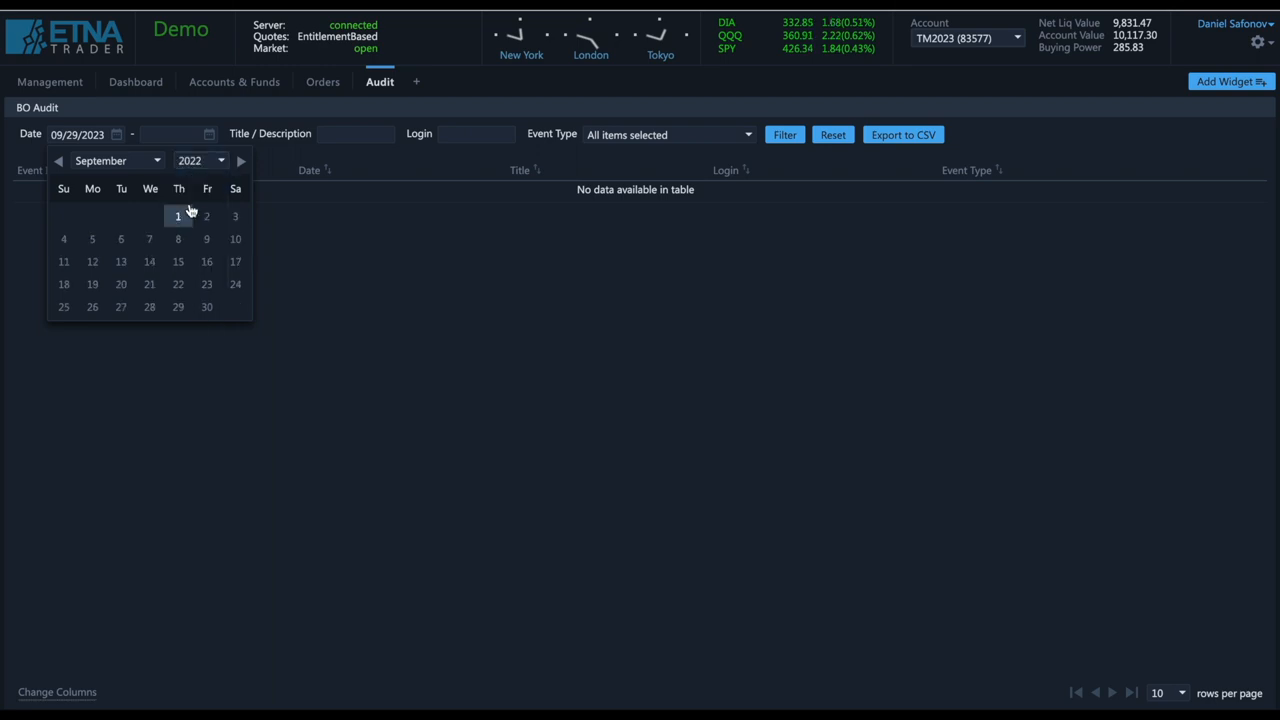
{"action": "left_click", "coordinate": [784, 134]}
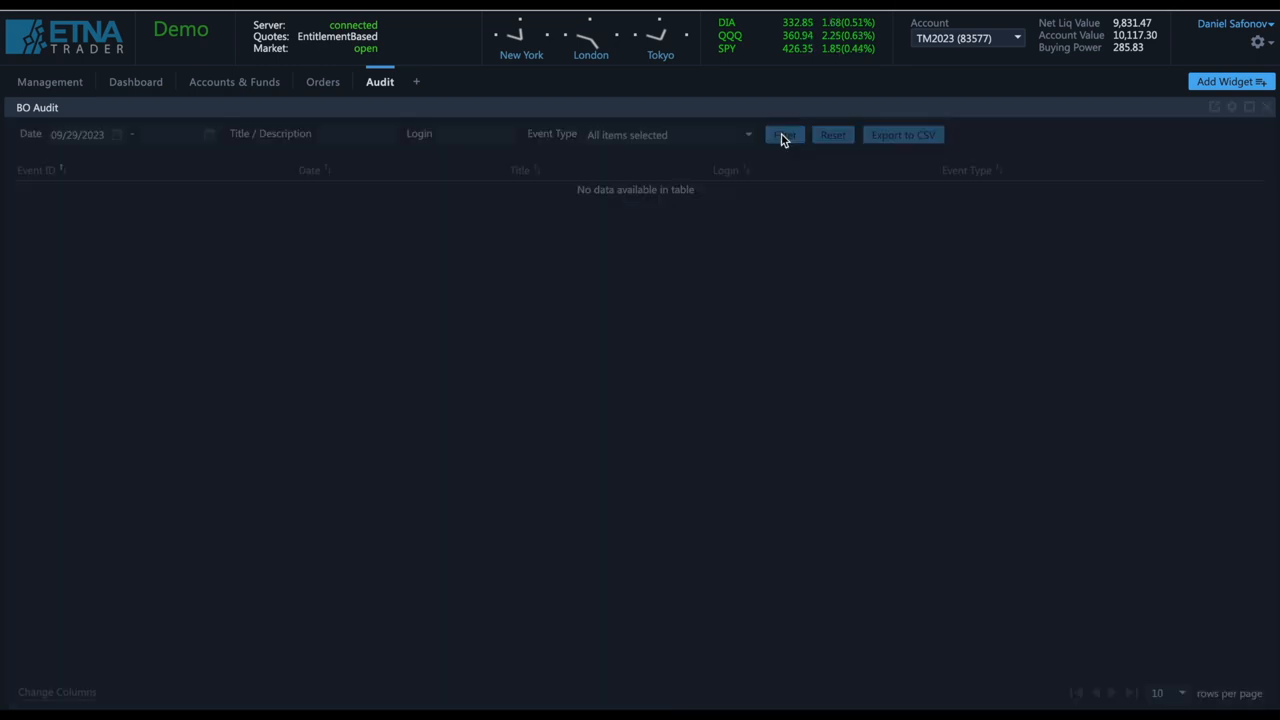
{"action": "left_click", "coordinate": [784, 134]}
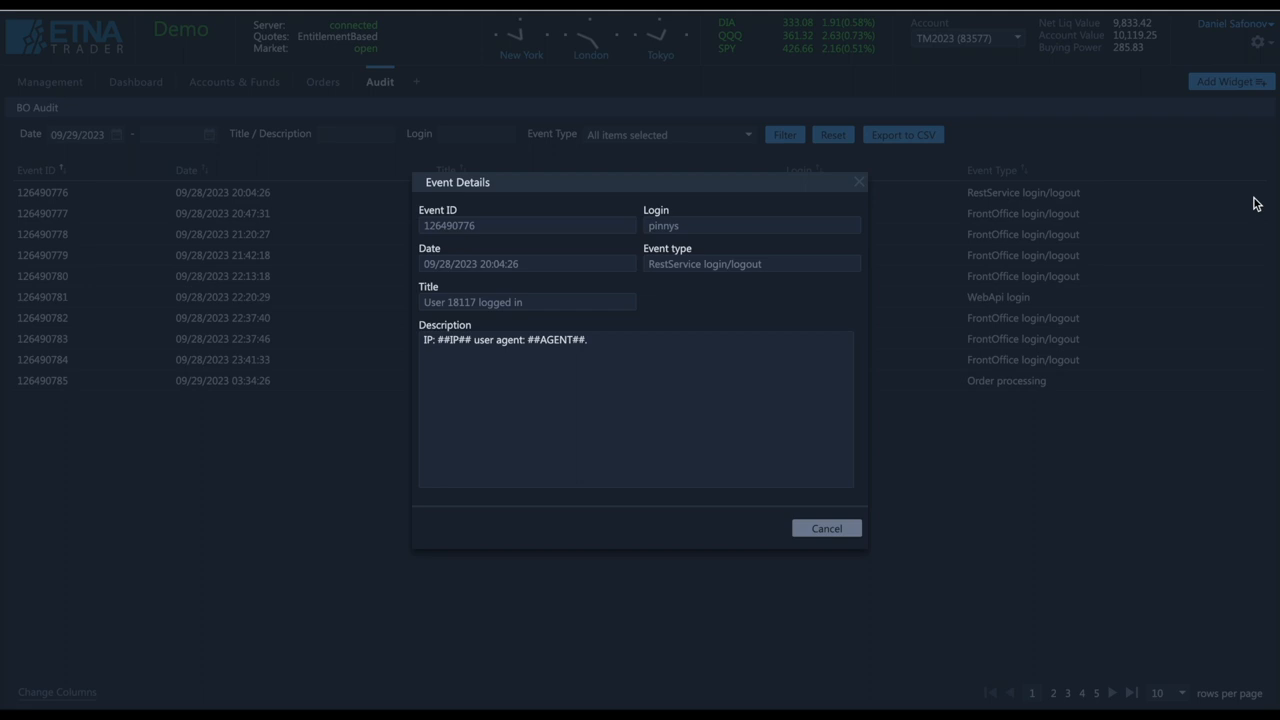
{"action": "mouse_move", "coordinate": [1020, 172]}
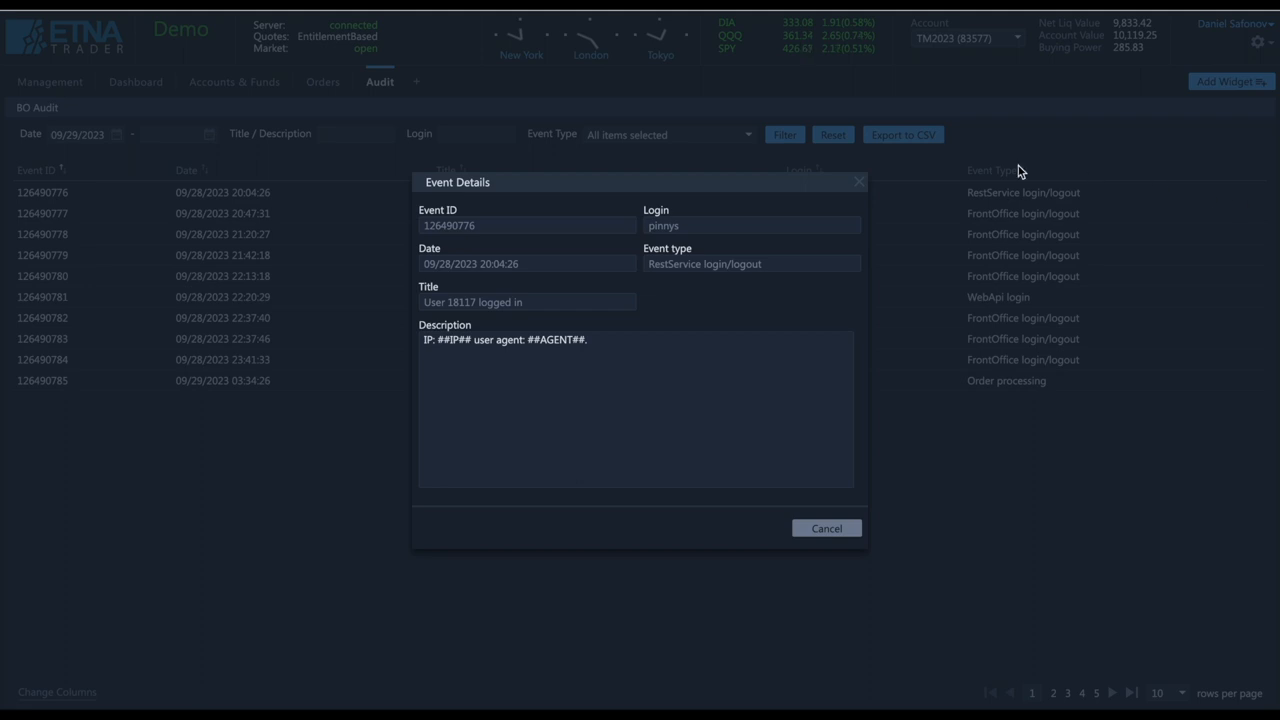
{"action": "left_click", "coordinate": [826, 528]}
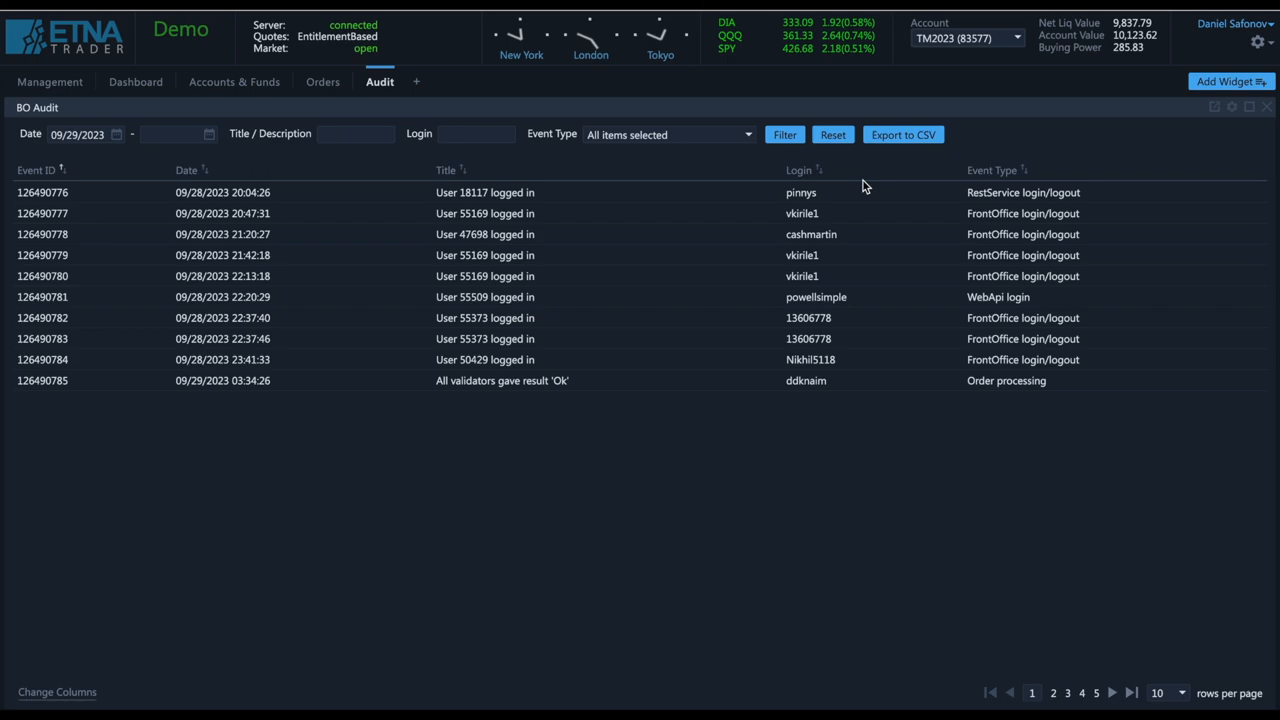
{"action": "left_click", "coordinate": [416, 80]}
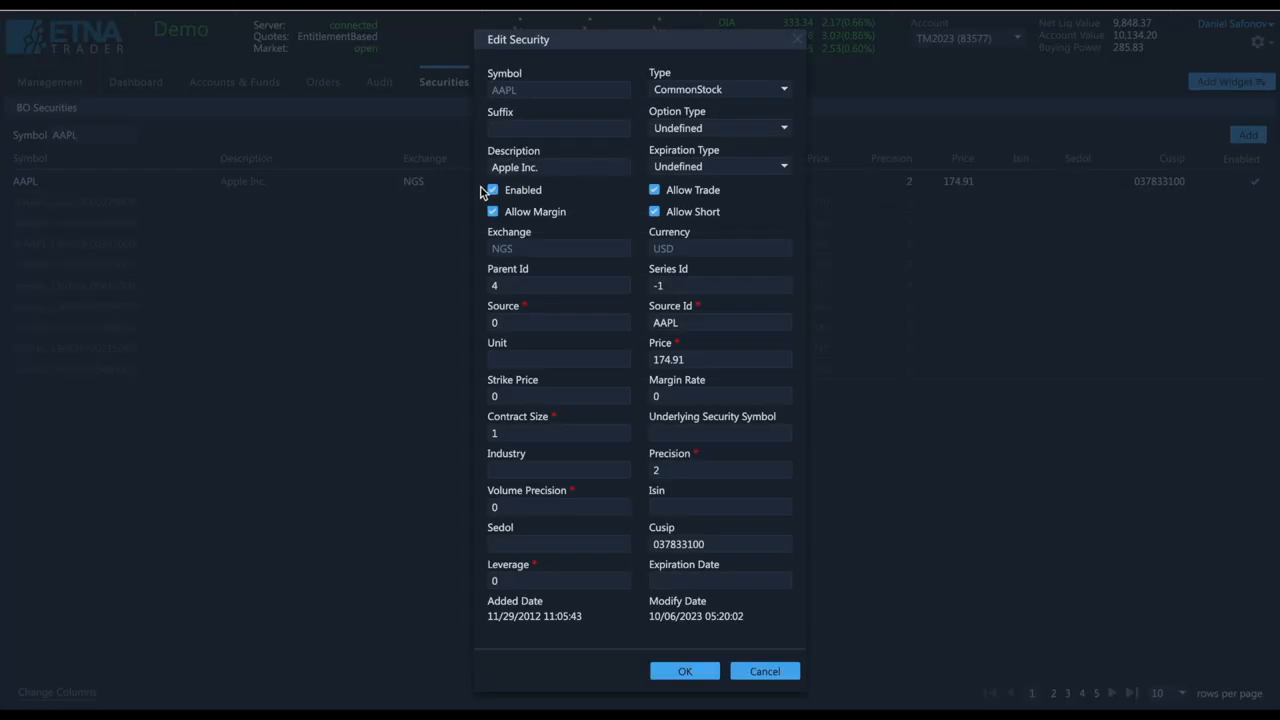
Toggle AAPL's Enabled and Allow Margin settings, then start a new Add Security form
{"action": "left_click", "coordinate": [492, 190]}
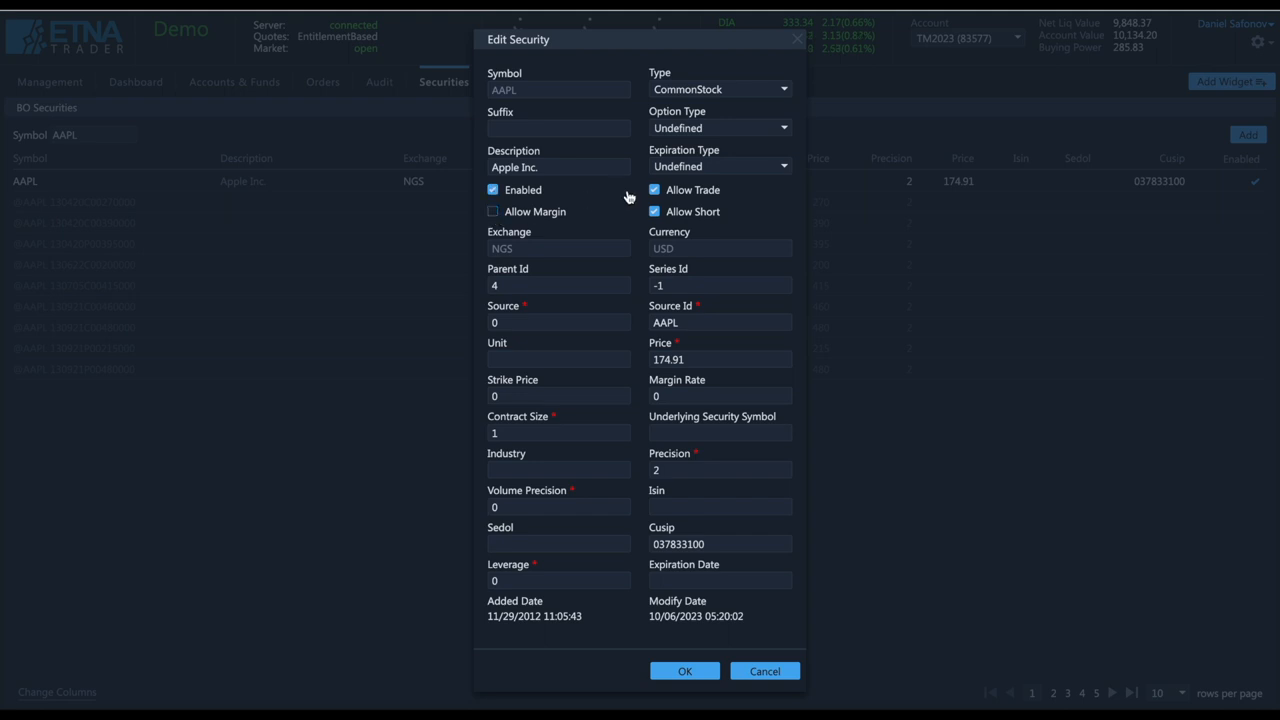
{"action": "left_click", "coordinate": [654, 212]}
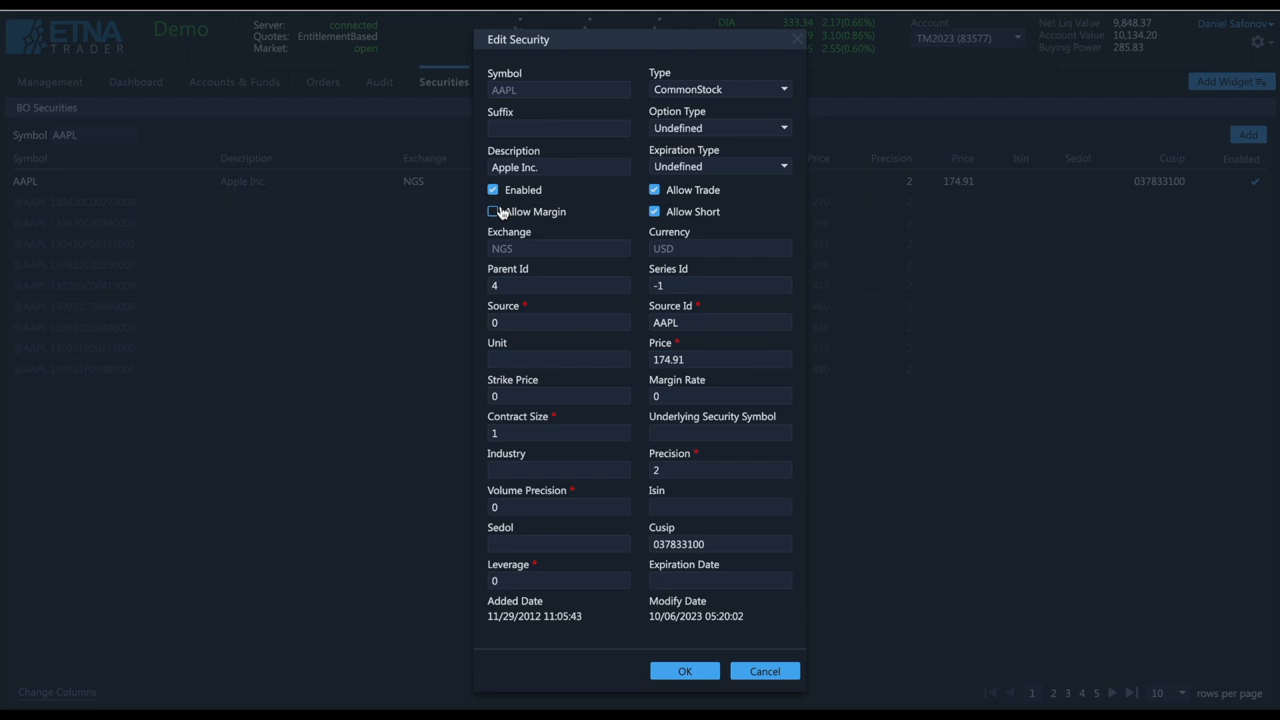
{"action": "left_click", "coordinate": [684, 670]}
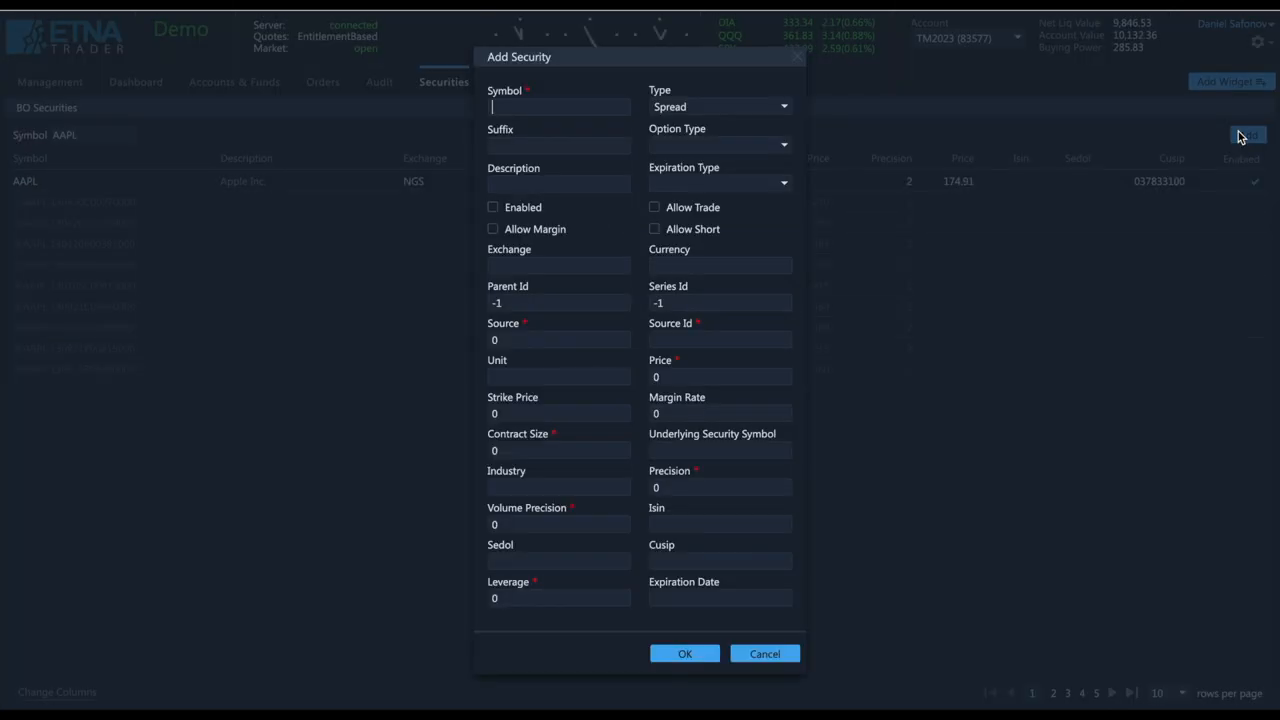
{"action": "left_click", "coordinate": [764, 652]}
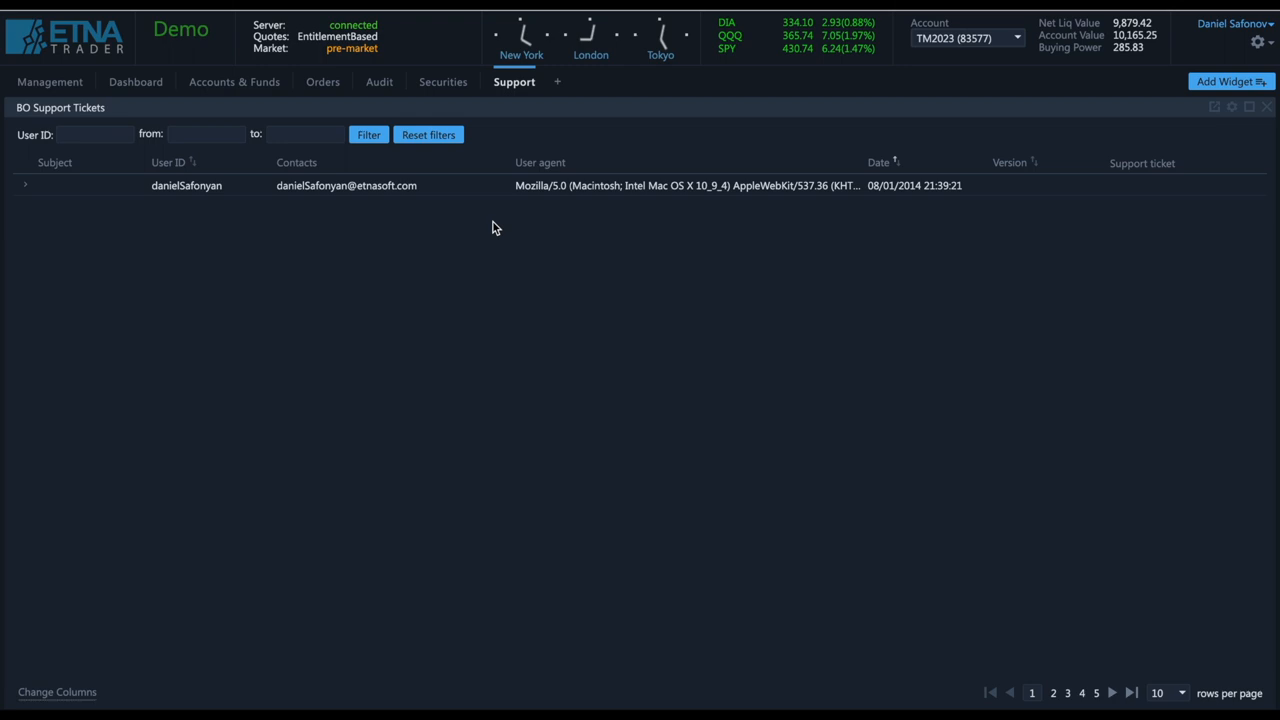
Show the BO Support Tickets widget in the Support workspace
{"action": "left_click", "coordinate": [50, 80]}
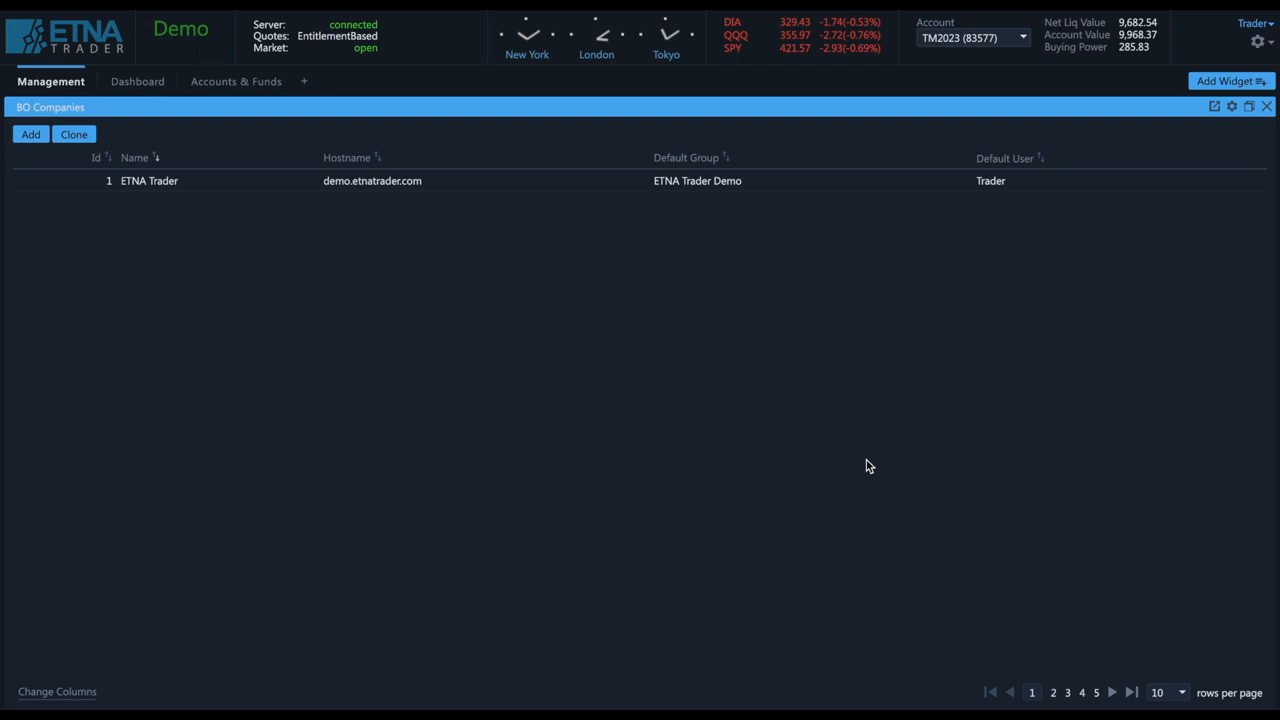
{"action": "mouse_move", "coordinate": [164, 290]}
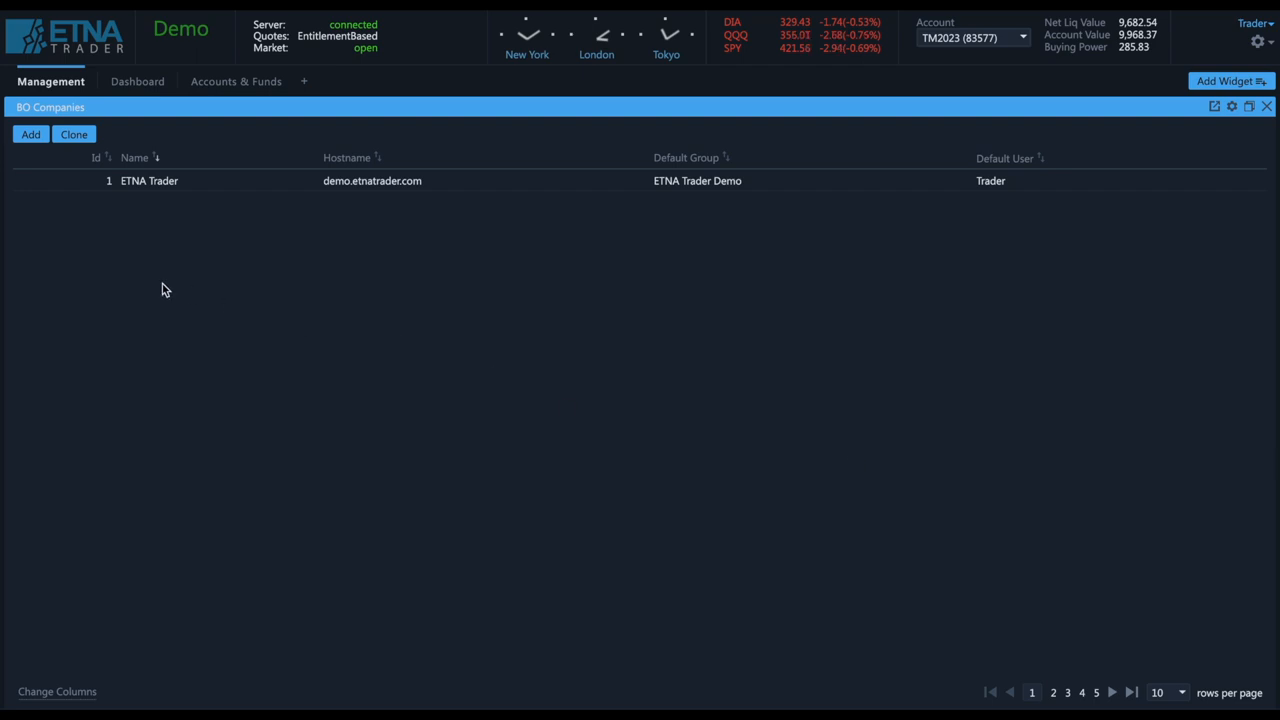
View and dismiss the empty Add New Company form, then select the ETNA Trader company entry
{"action": "left_click", "coordinate": [30, 134]}
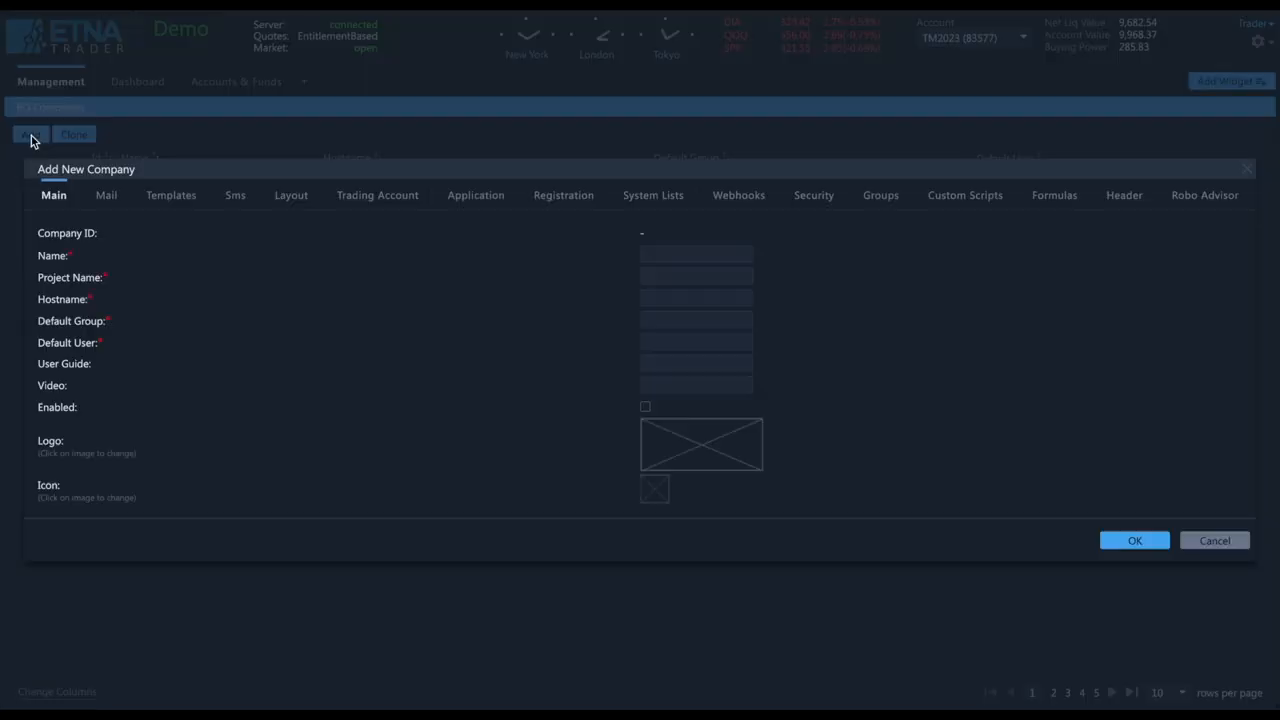
{"action": "mouse_move", "coordinate": [824, 172]}
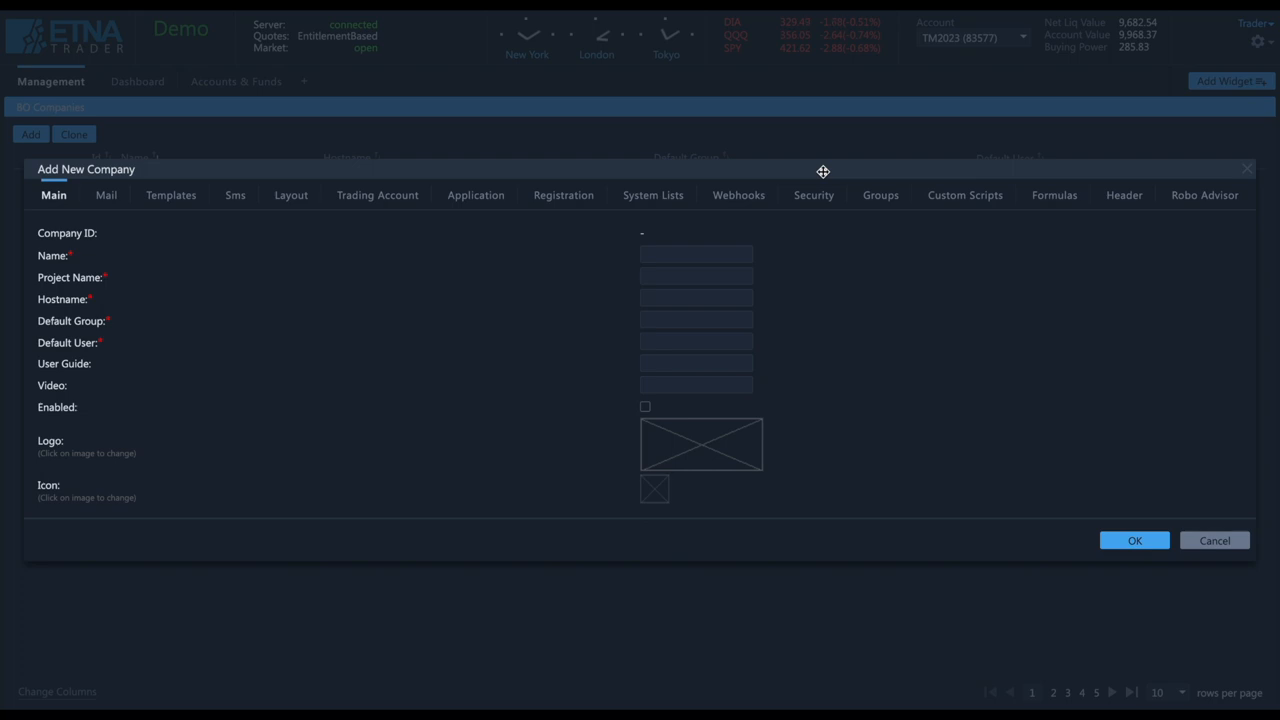
{"action": "left_click", "coordinate": [1214, 540]}
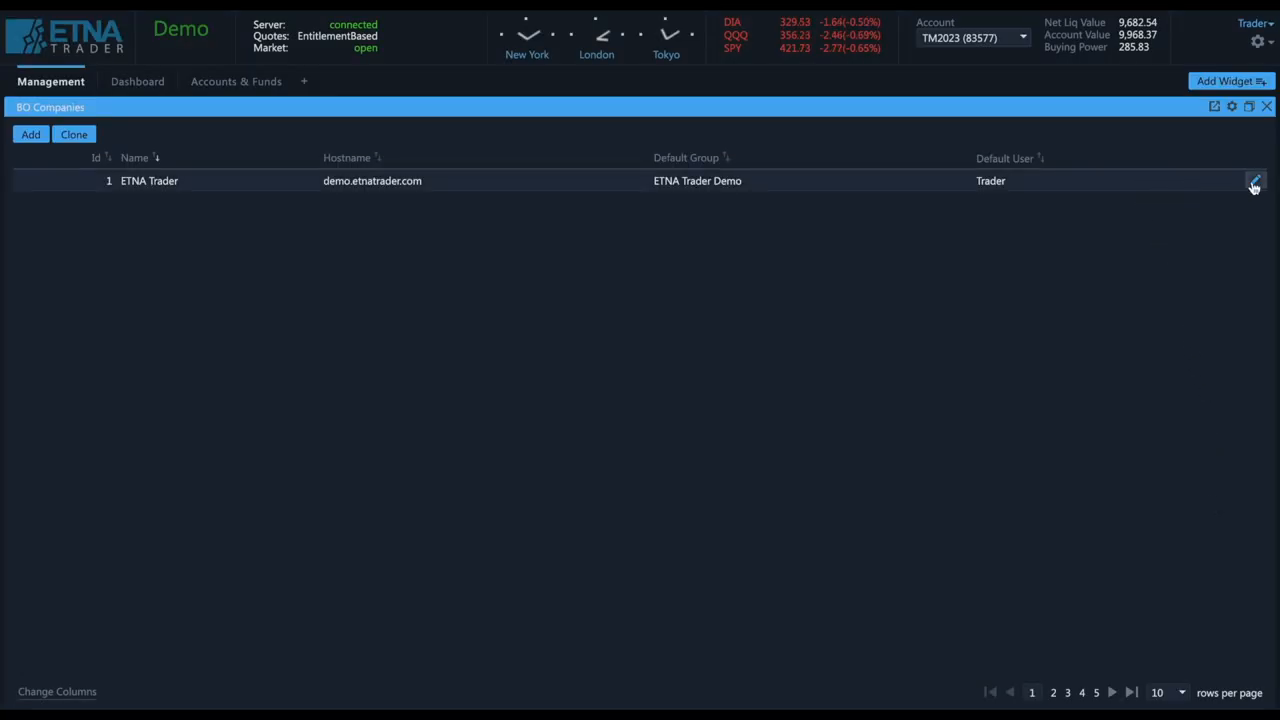
{"action": "left_click", "coordinate": [1252, 180]}
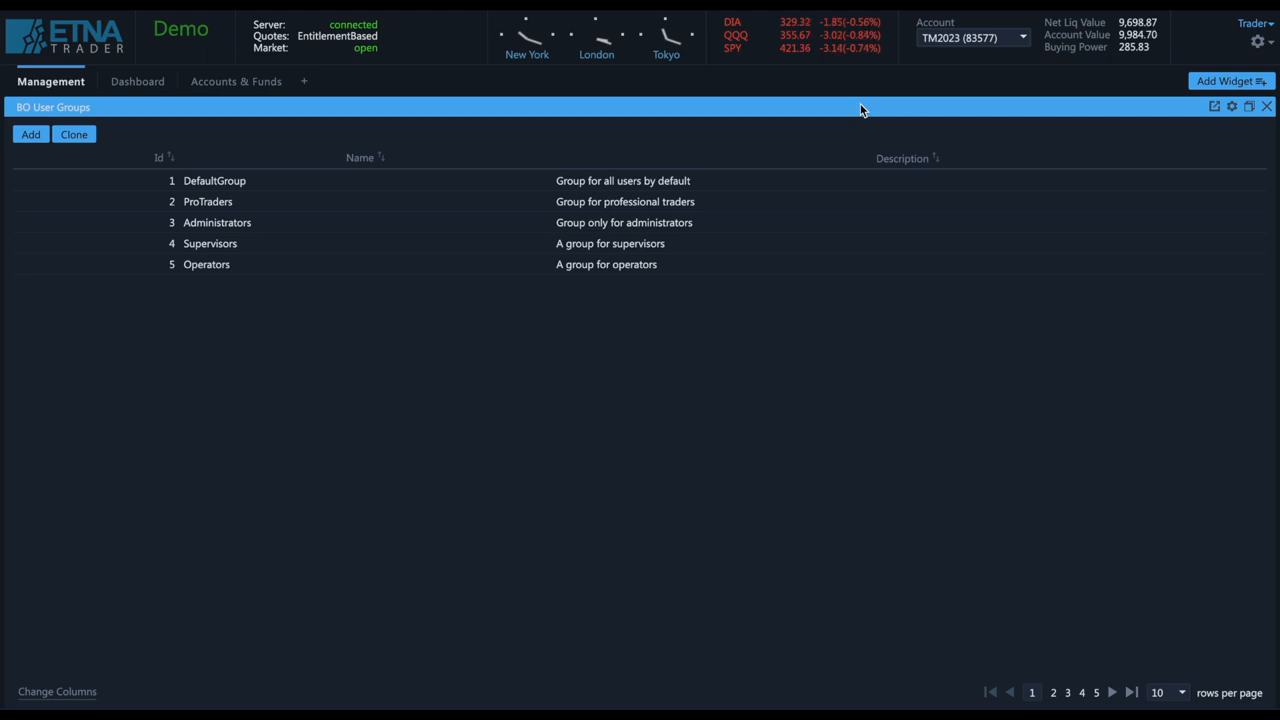
{"action": "mouse_move", "coordinate": [32, 134]}
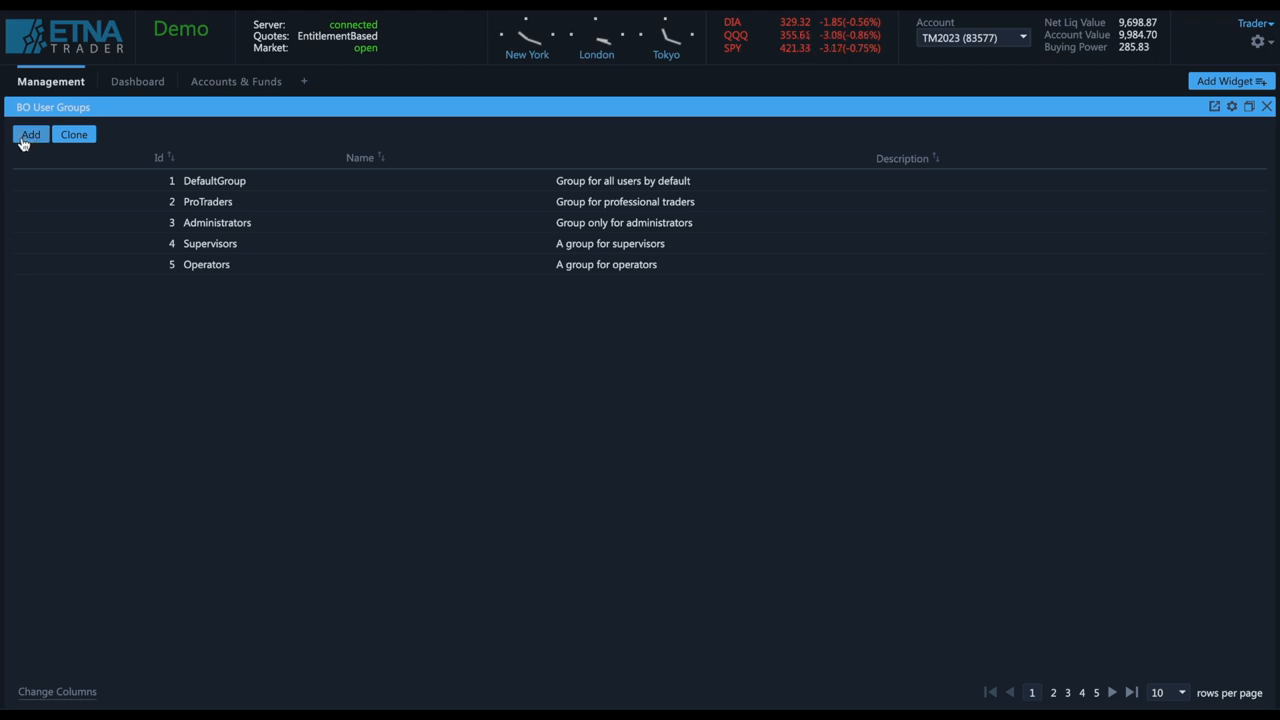
Start a new group and review its Exchanges, Display types, Indicators and Timeframes options
{"action": "left_click", "coordinate": [30, 134]}
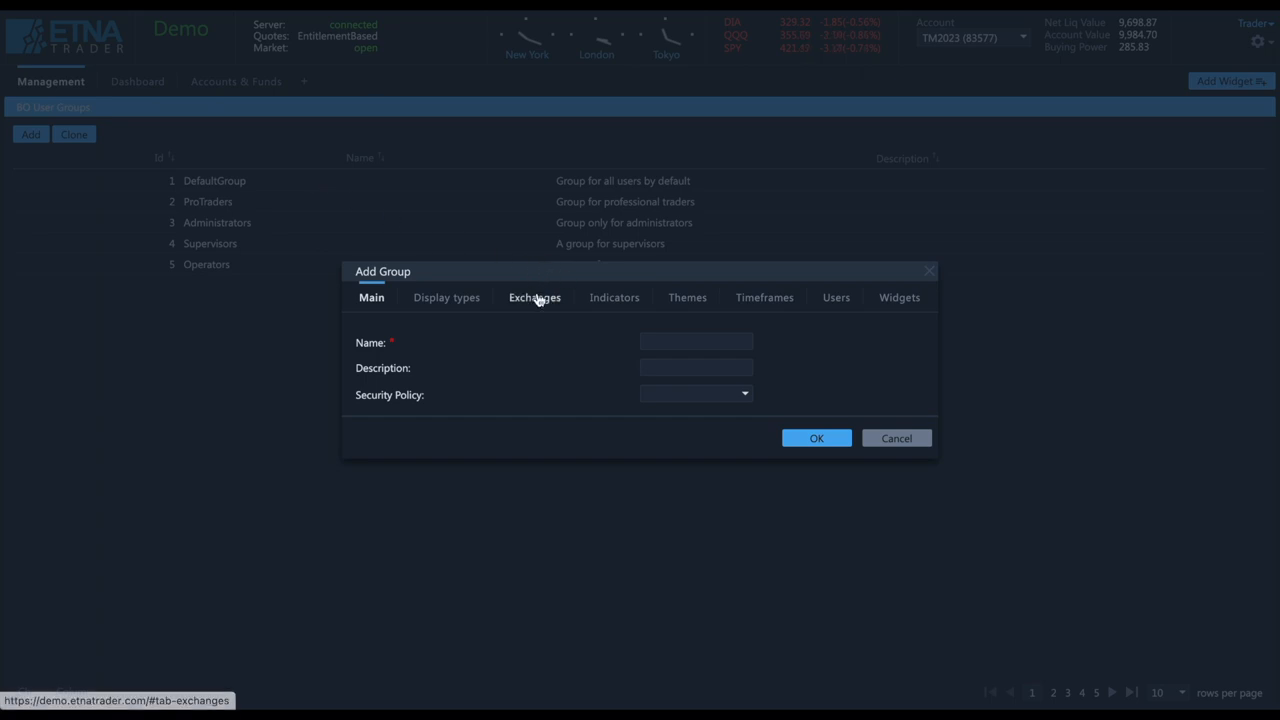
{"action": "left_click", "coordinate": [534, 296]}
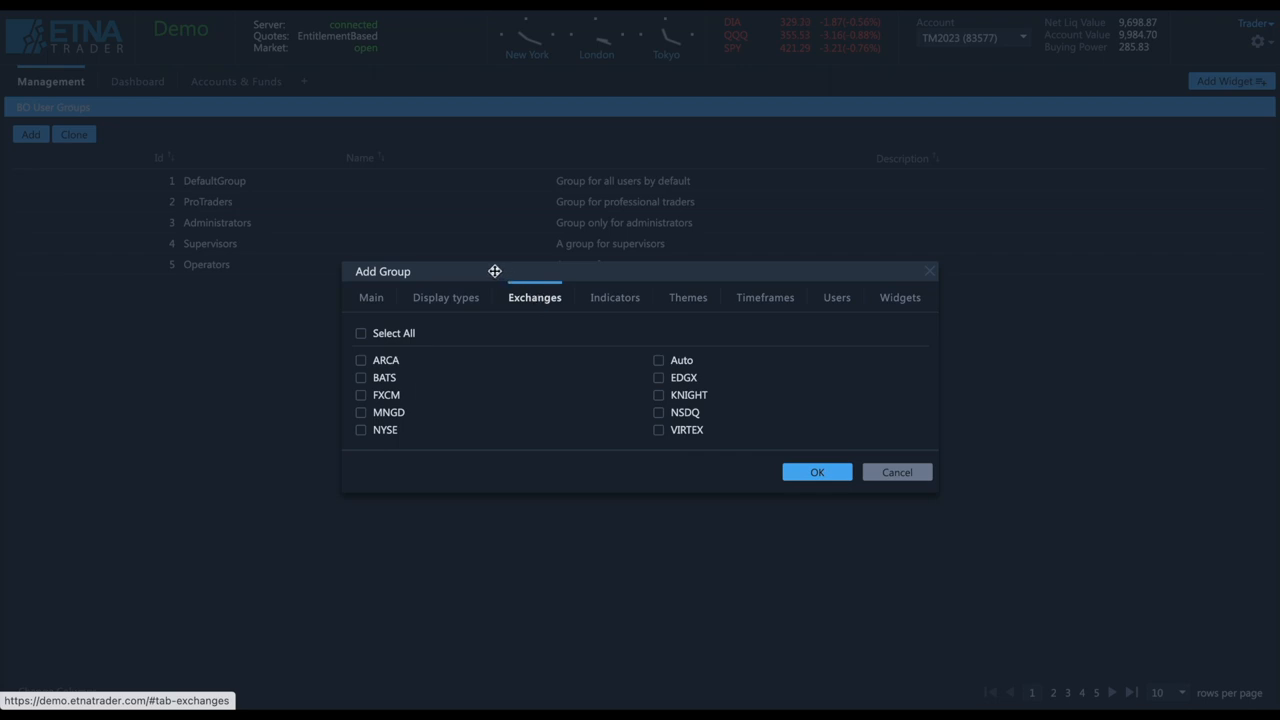
{"action": "mouse_move", "coordinate": [472, 280]}
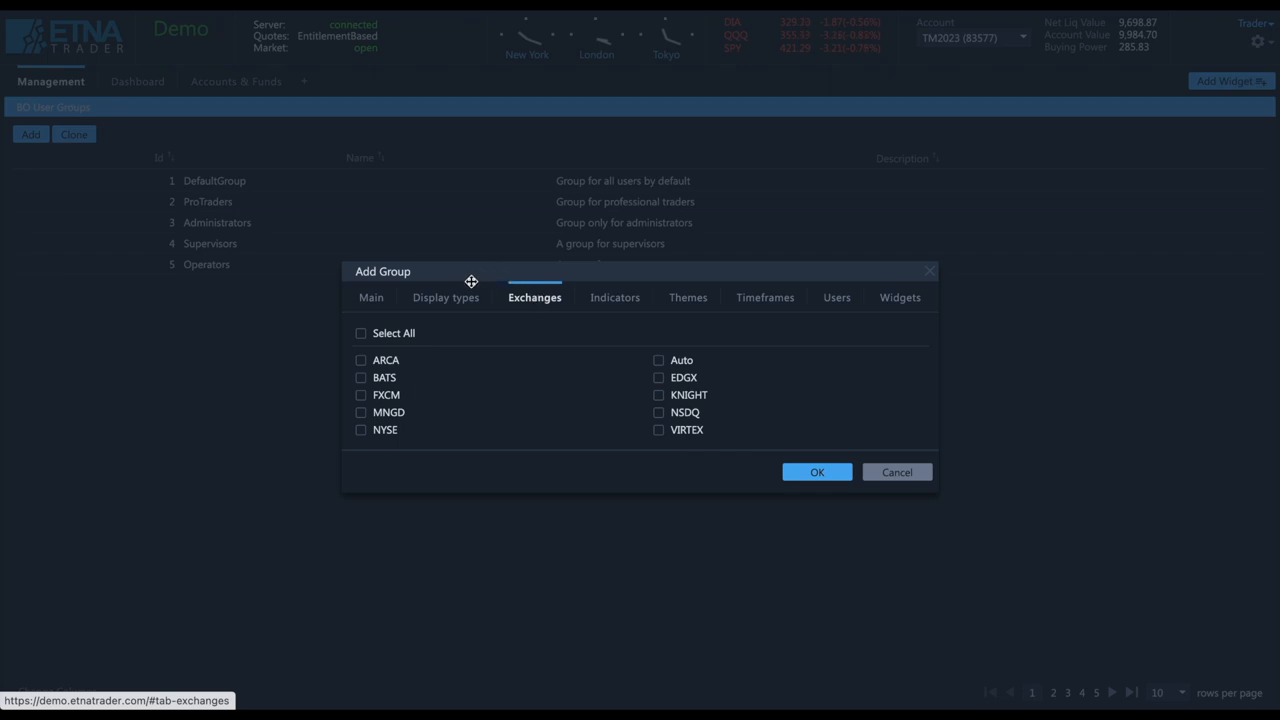
{"action": "left_click", "coordinate": [446, 296]}
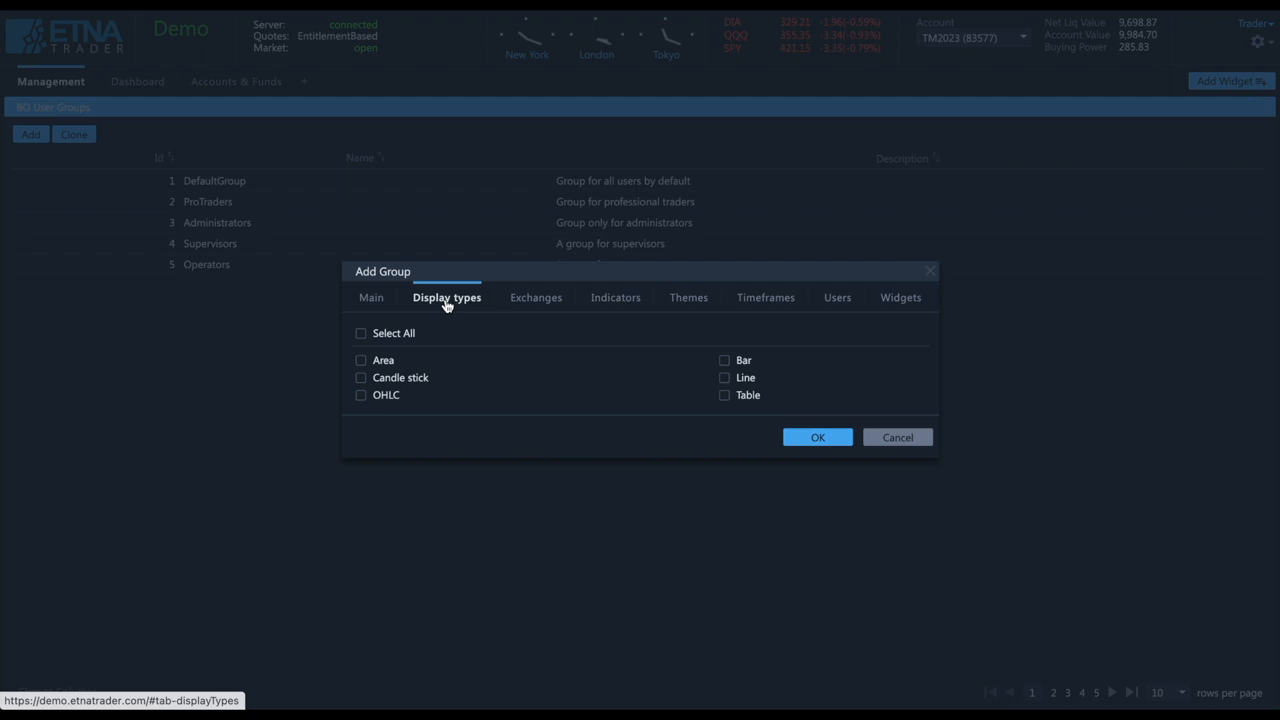
{"action": "left_click", "coordinate": [614, 296]}
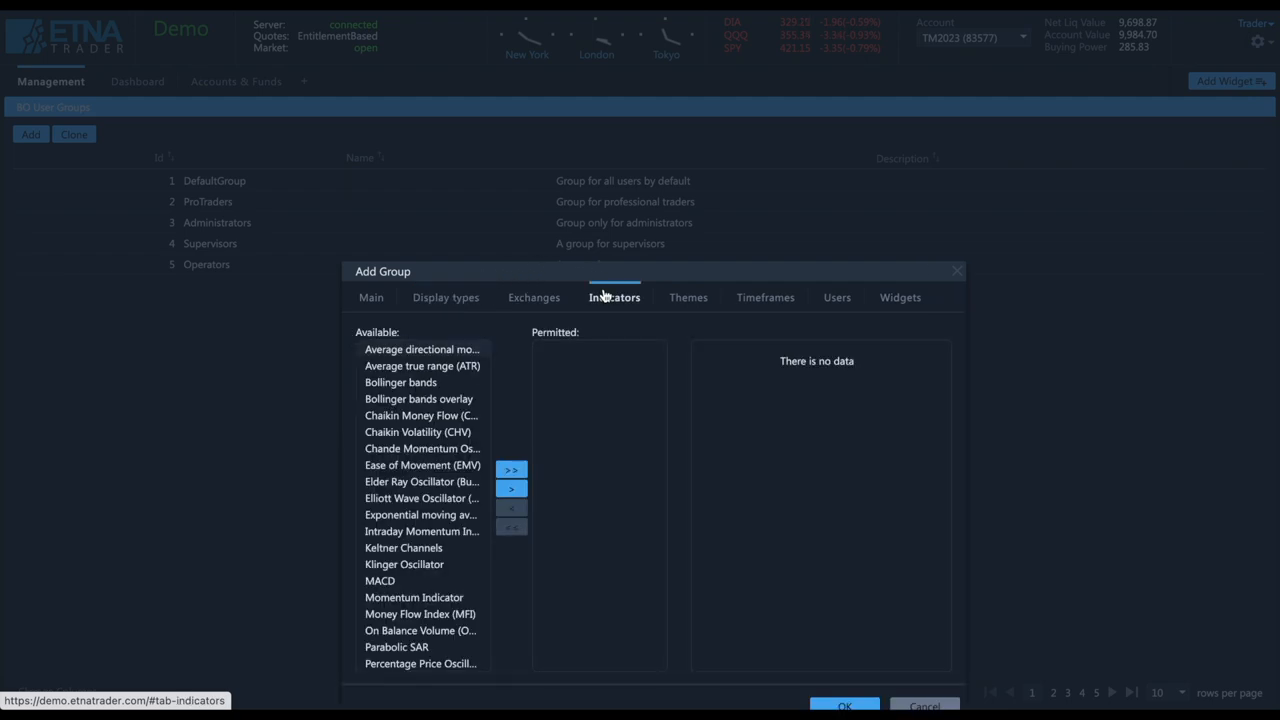
{"action": "left_click", "coordinate": [764, 296]}
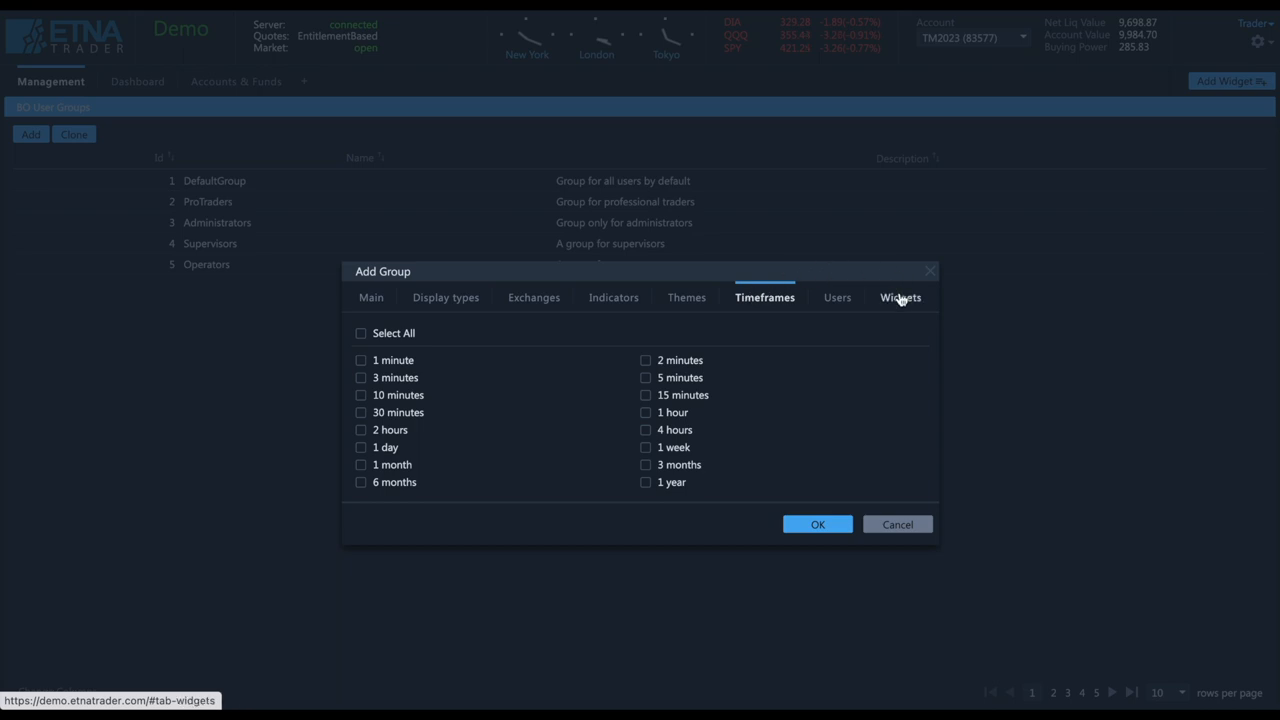
Permit the StockTwitsOLD and System Hotkey Actions widgets, check Users, and close the group form
{"action": "left_click", "coordinate": [898, 296]}
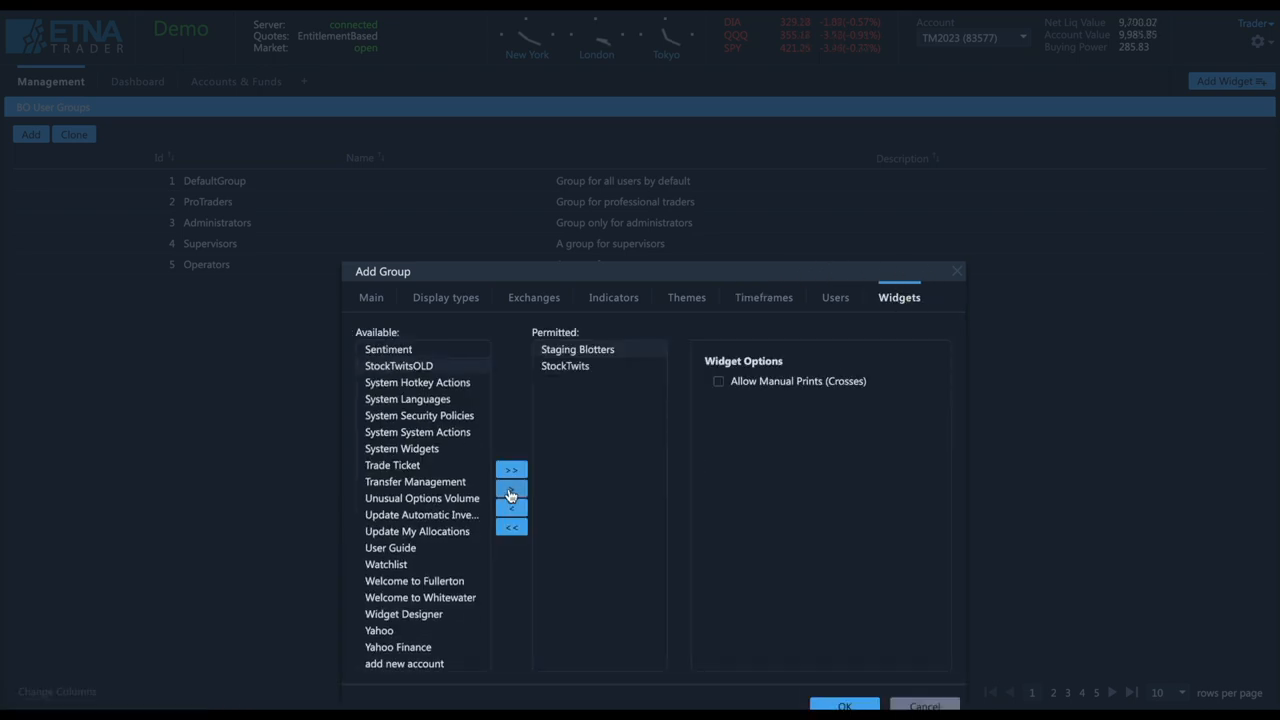
{"action": "left_click", "coordinate": [512, 468]}
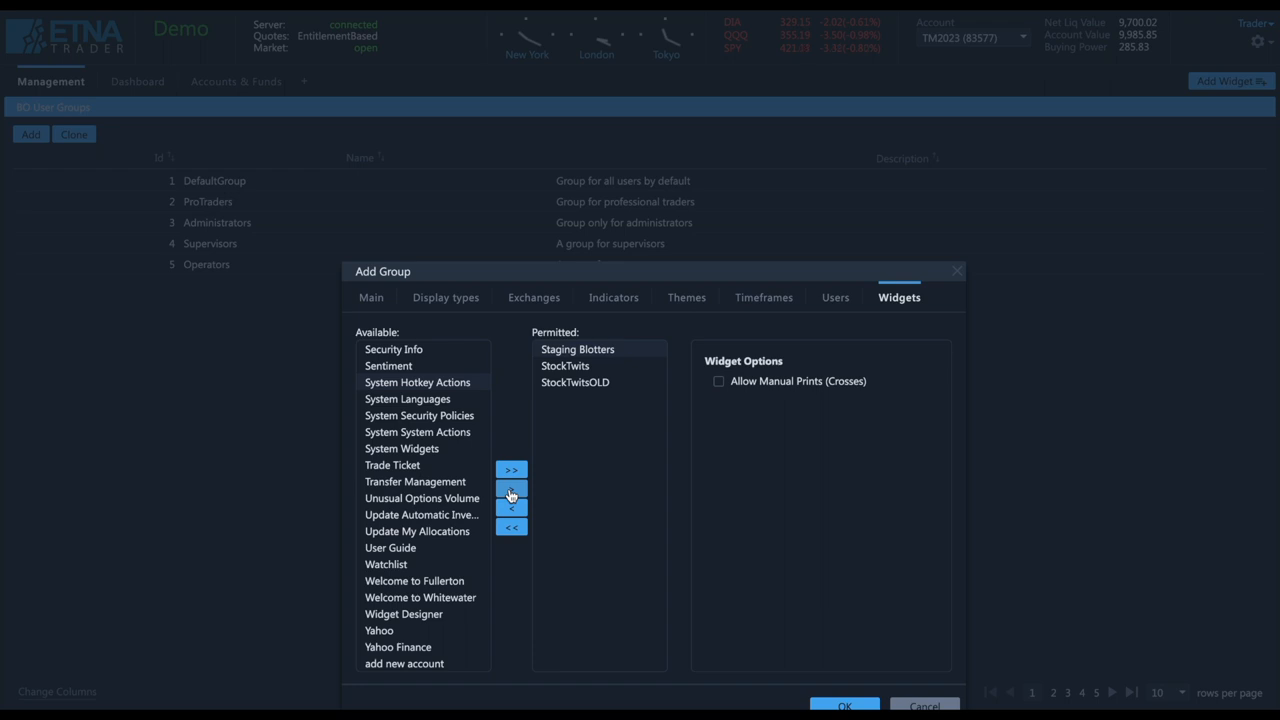
{"action": "left_click", "coordinate": [512, 488]}
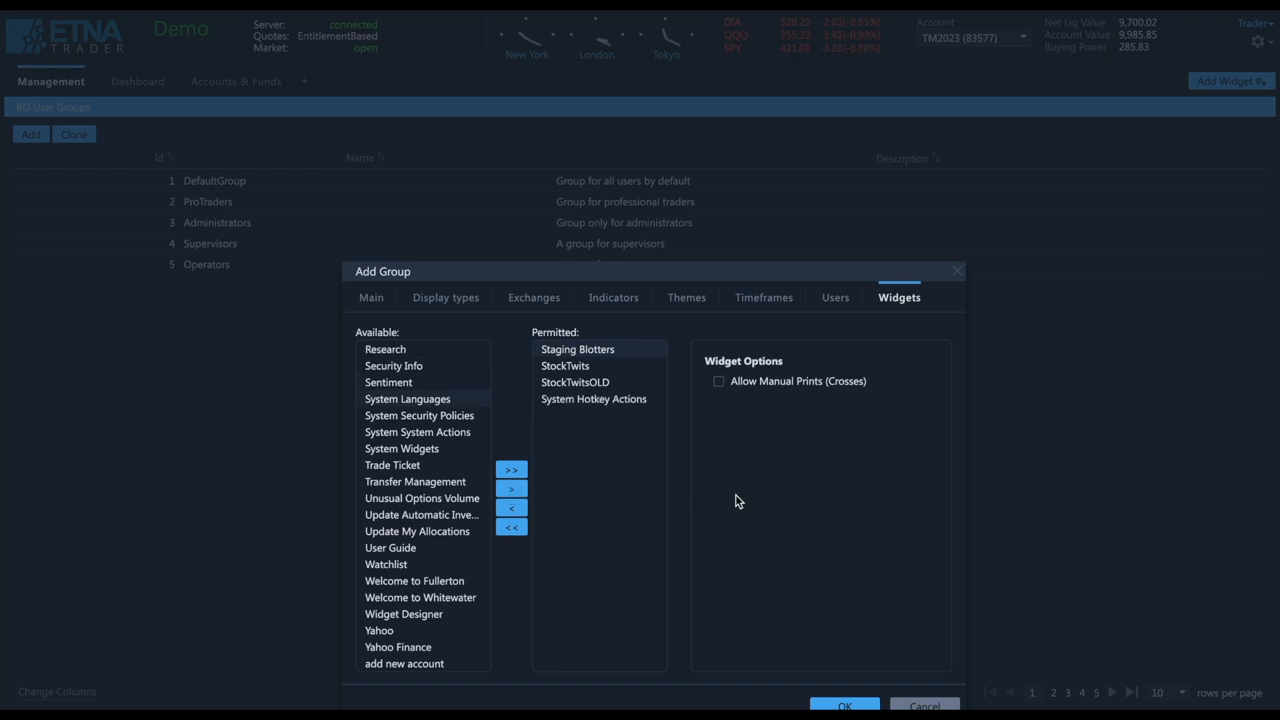
{"action": "mouse_move", "coordinate": [848, 320]}
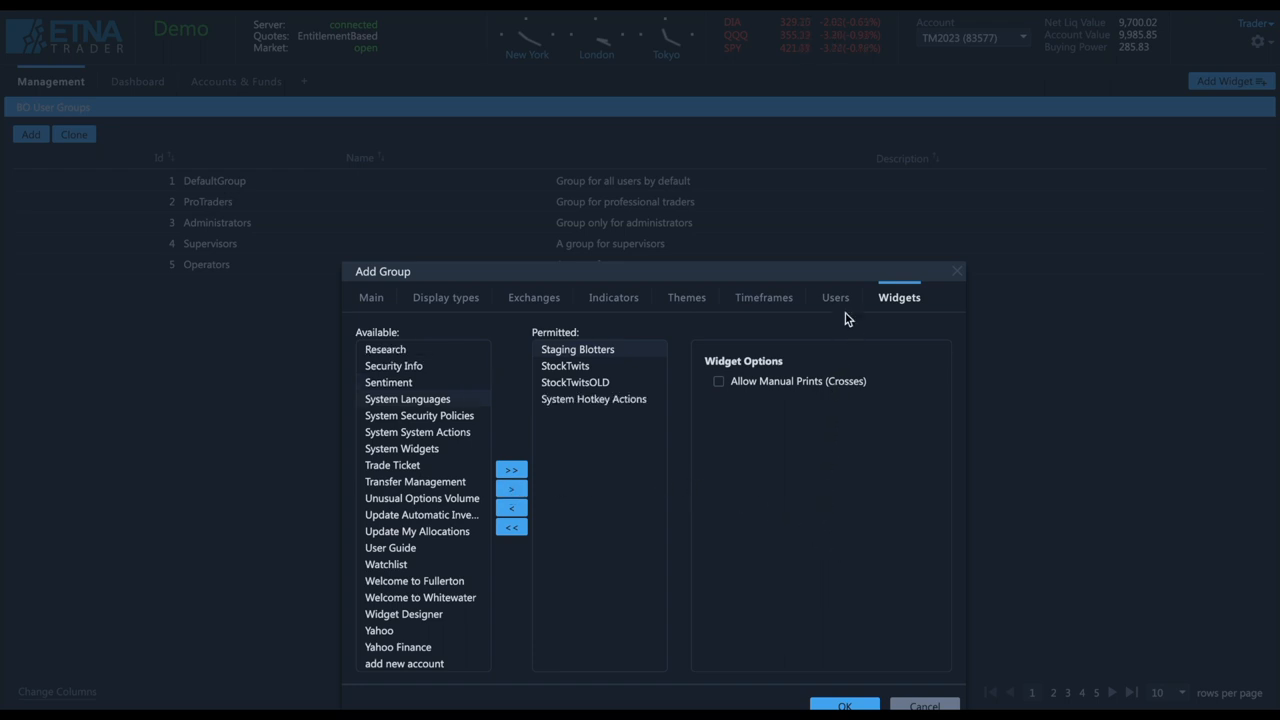
{"action": "left_click", "coordinate": [836, 296]}
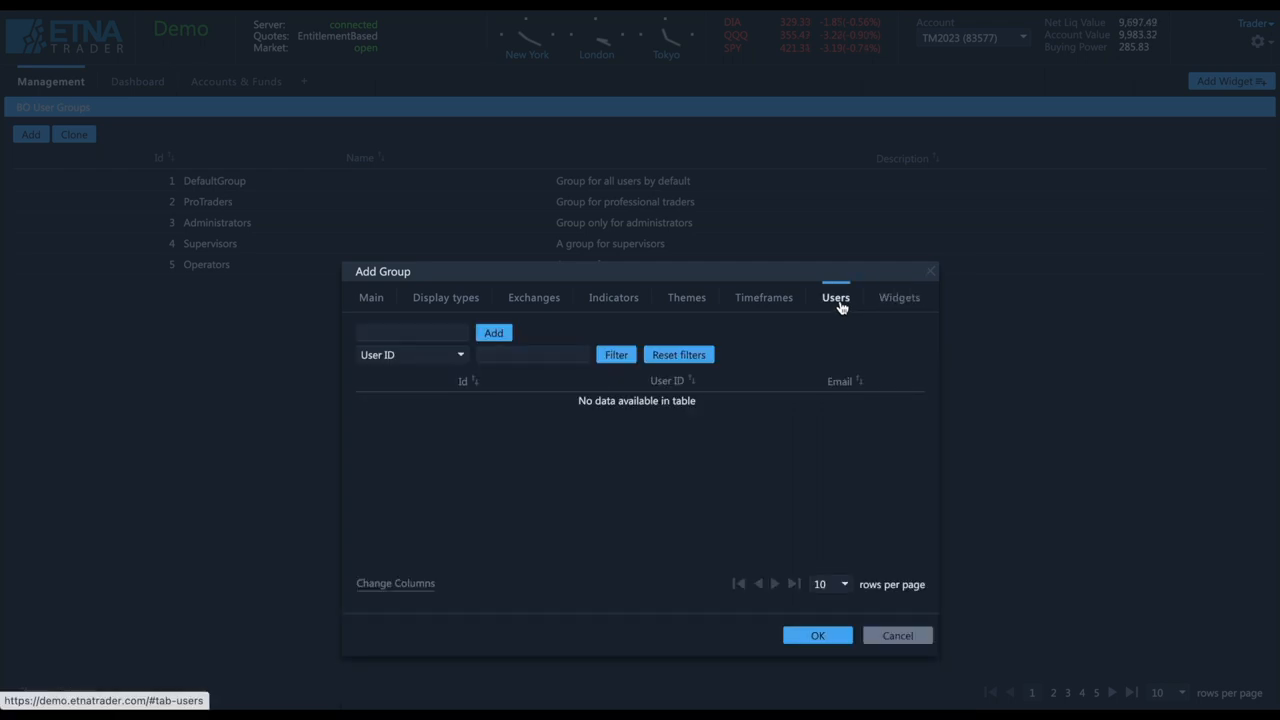
{"action": "left_click", "coordinate": [410, 332]}
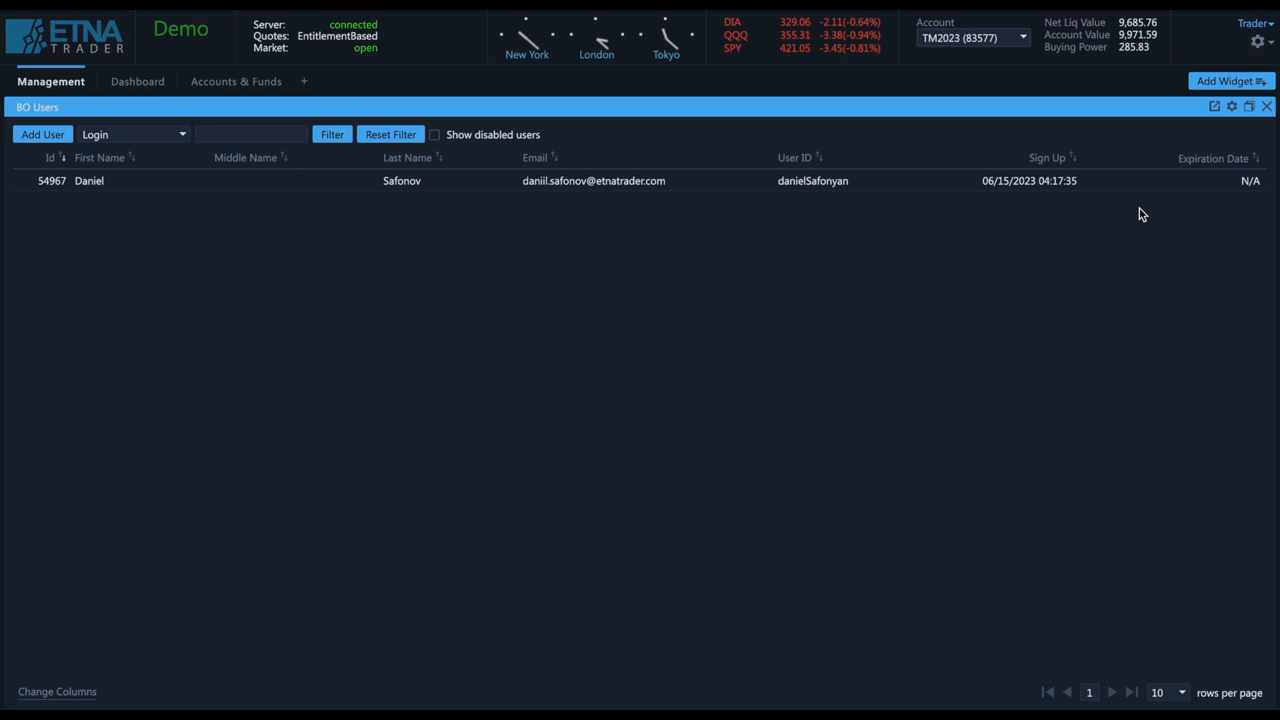
{"action": "mouse_move", "coordinate": [1214, 212]}
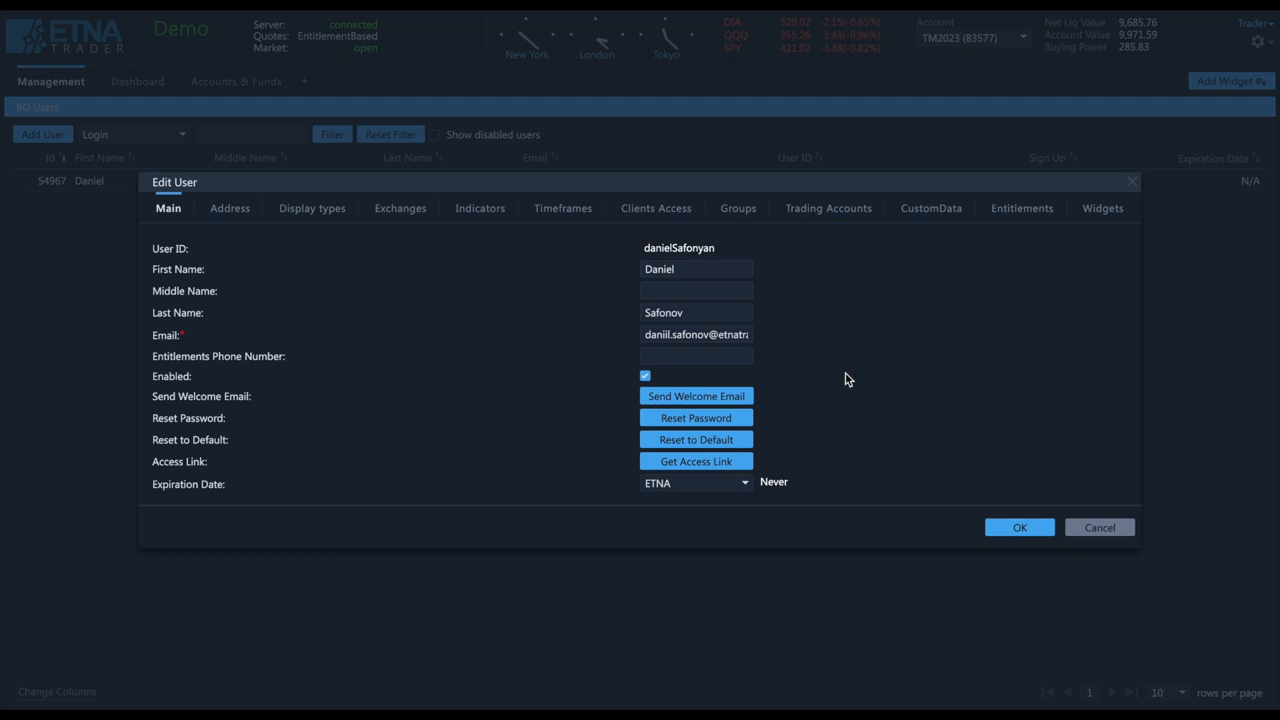
{"action": "mouse_move", "coordinate": [708, 460]}
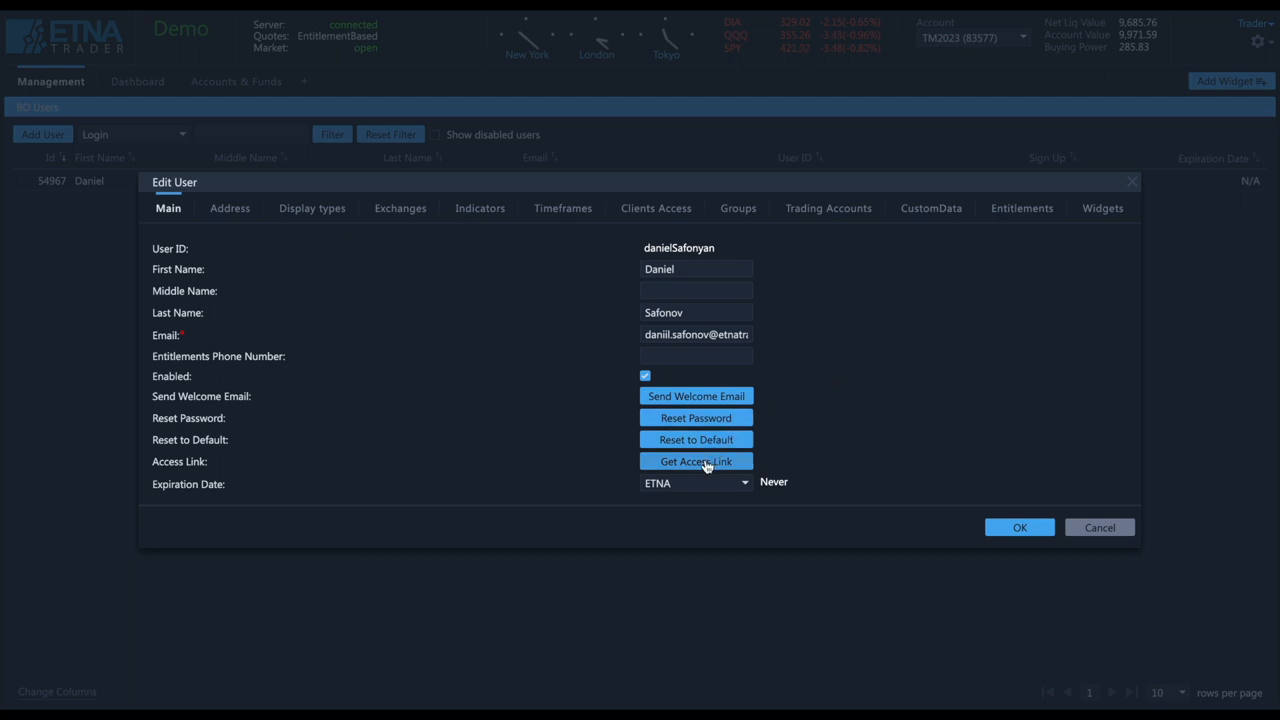
Generate the user's access link, review his Groups, and try Add New Account under Trading Accounts
{"action": "left_click", "coordinate": [696, 460]}
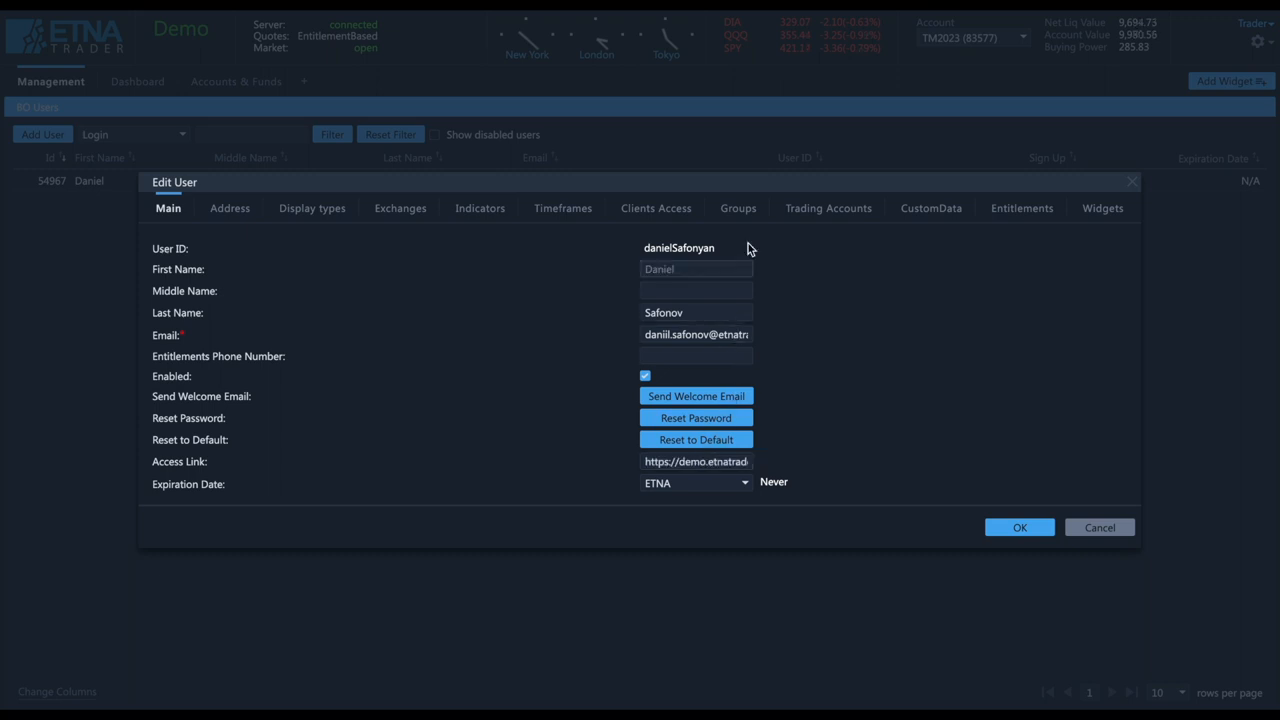
{"action": "left_click", "coordinate": [738, 208]}
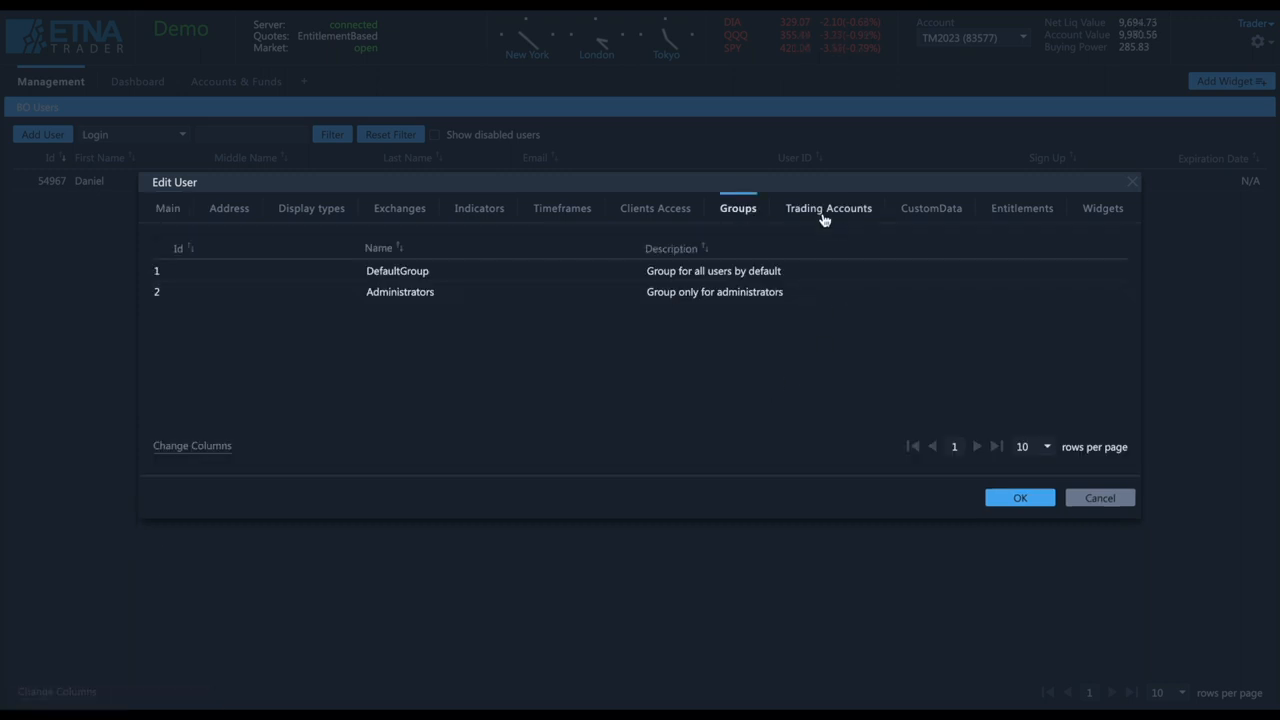
{"action": "left_click", "coordinate": [828, 208]}
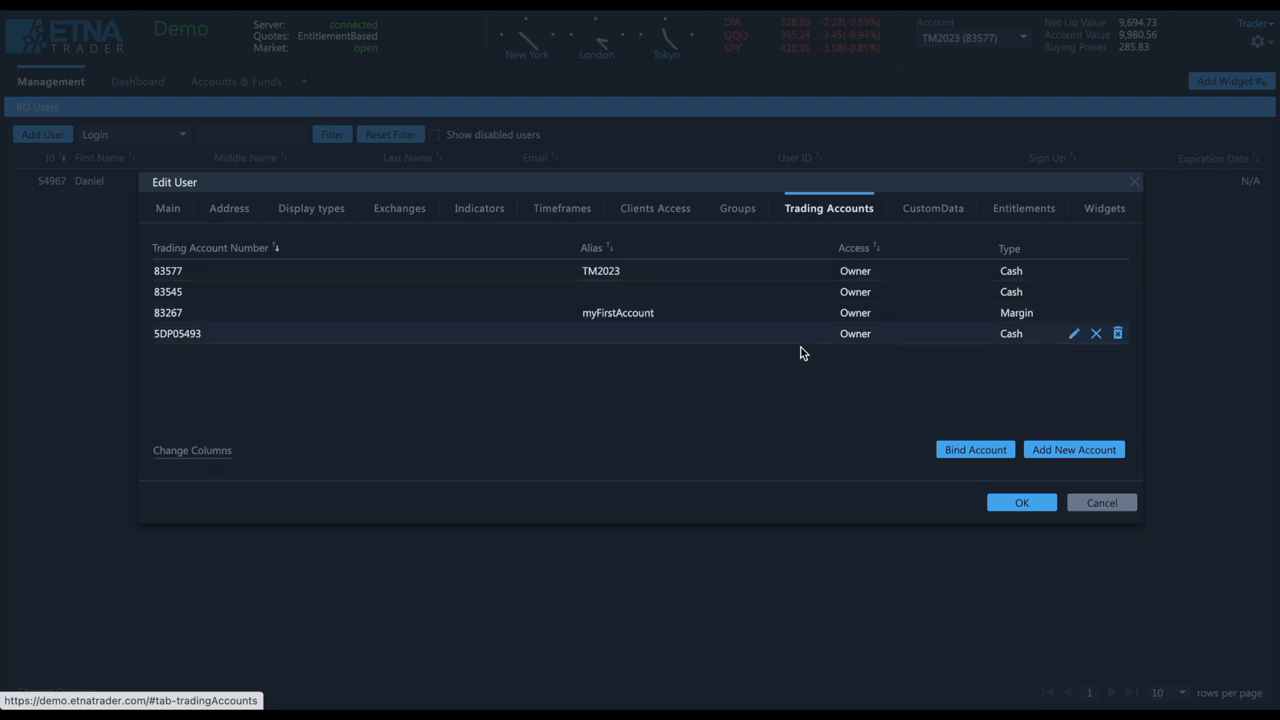
{"action": "left_click", "coordinate": [1072, 448]}
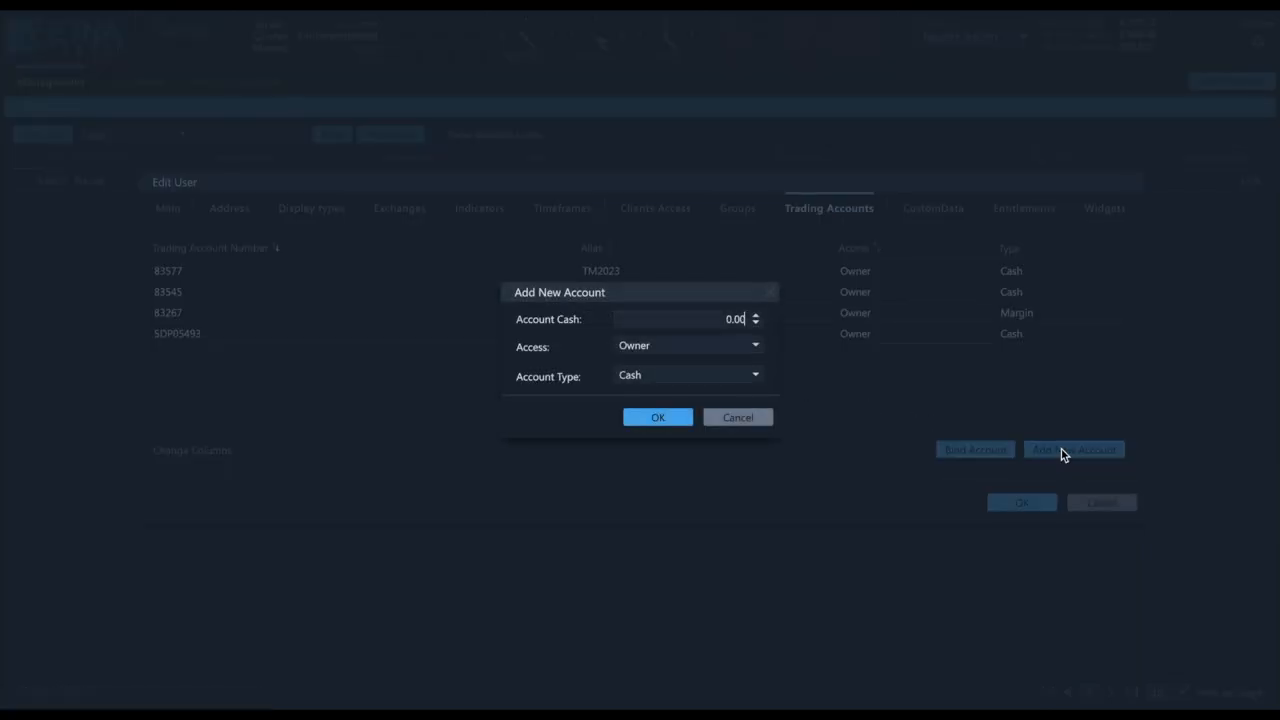
{"action": "mouse_move", "coordinate": [800, 384]}
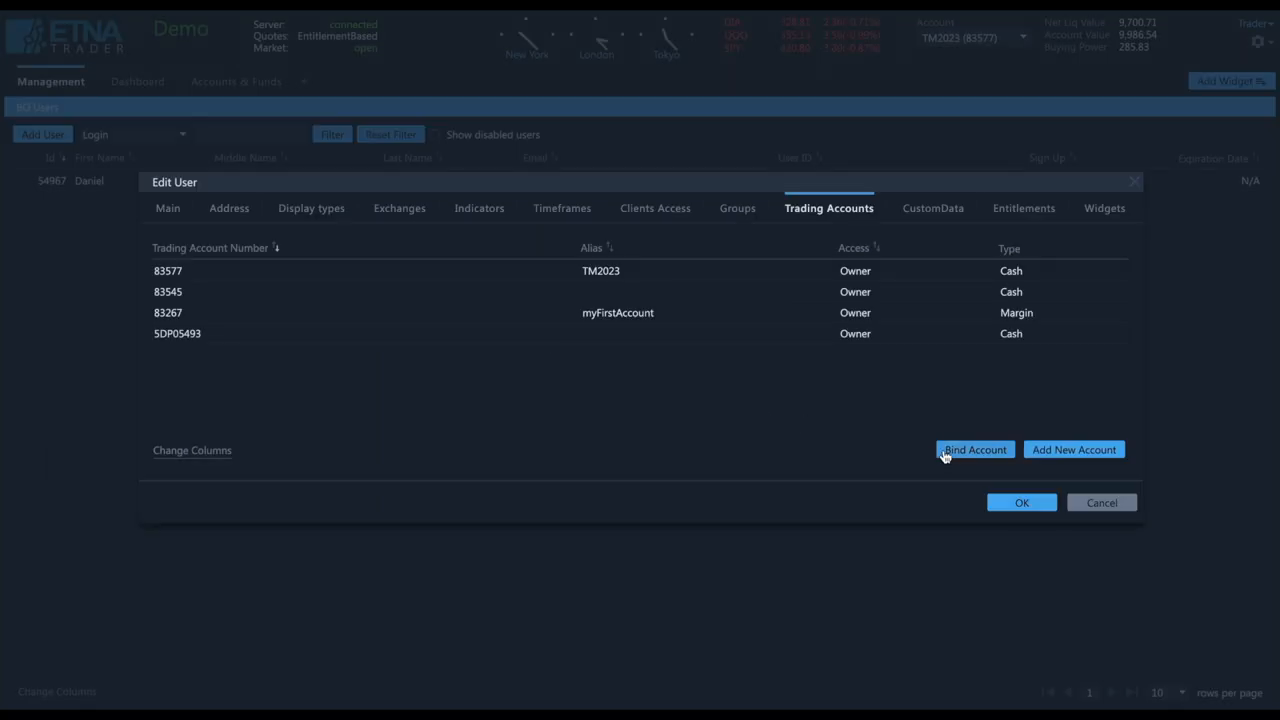
Try Bind Account and cancel, then review the user's Exchanges, Display types and permitted Widgets
{"action": "left_click", "coordinate": [974, 448]}
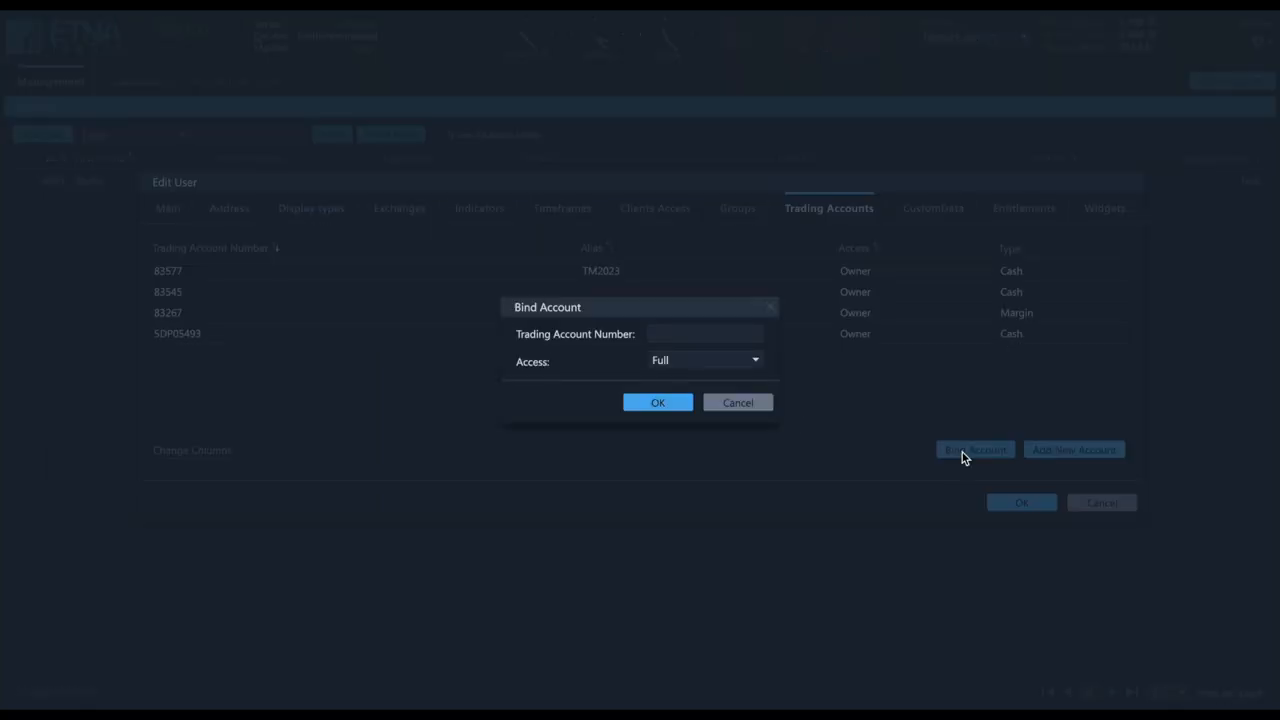
{"action": "left_click", "coordinate": [738, 402]}
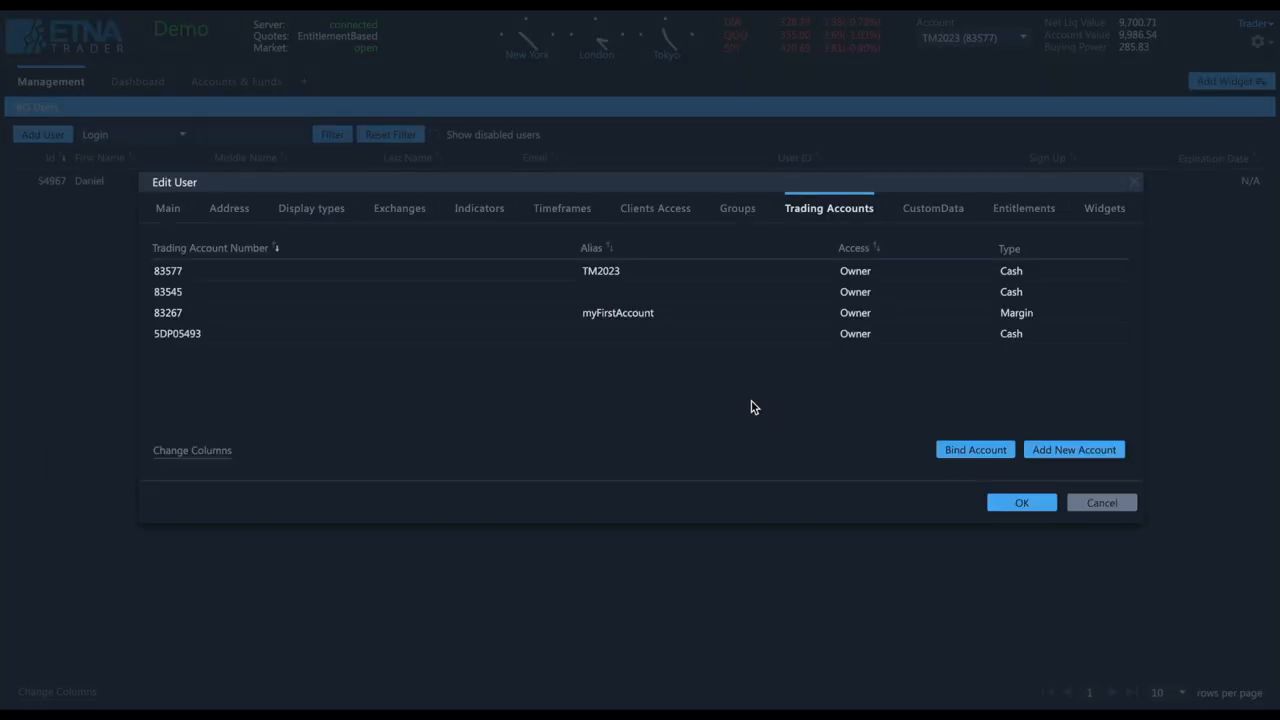
{"action": "left_click", "coordinate": [400, 208]}
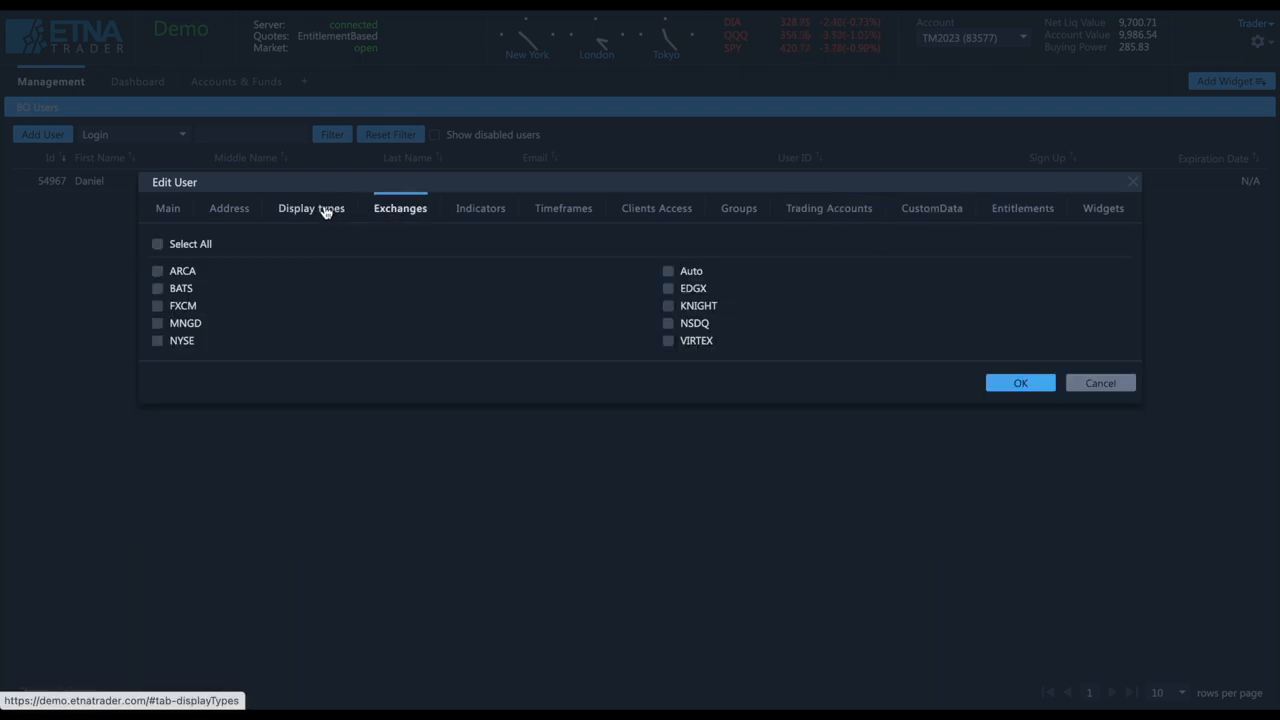
{"action": "left_click", "coordinate": [312, 208]}
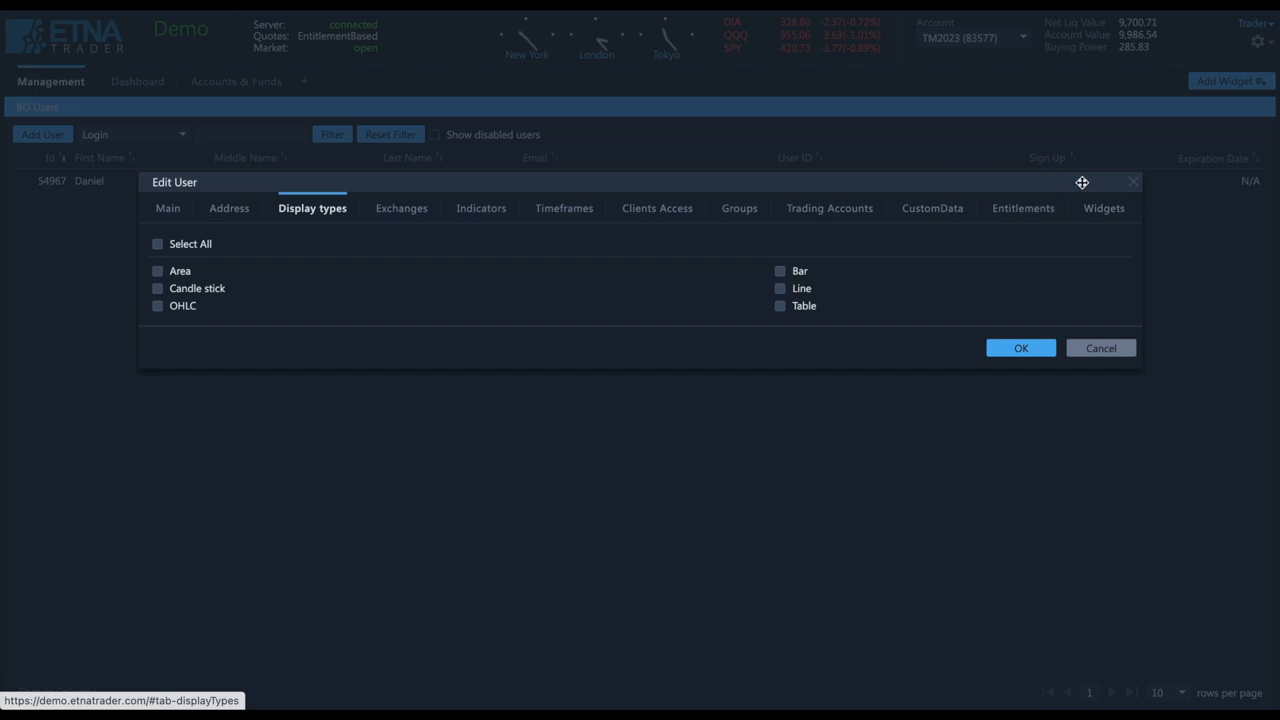
{"action": "left_click", "coordinate": [1102, 208]}
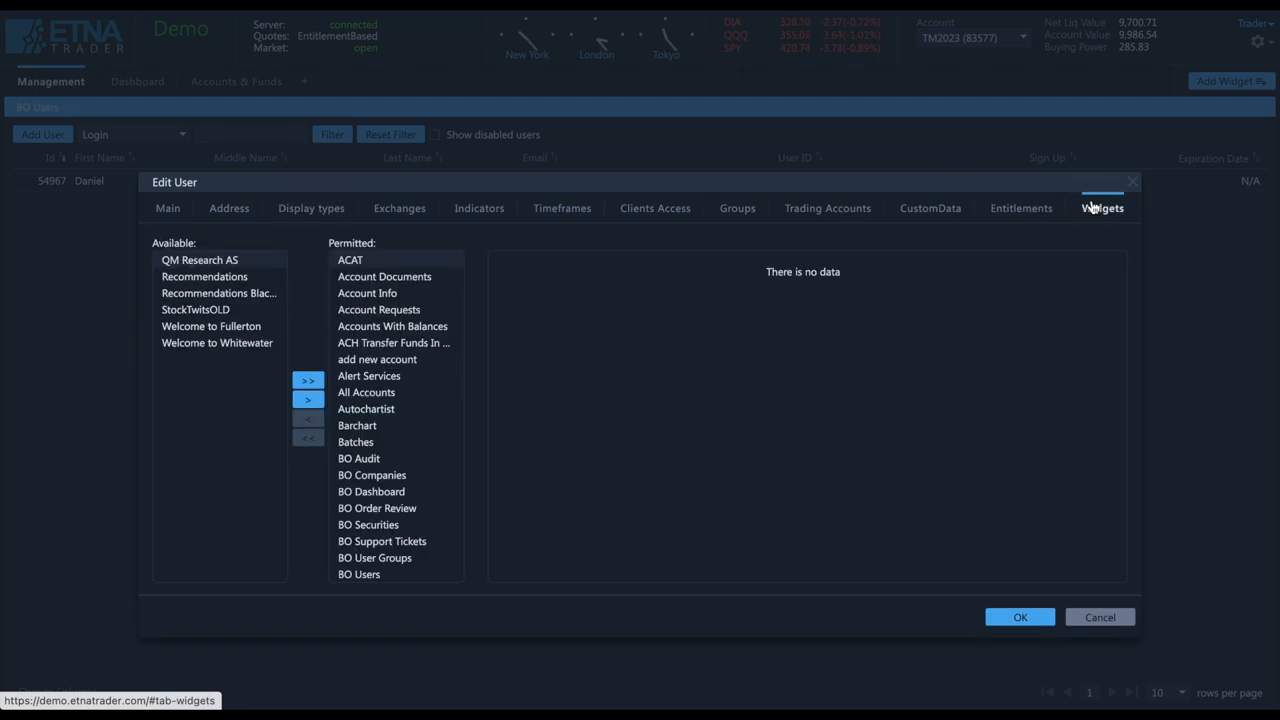
{"action": "mouse_move", "coordinate": [1048, 592]}
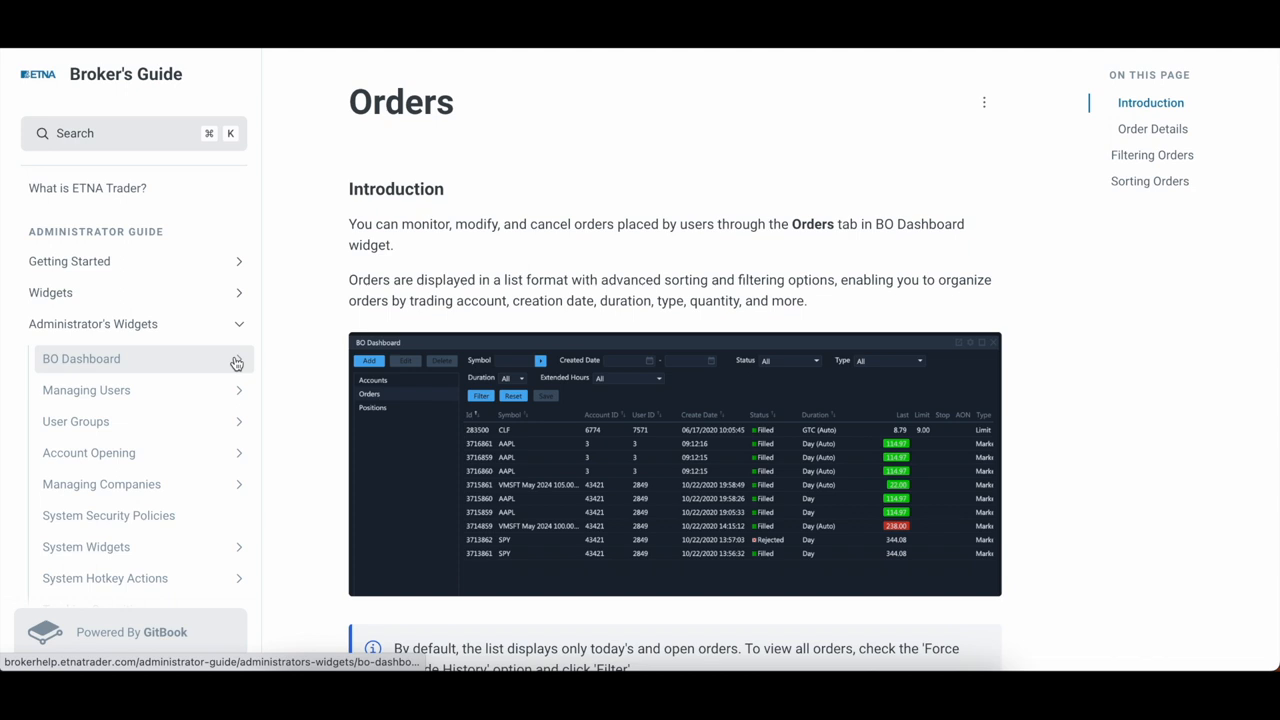
Scroll the Broker's Guide to the BO Dashboard Orders article
{"action": "scroll", "scroll_direction": "down", "scroll_amount": 3}
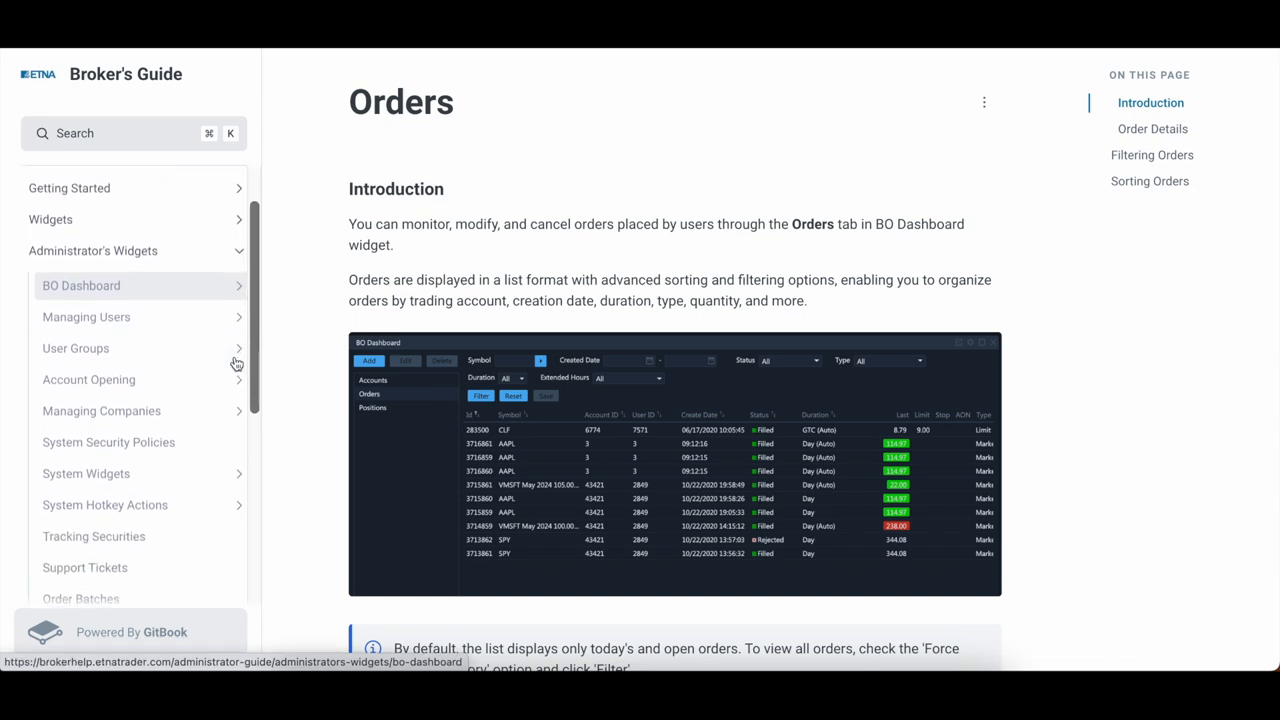